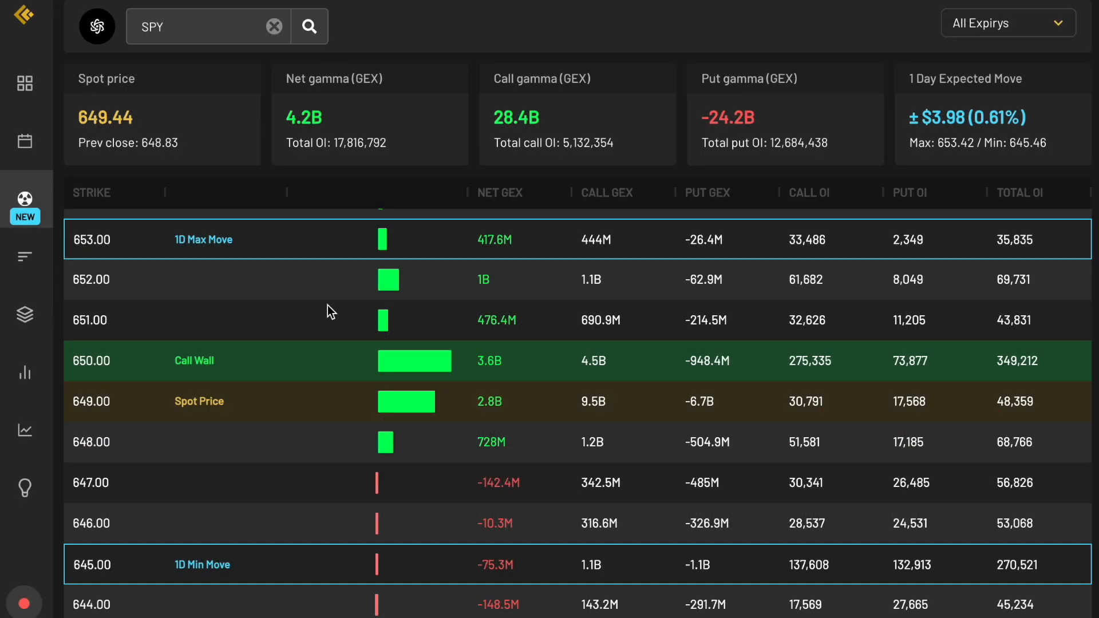
pyautogui.moveTo(338, 294)
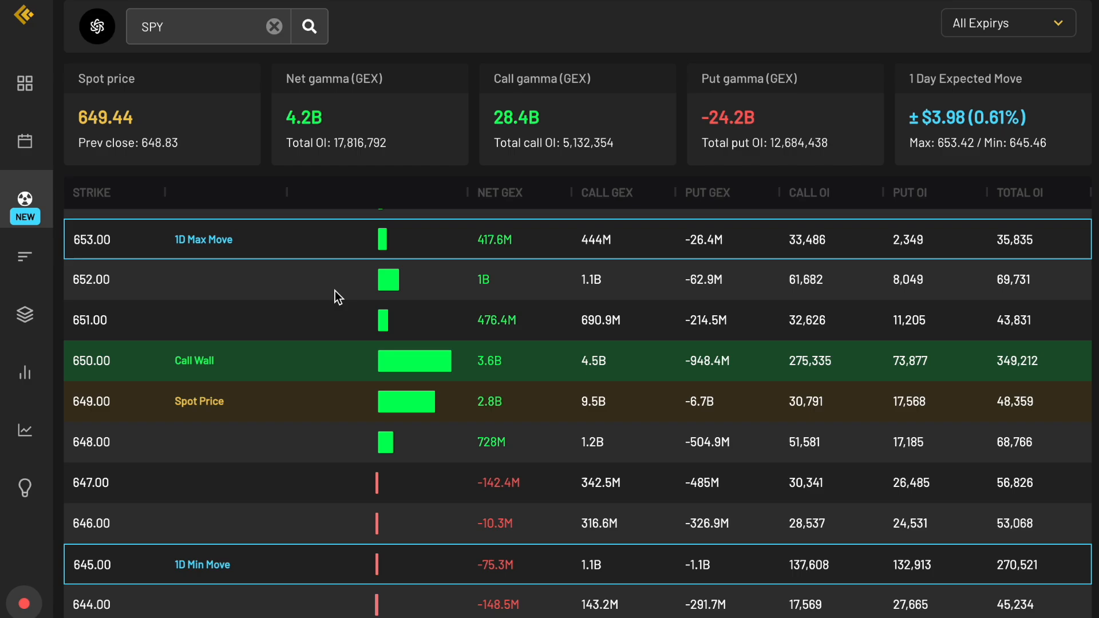
pyautogui.moveTo(379, 423)
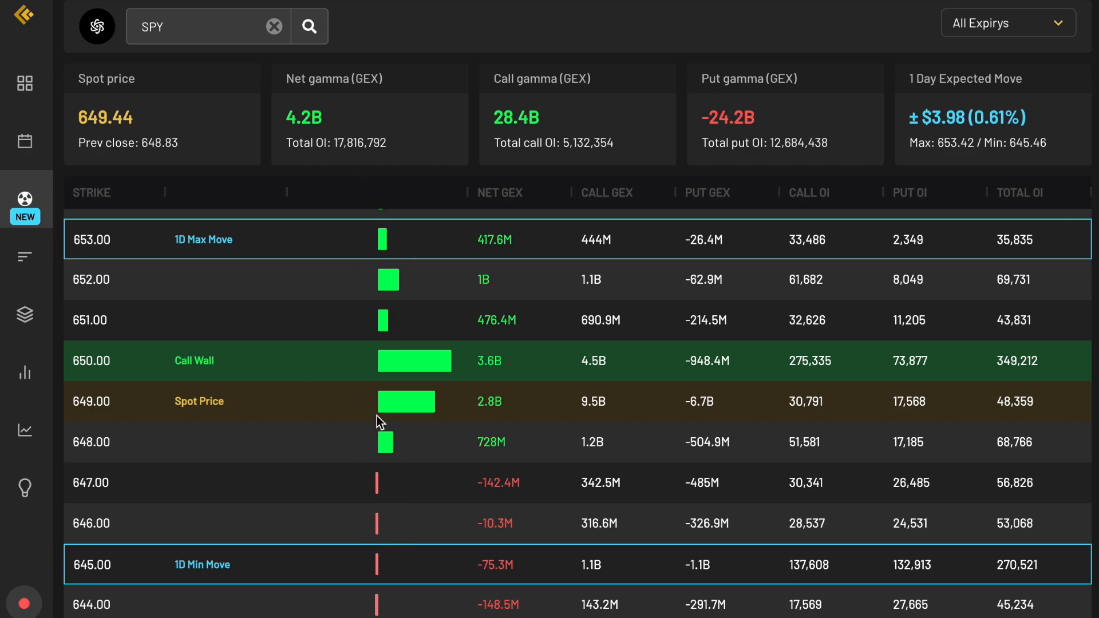
pyautogui.moveTo(379, 384)
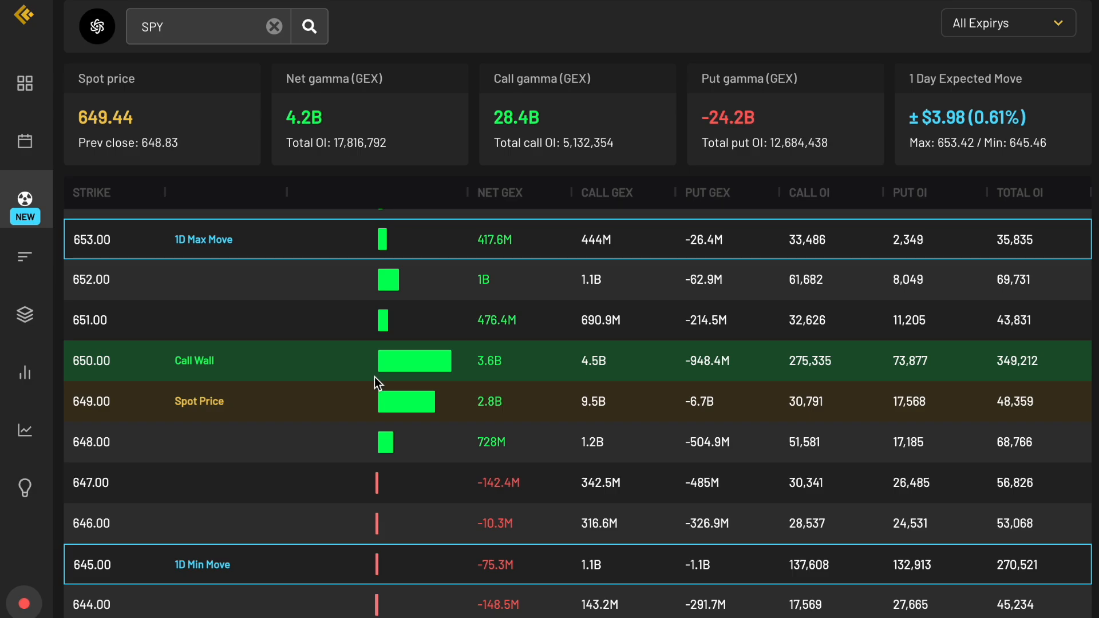
pyautogui.moveTo(504, 392)
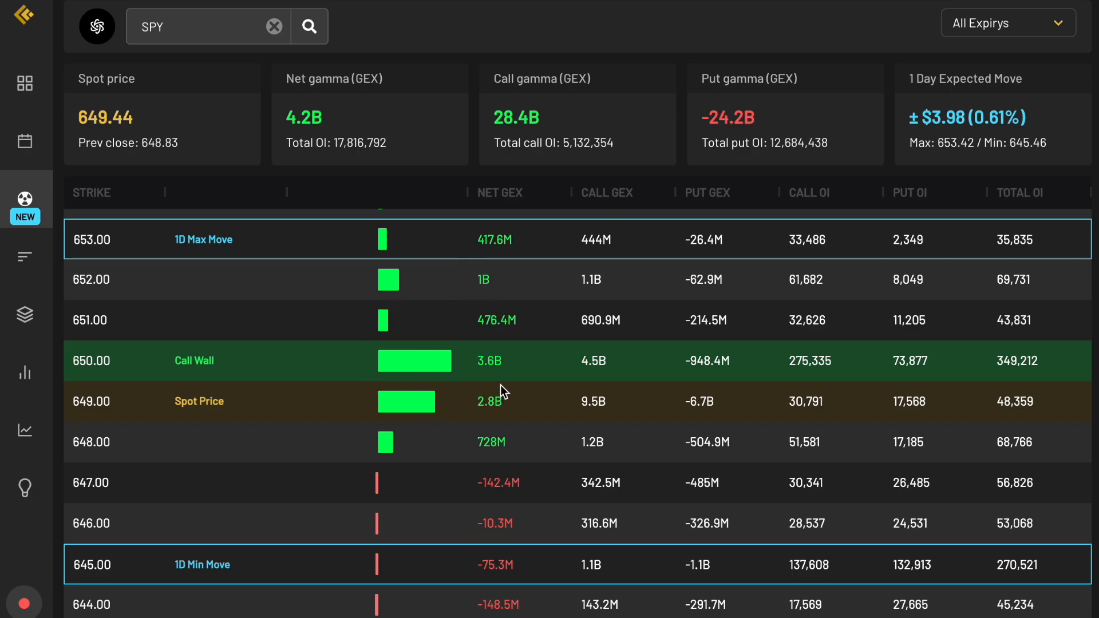
pyautogui.moveTo(522, 205)
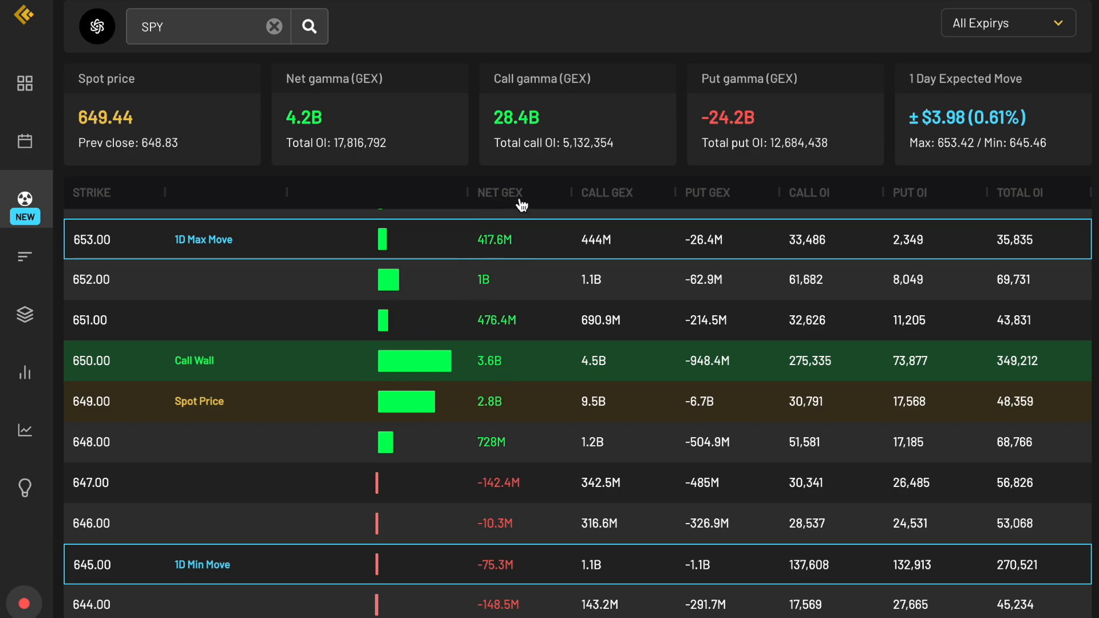
pyautogui.moveTo(654, 196)
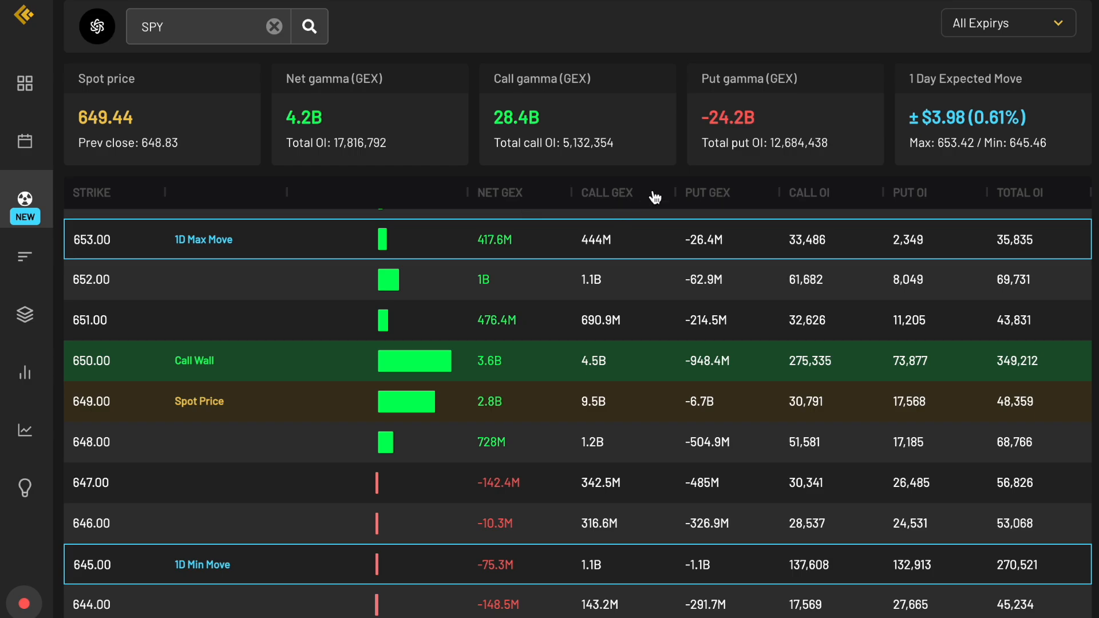
pyautogui.moveTo(822, 209)
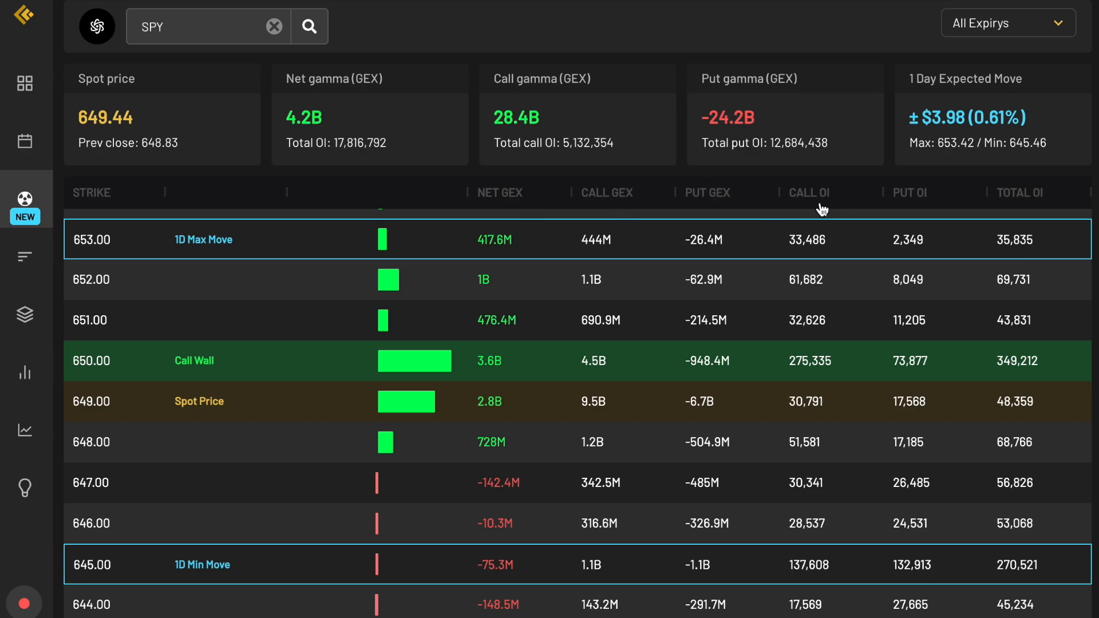
pyautogui.moveTo(1018, 201)
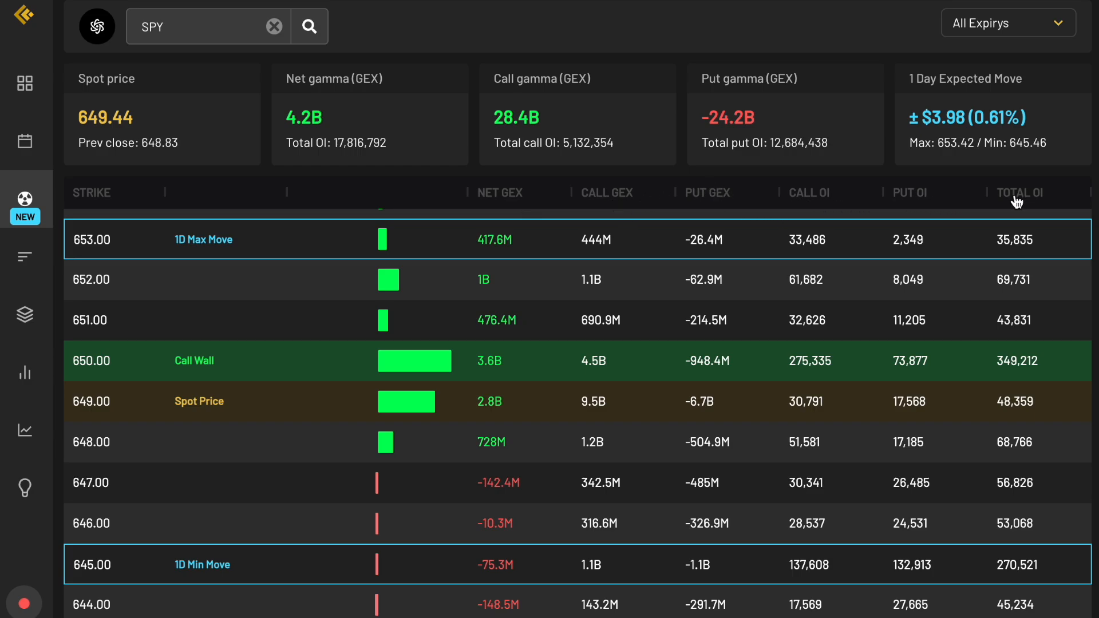
pyautogui.moveTo(524, 195)
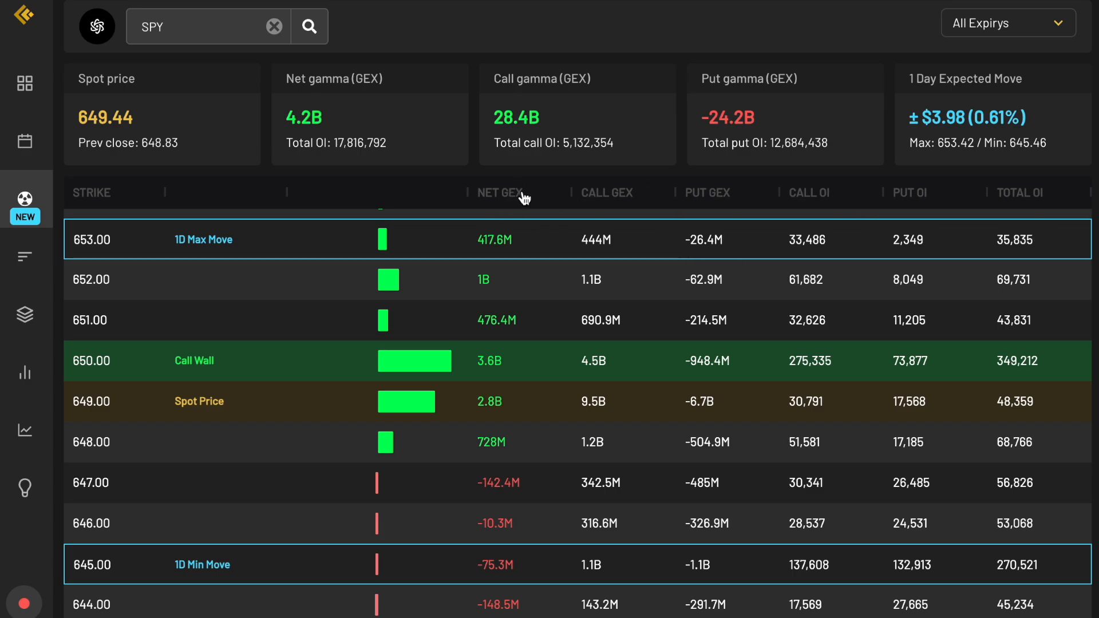
pyautogui.moveTo(533, 73)
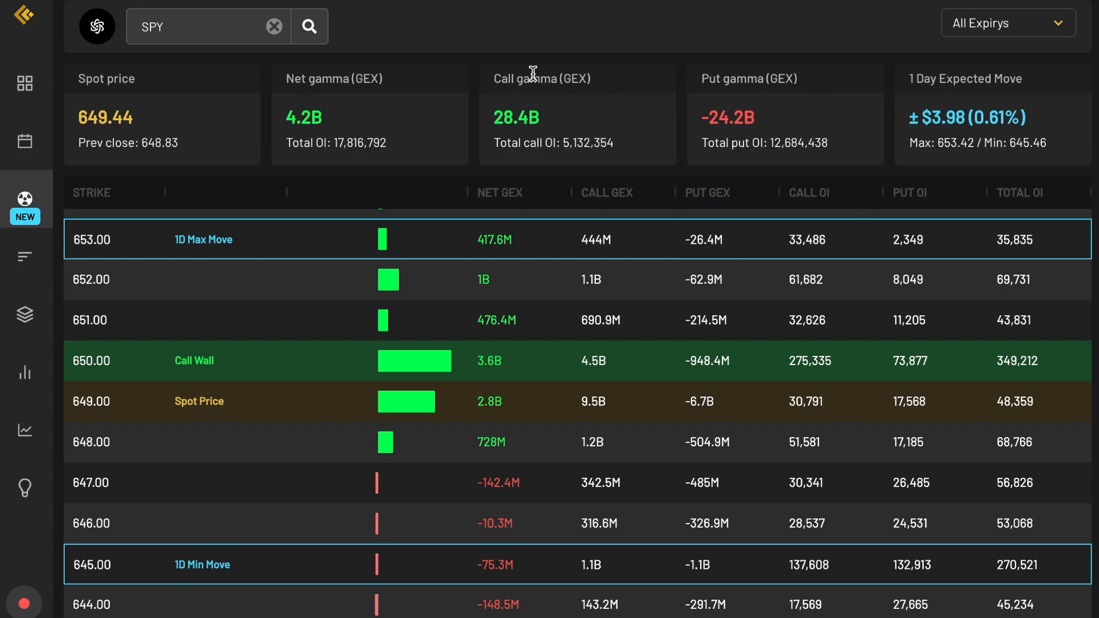
pyautogui.moveTo(594, 103)
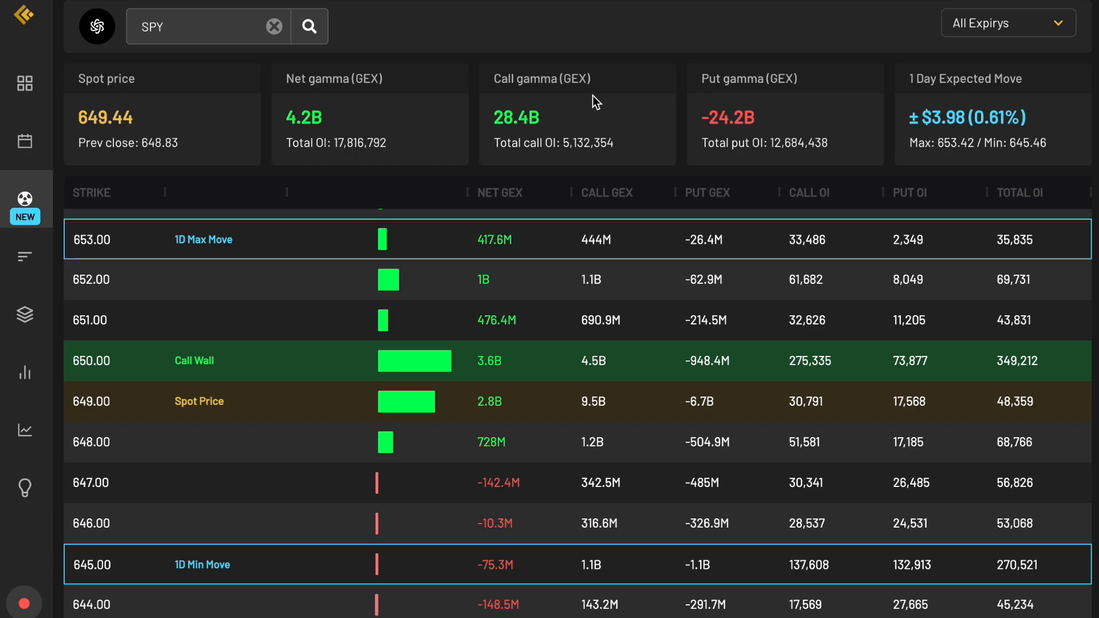
pyautogui.moveTo(500, 202)
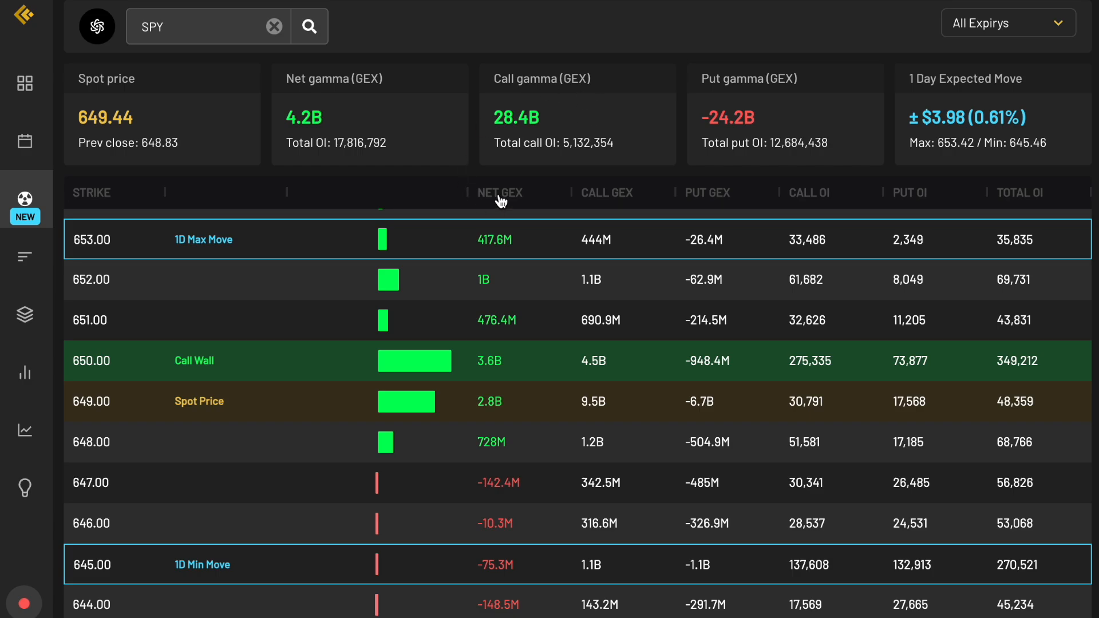
pyautogui.moveTo(515, 227)
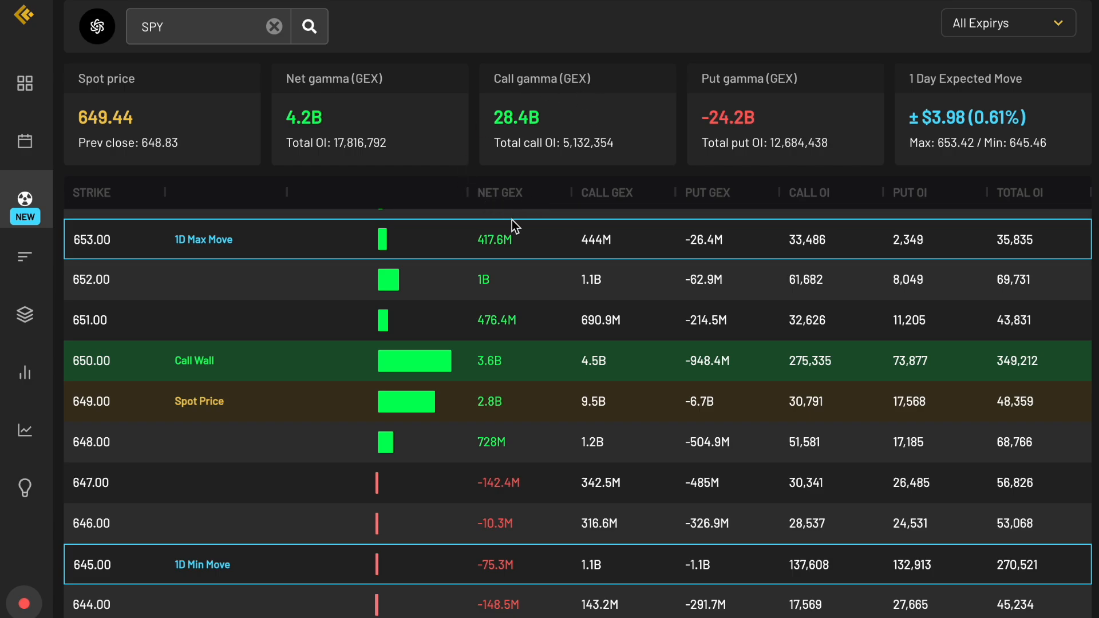
pyautogui.moveTo(522, 282)
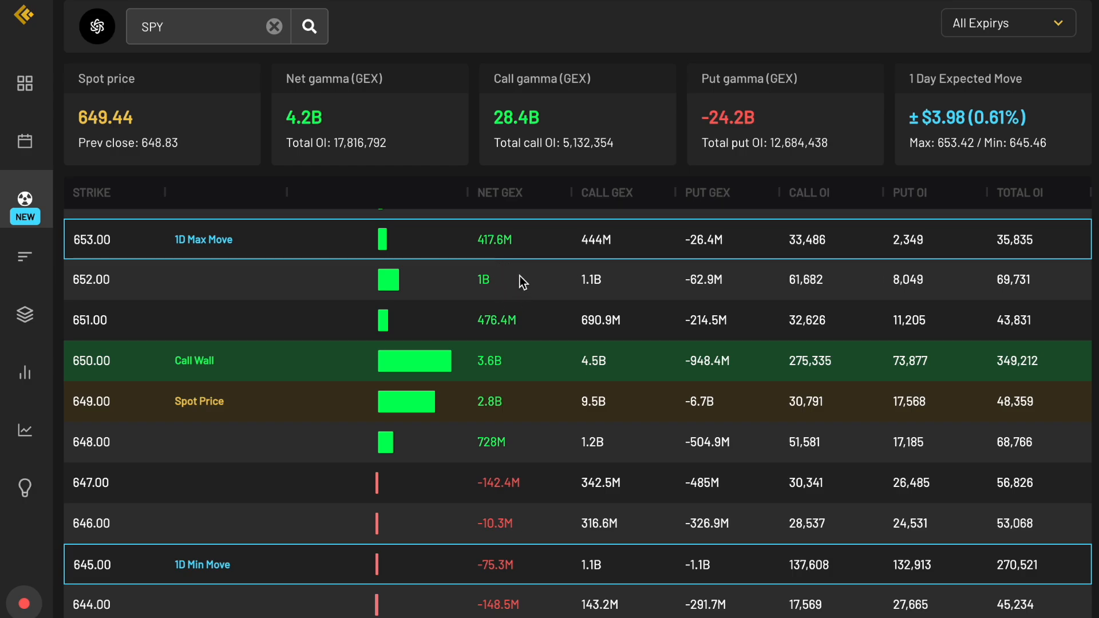
pyautogui.moveTo(504, 289)
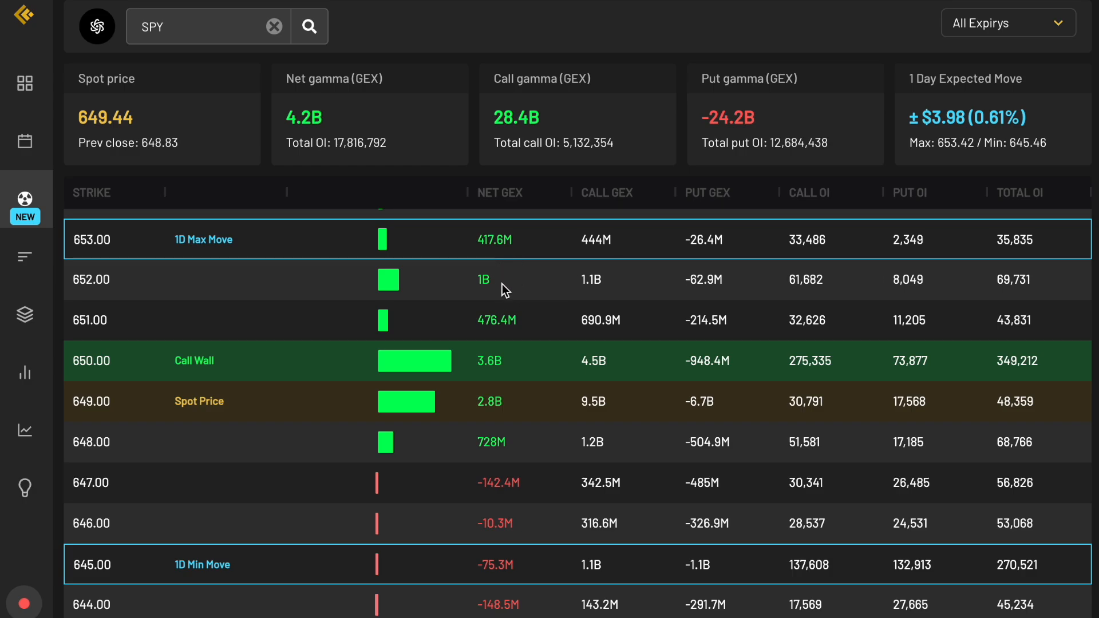
pyautogui.moveTo(504, 301)
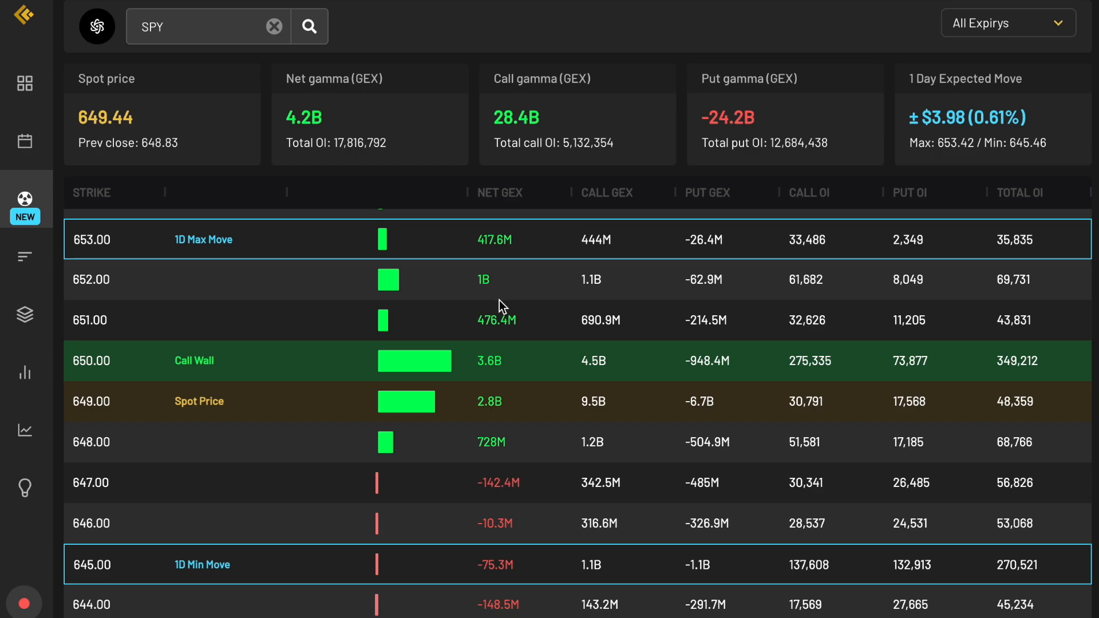
pyautogui.moveTo(499, 295)
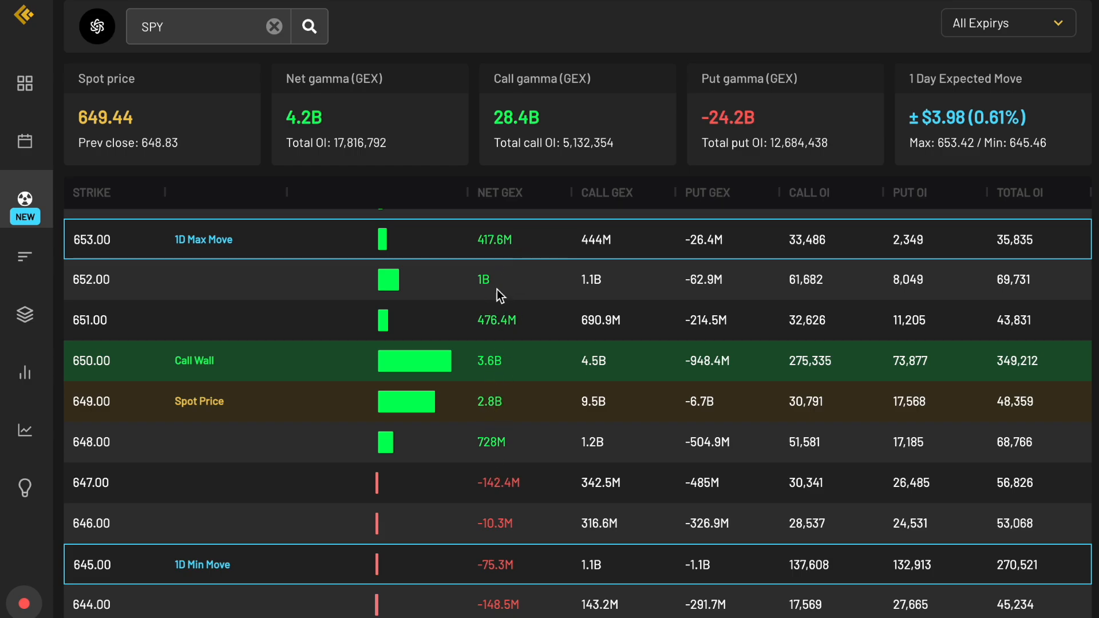
pyautogui.moveTo(524, 324)
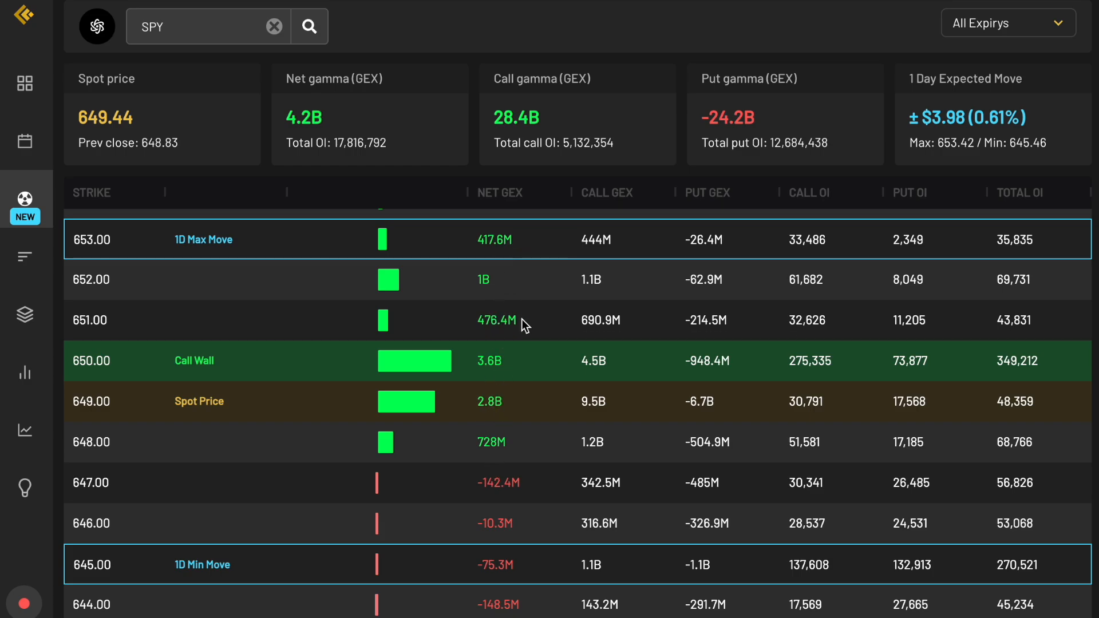
pyautogui.moveTo(488, 286)
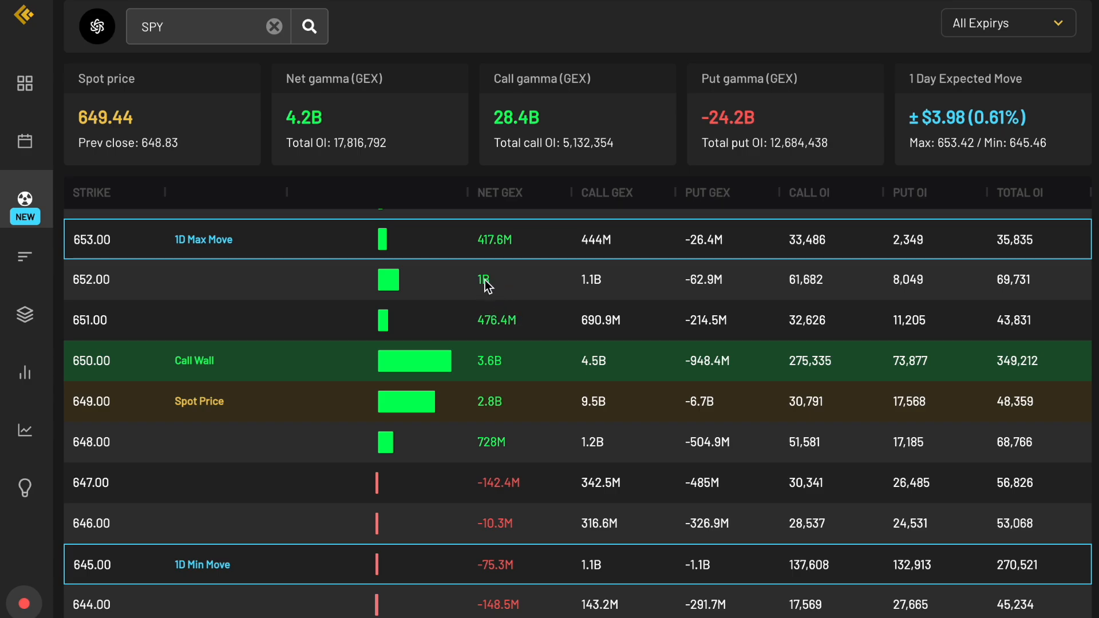
pyautogui.moveTo(480, 310)
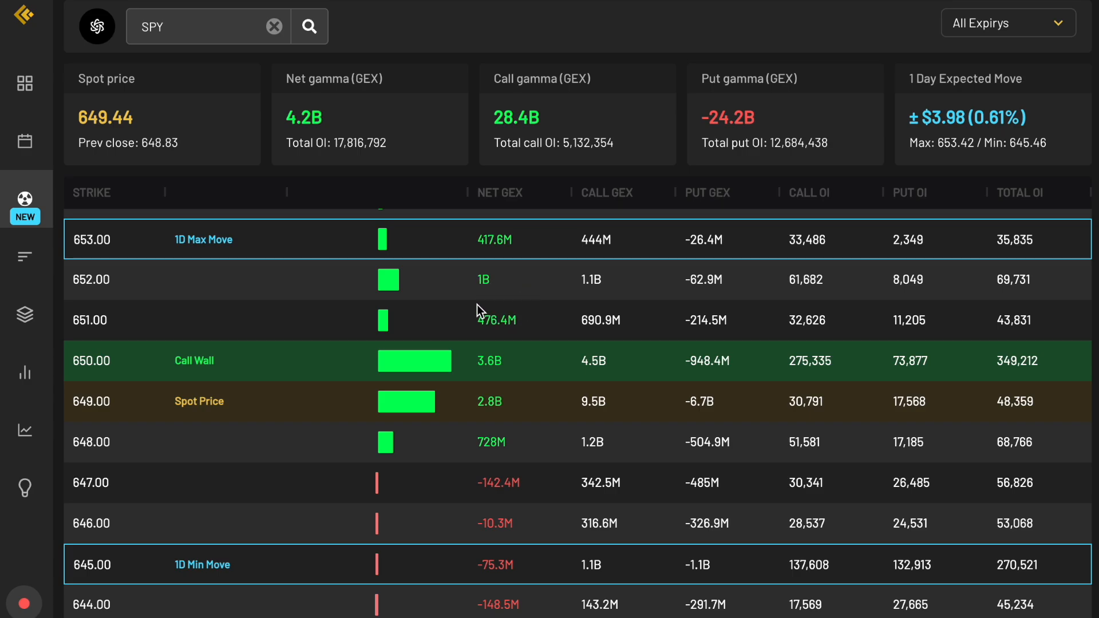
pyautogui.moveTo(204, 379)
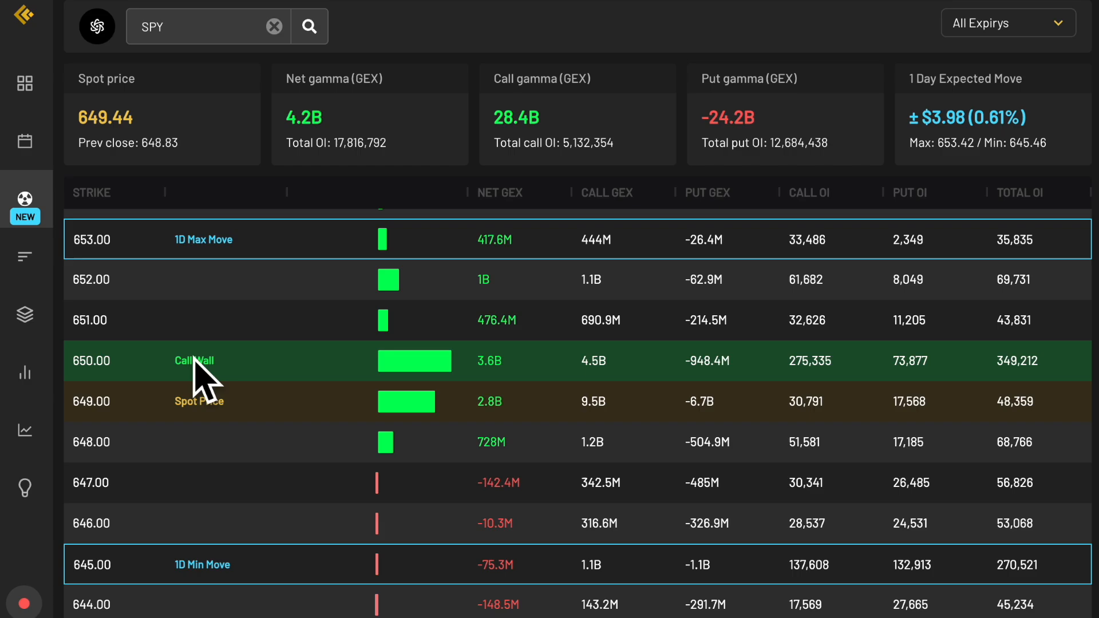
pyautogui.moveTo(505, 364)
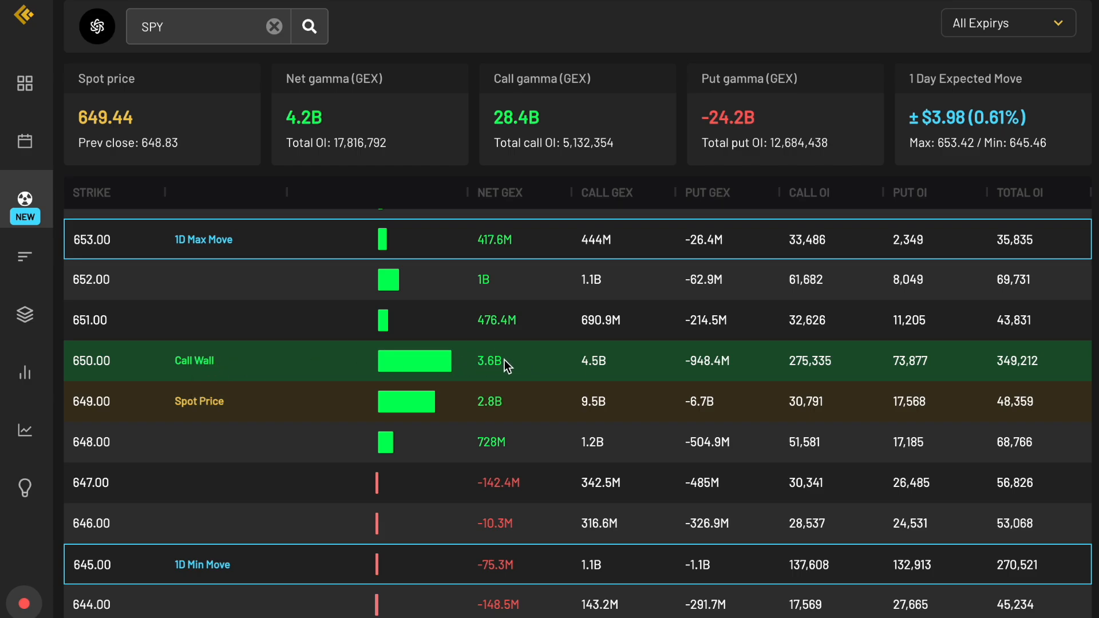
pyautogui.moveTo(499, 369)
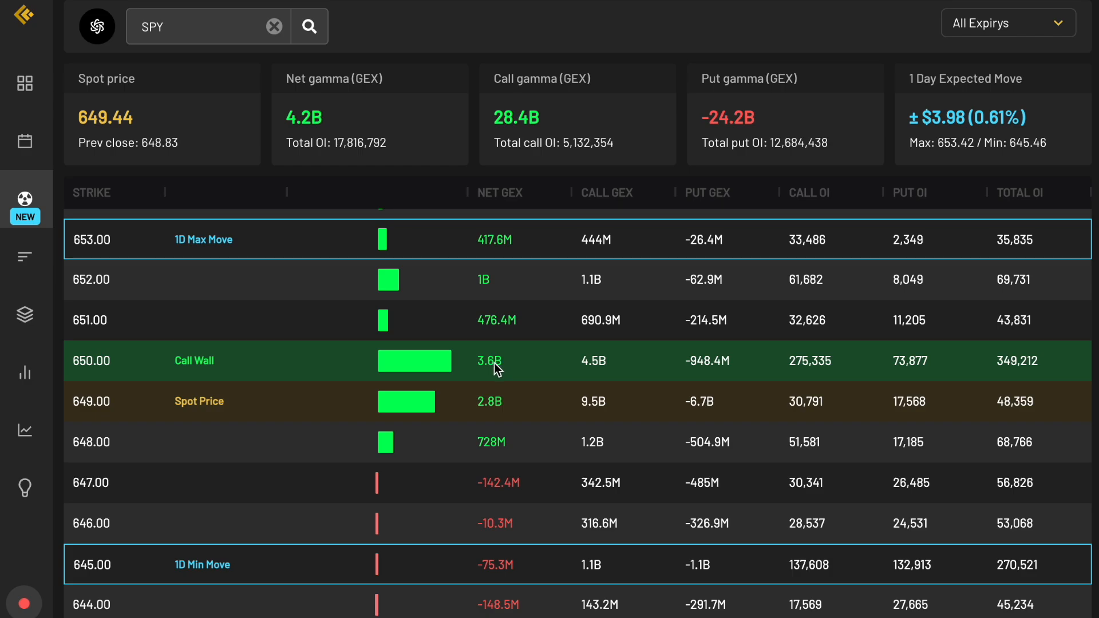
pyautogui.moveTo(487, 392)
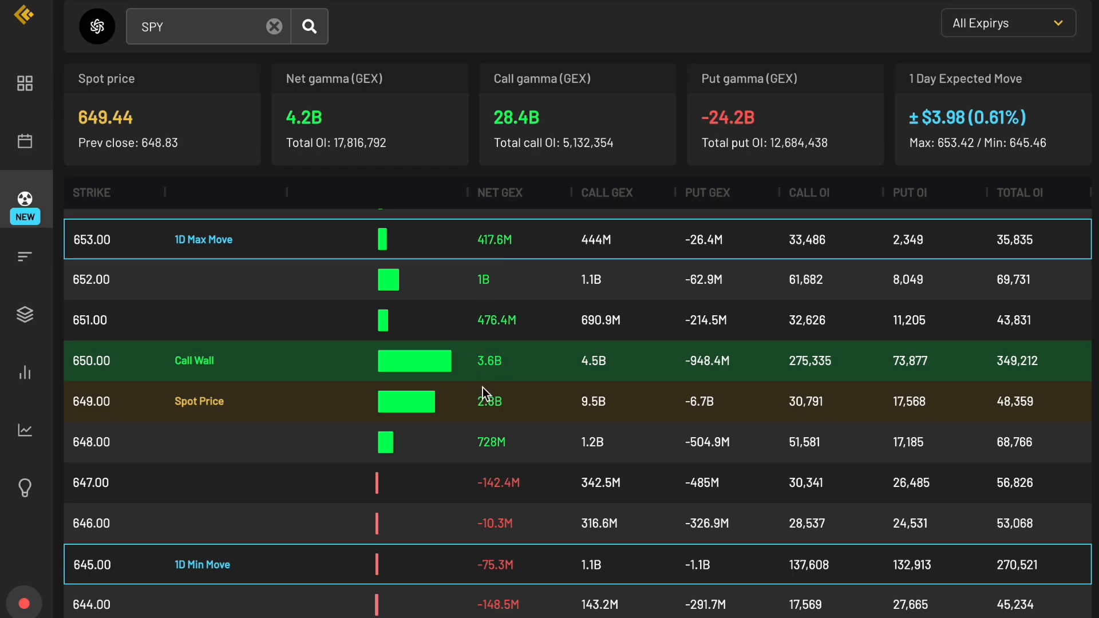
pyautogui.moveTo(528, 357)
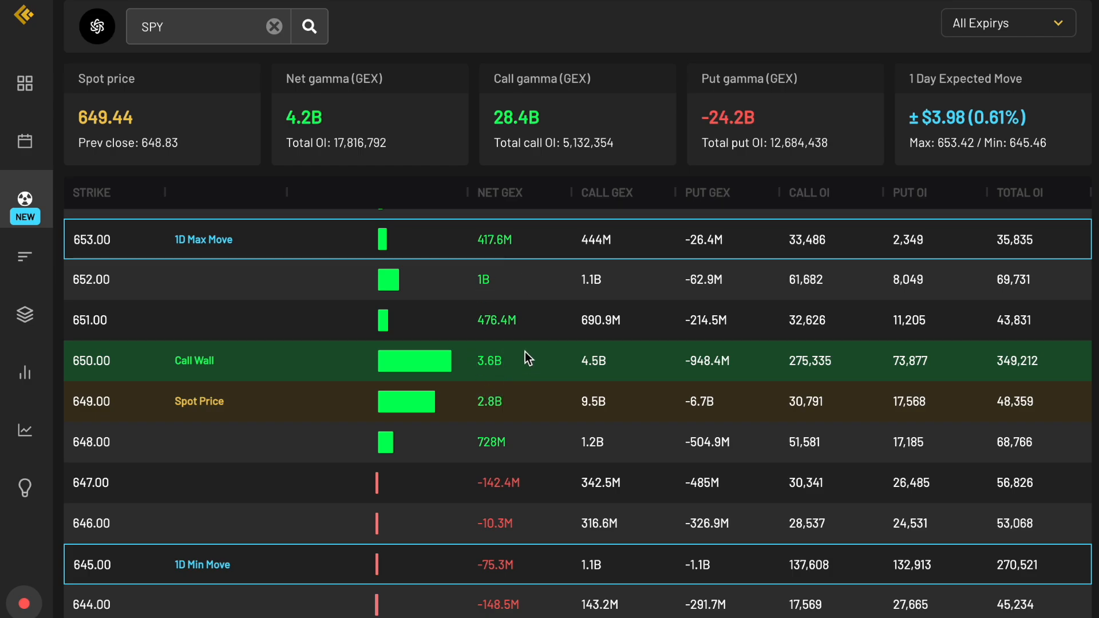
pyautogui.moveTo(499, 380)
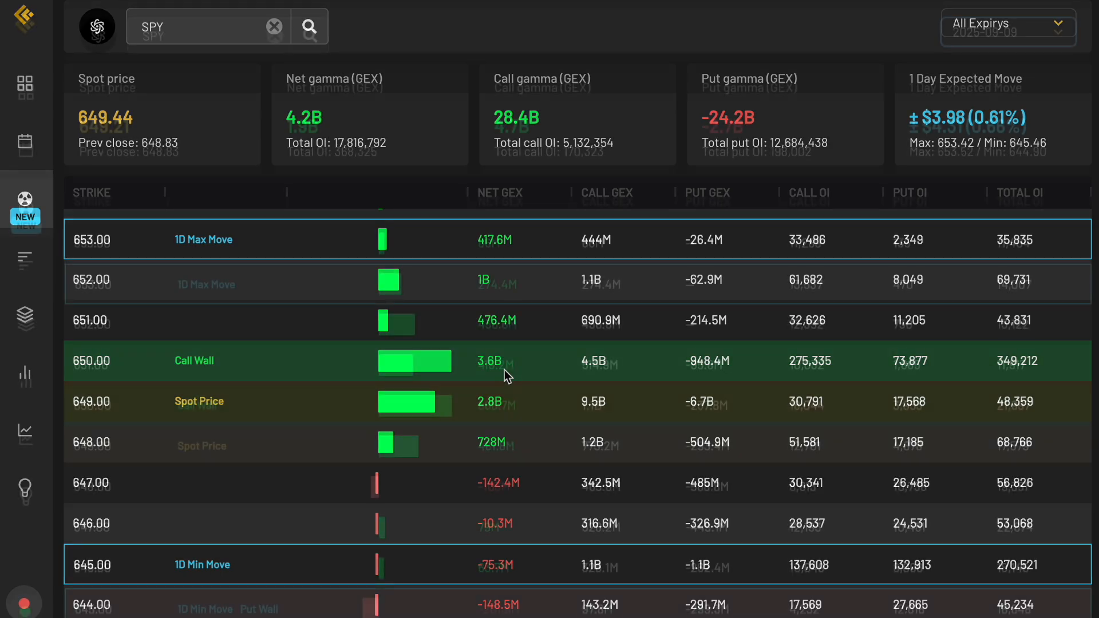
# - Check the SPY expiry list and keep the 2025-09-09 expiration selected
pyautogui.click(1007, 32)
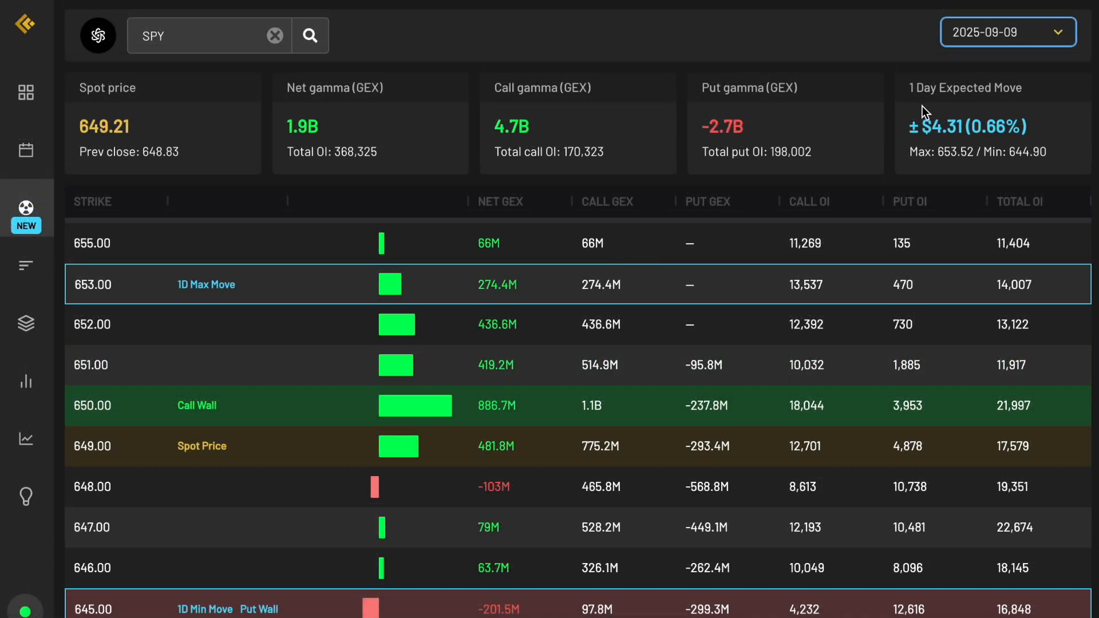
pyautogui.moveTo(801, 139)
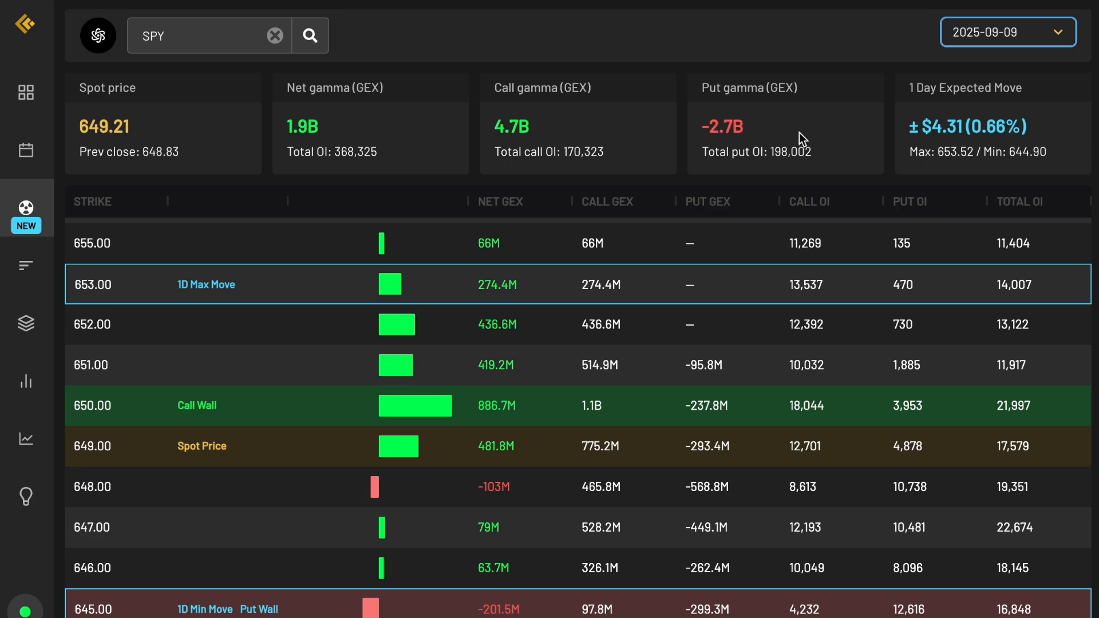
pyautogui.moveTo(192, 41)
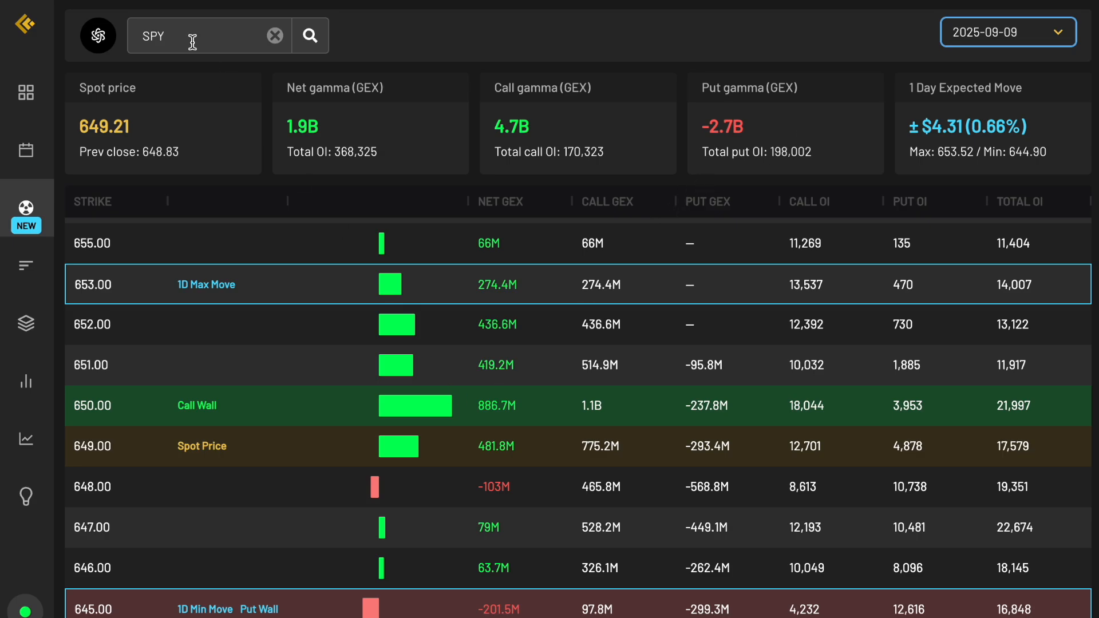
pyautogui.moveTo(1007, 36)
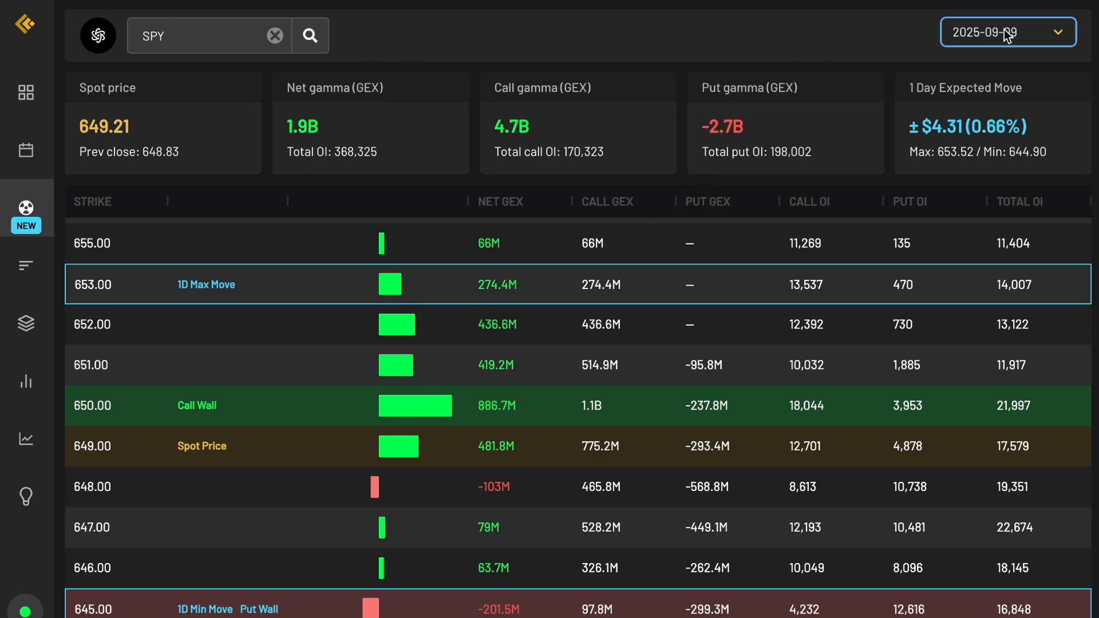
pyautogui.click(1007, 32)
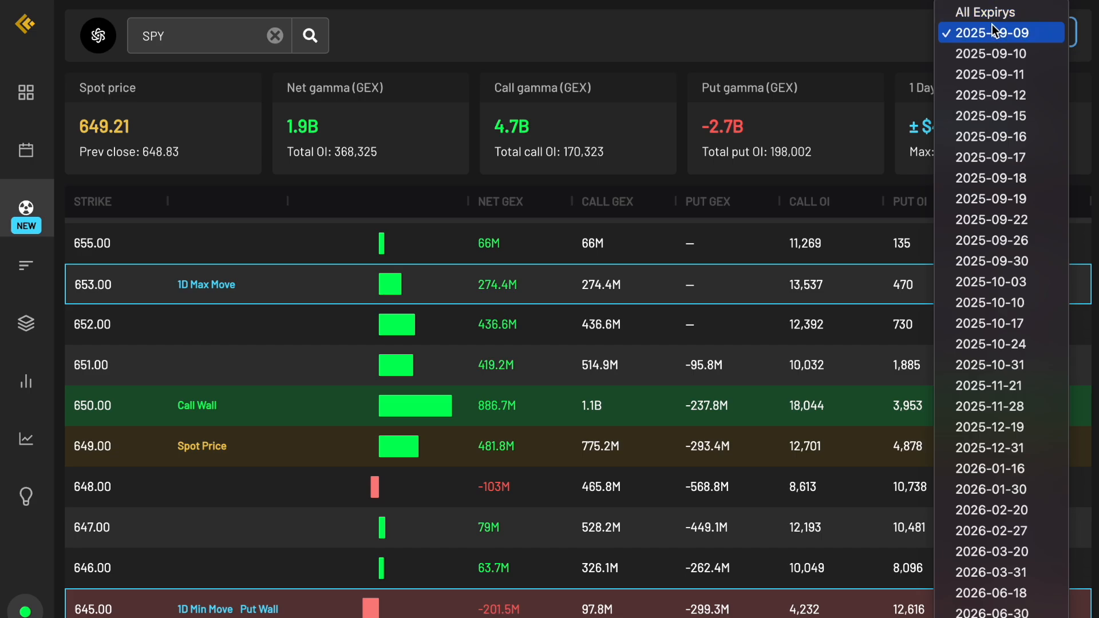
pyautogui.moveTo(1001, 12)
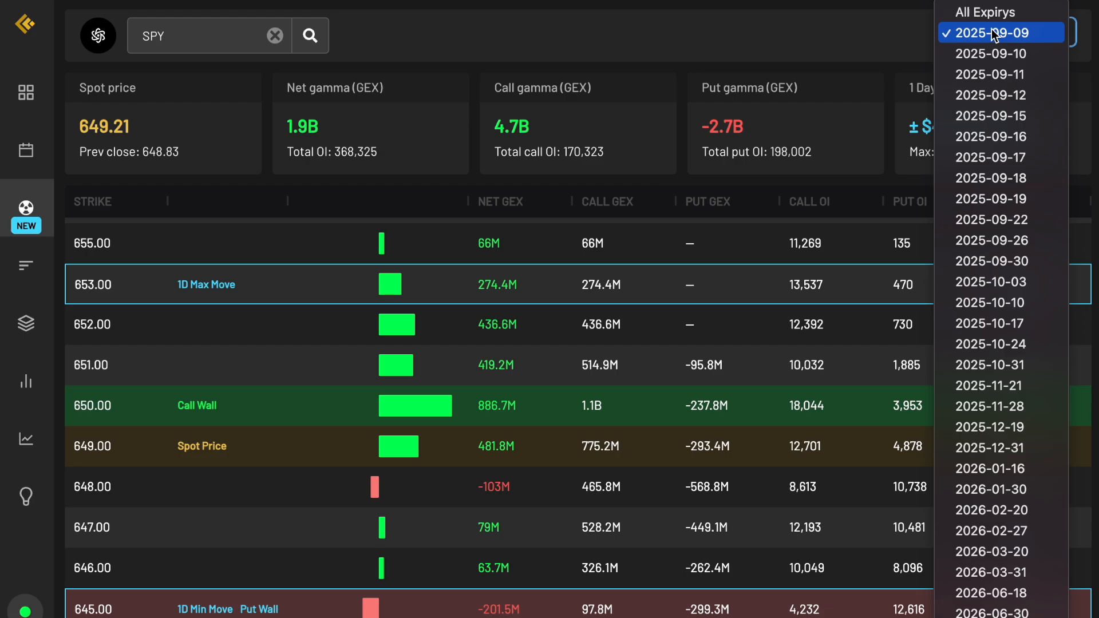
pyautogui.click(1000, 33)
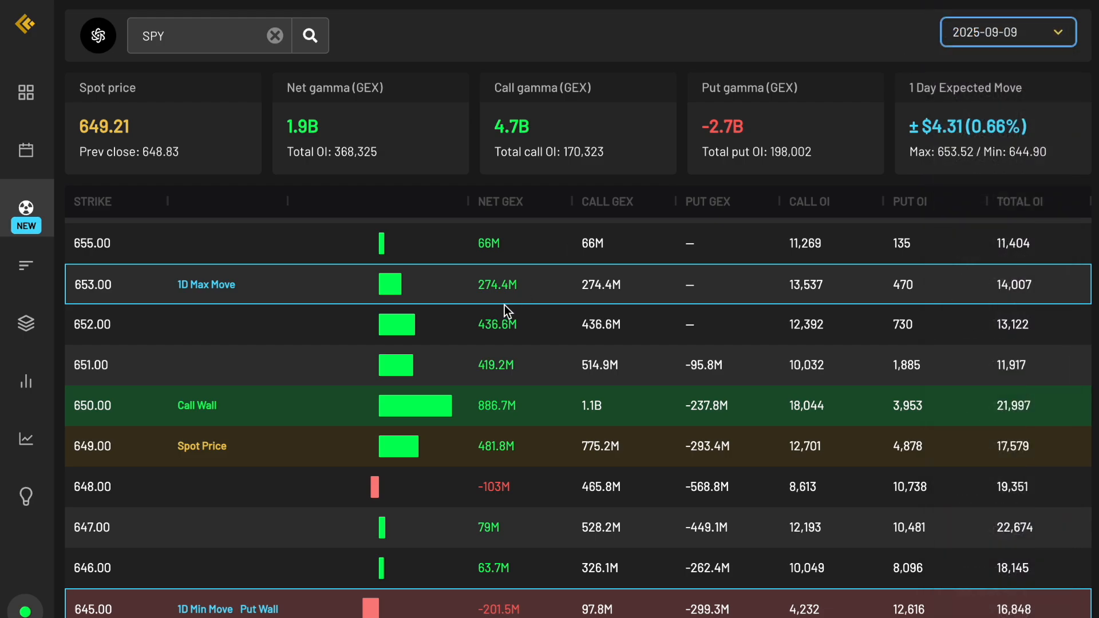
pyautogui.moveTo(498, 238)
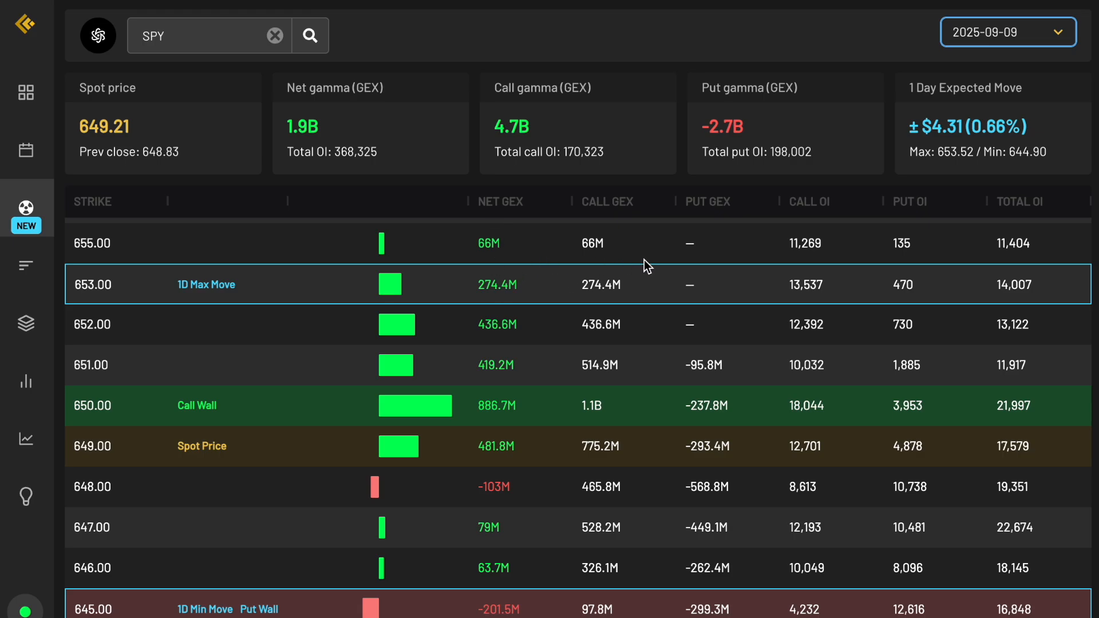
pyautogui.moveTo(506, 346)
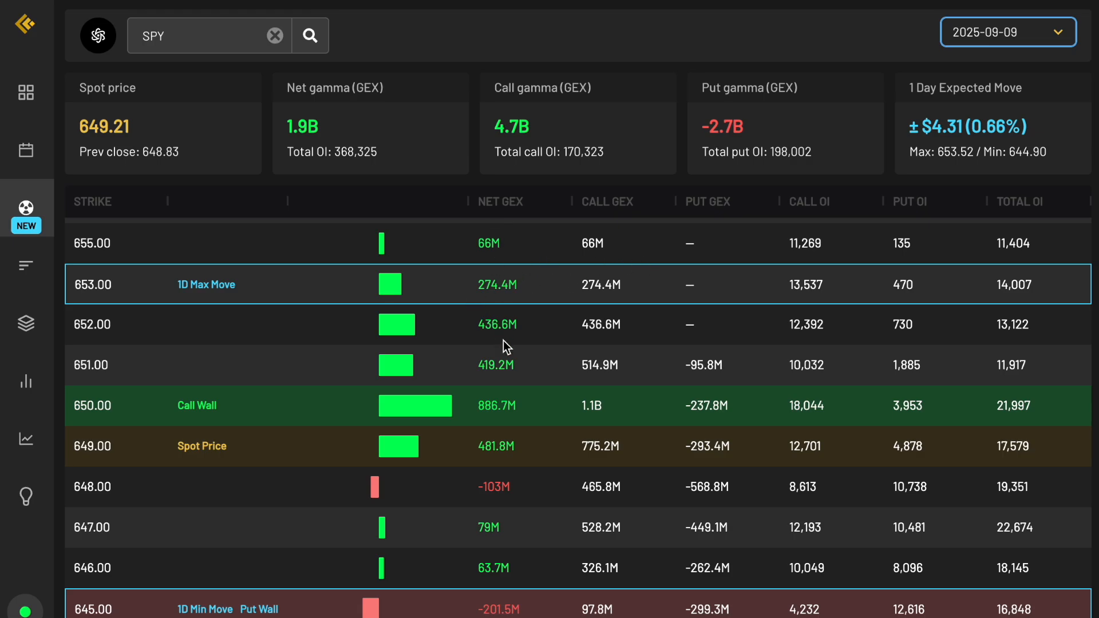
# - Review the 2025-09-09 gamma table, then bring the expiry list back up
pyautogui.scroll(-3)
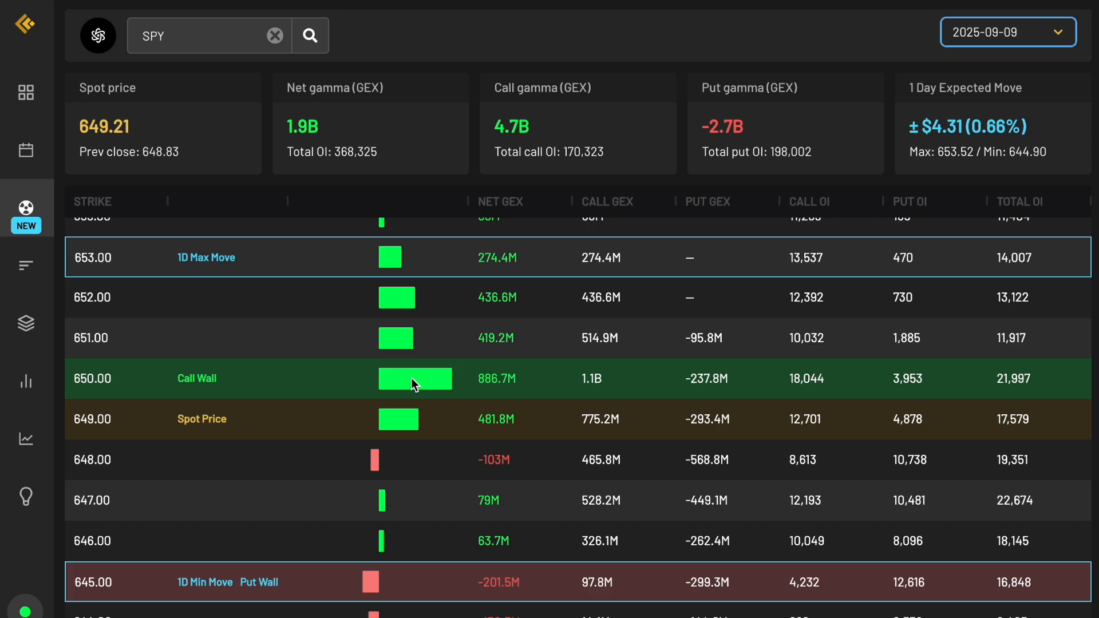
pyautogui.moveTo(489, 388)
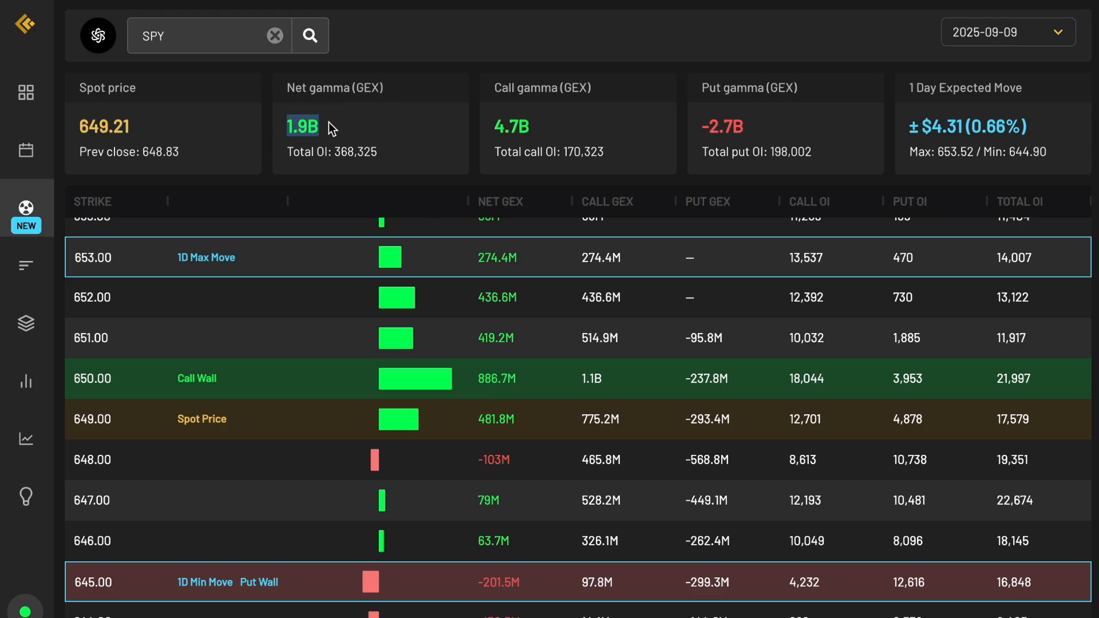
pyautogui.moveTo(313, 420)
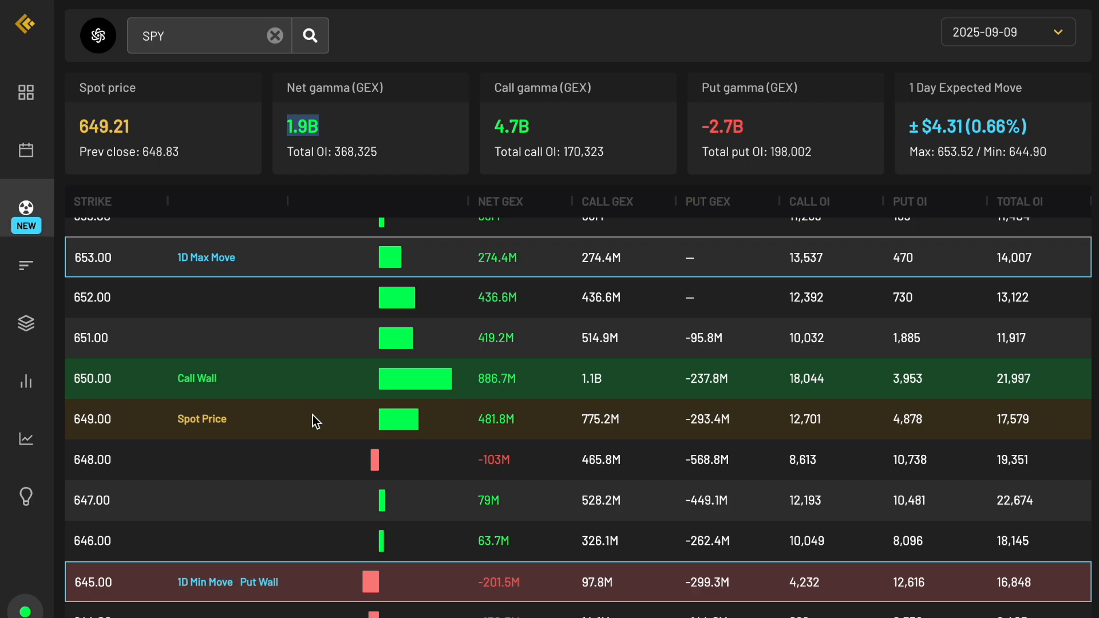
pyautogui.moveTo(250, 576)
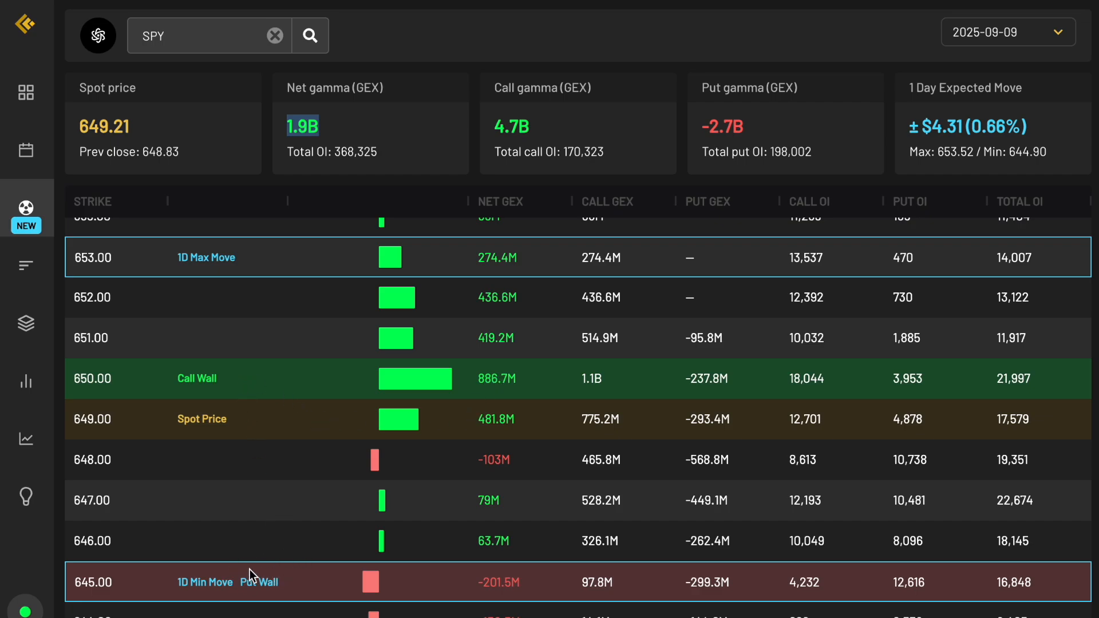
pyautogui.moveTo(264, 495)
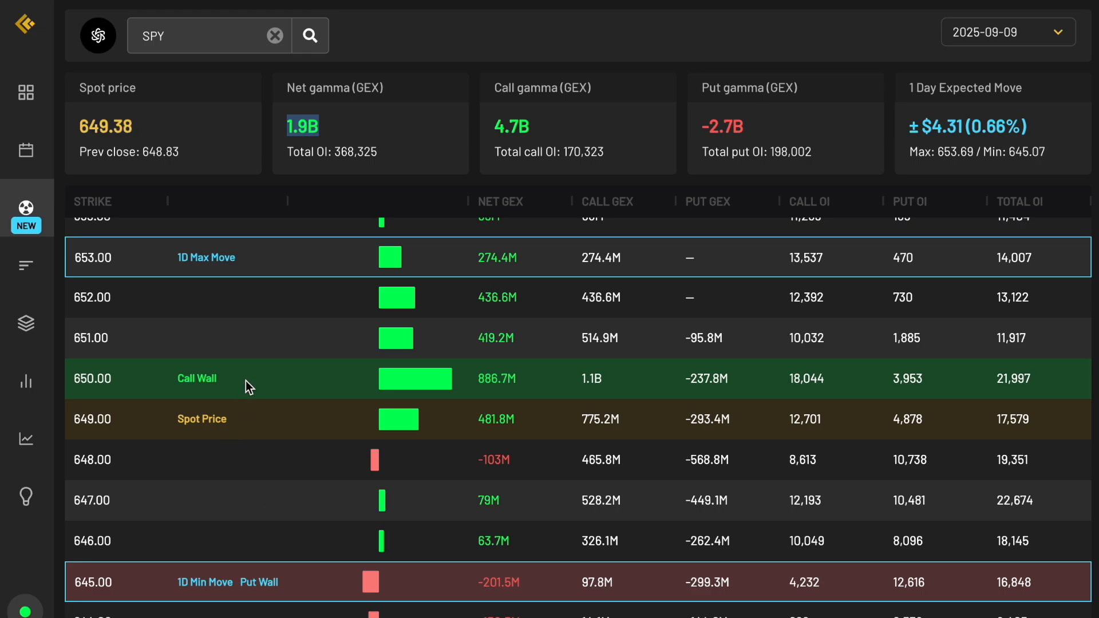
pyautogui.moveTo(233, 272)
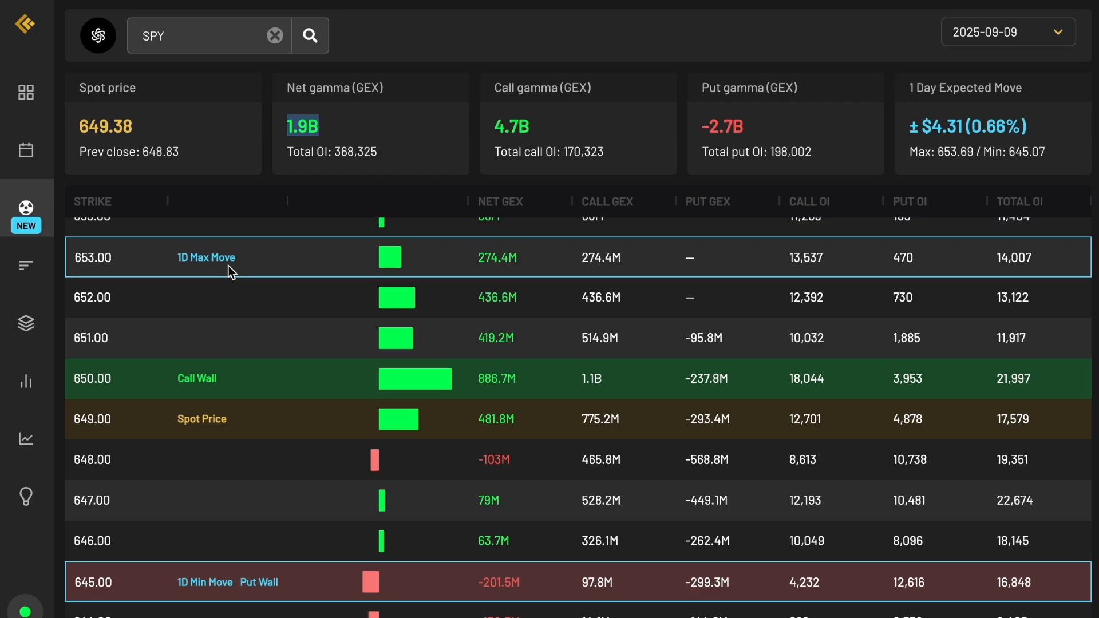
pyautogui.moveTo(124, 267)
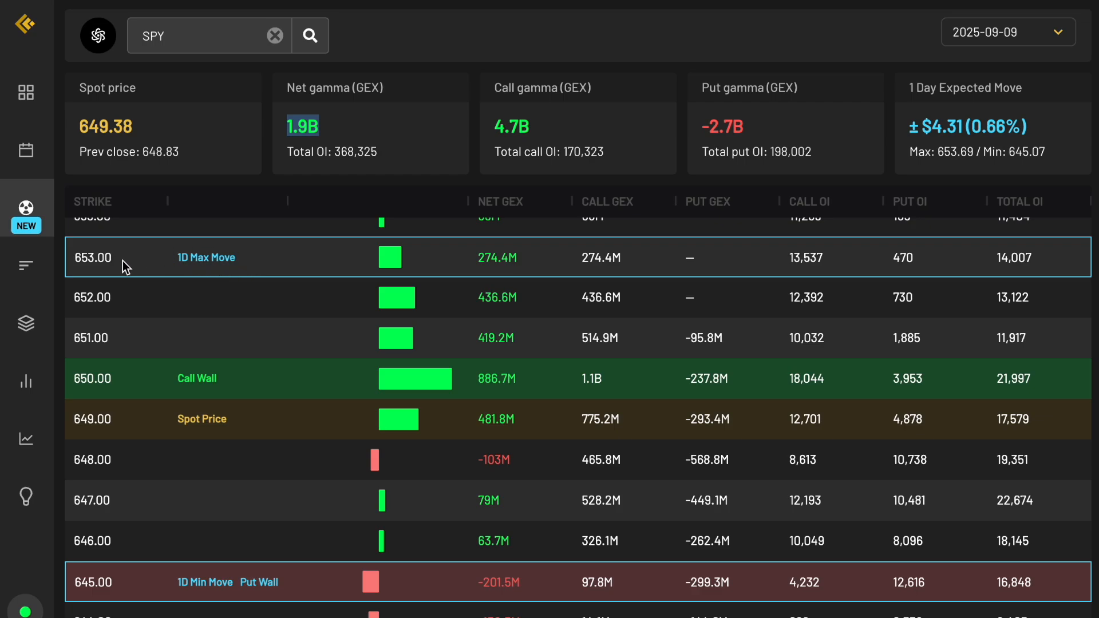
pyautogui.moveTo(246, 547)
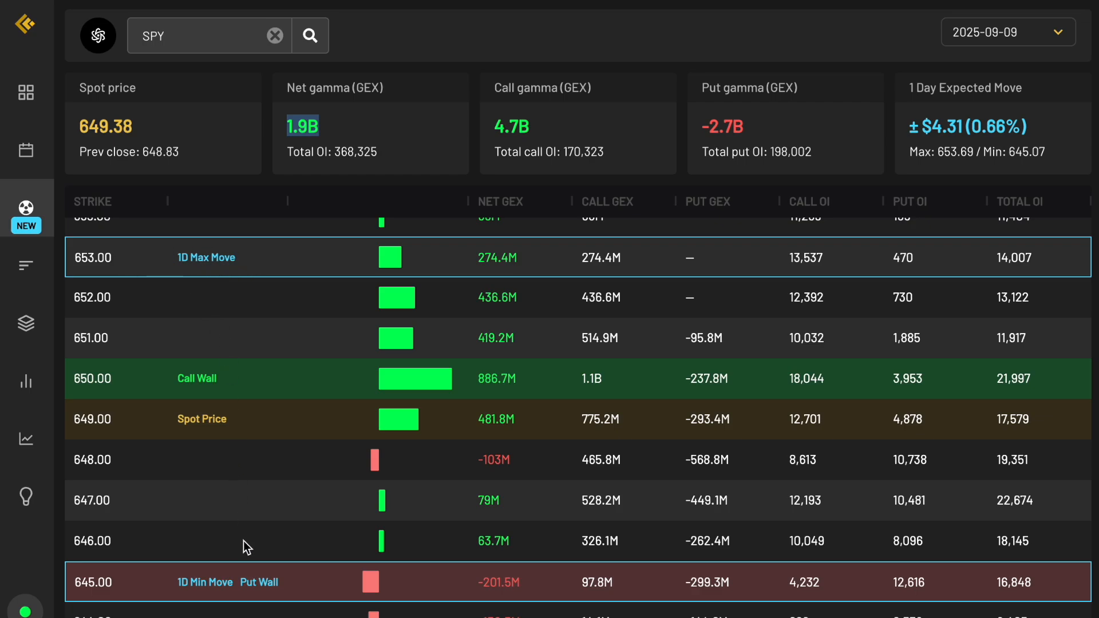
pyautogui.moveTo(142, 588)
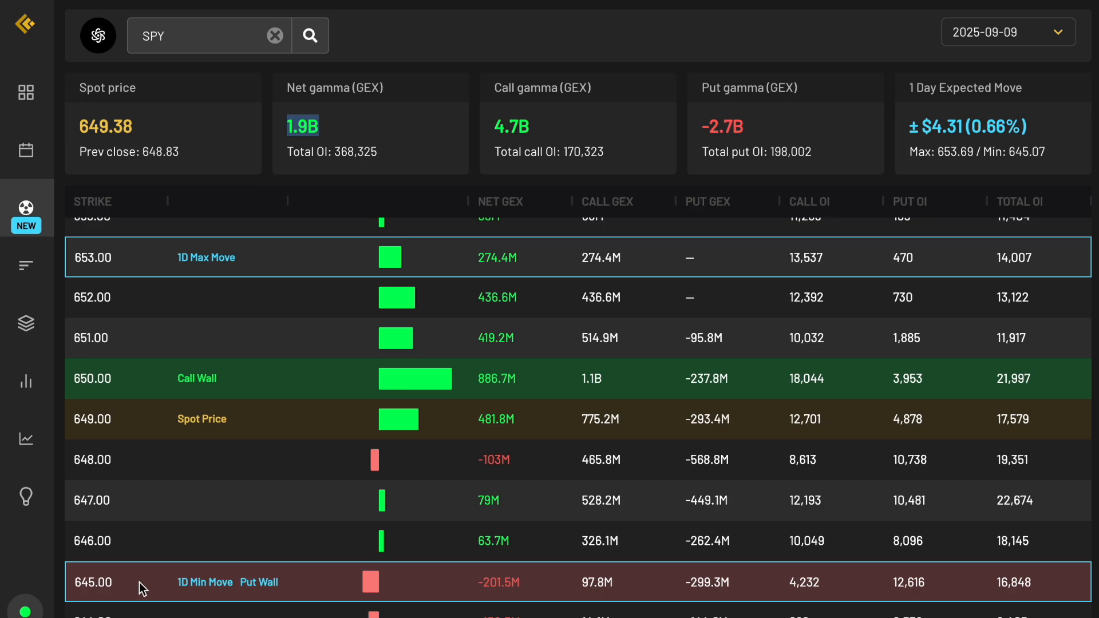
pyautogui.moveTo(199, 574)
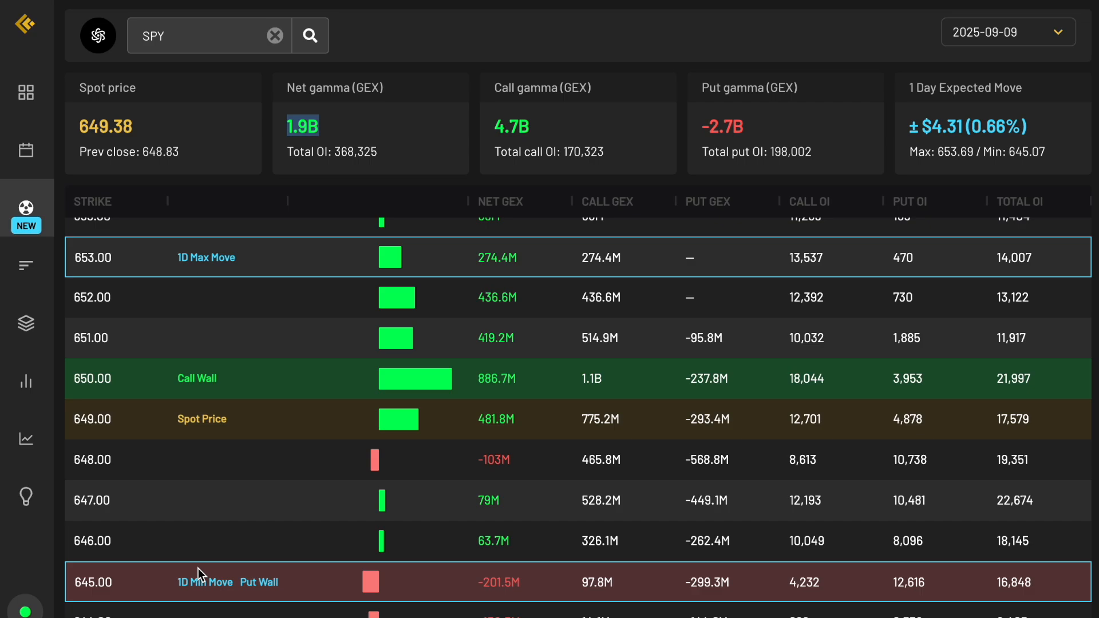
pyautogui.moveTo(245, 391)
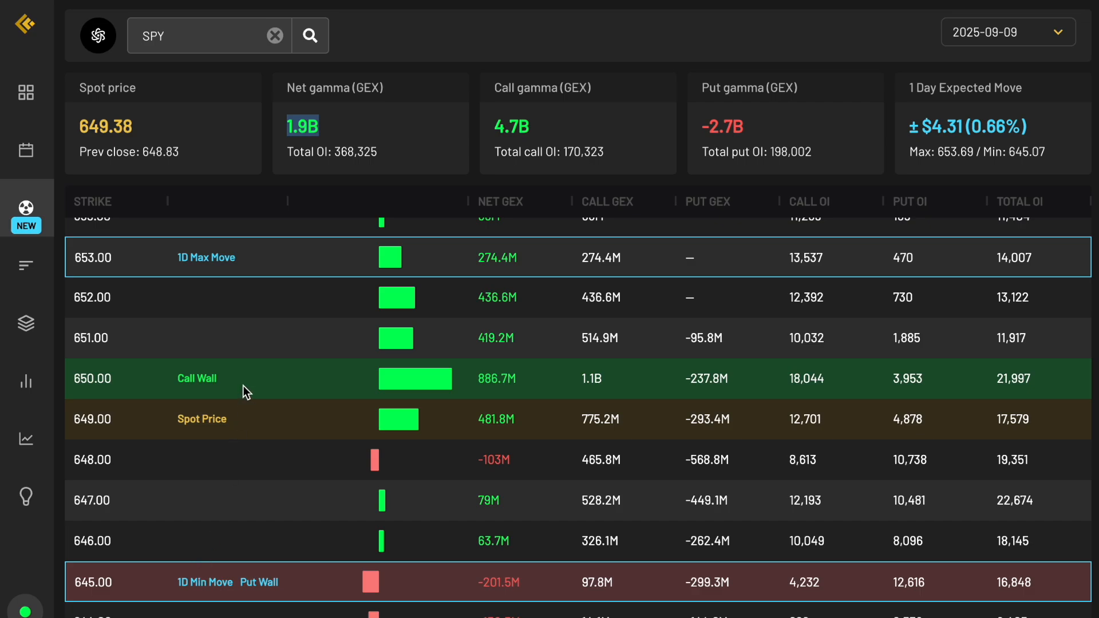
pyautogui.moveTo(153, 482)
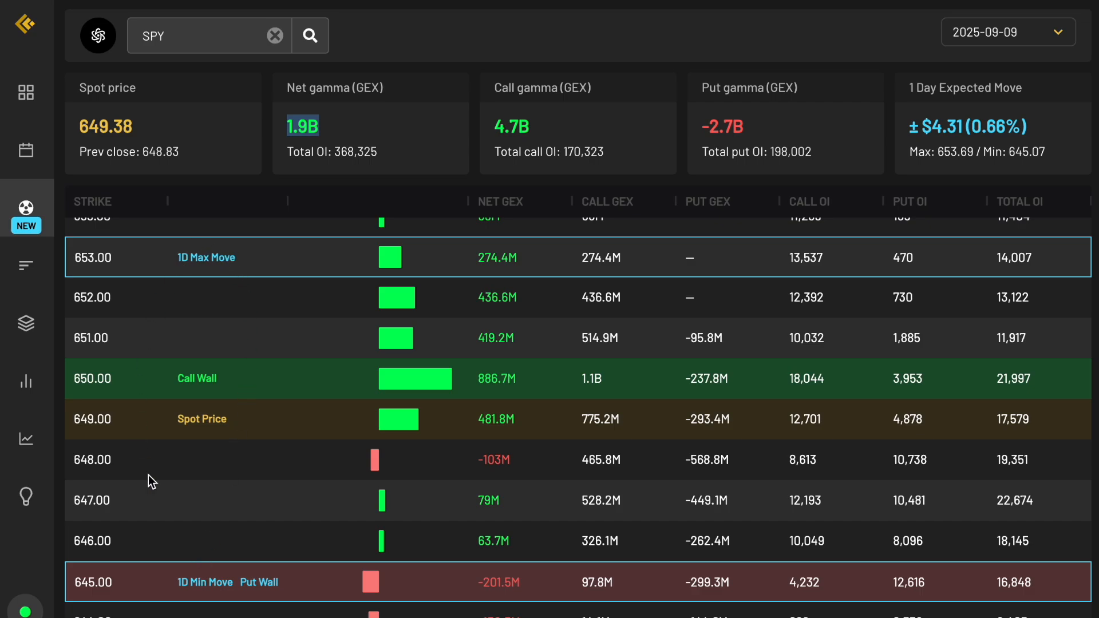
pyautogui.moveTo(231, 548)
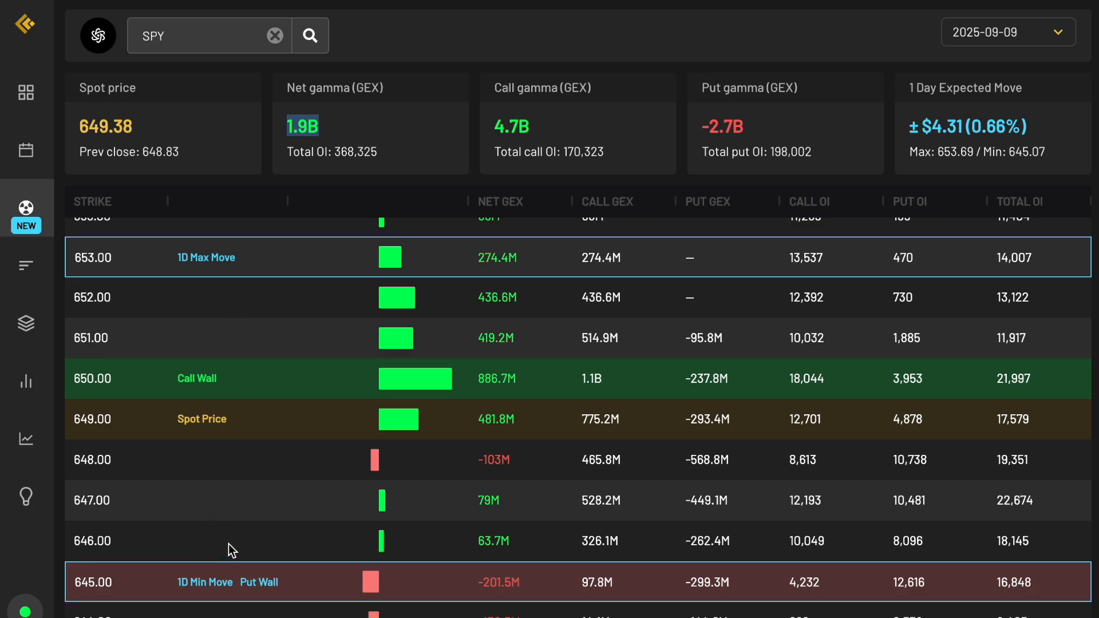
pyautogui.moveTo(267, 581)
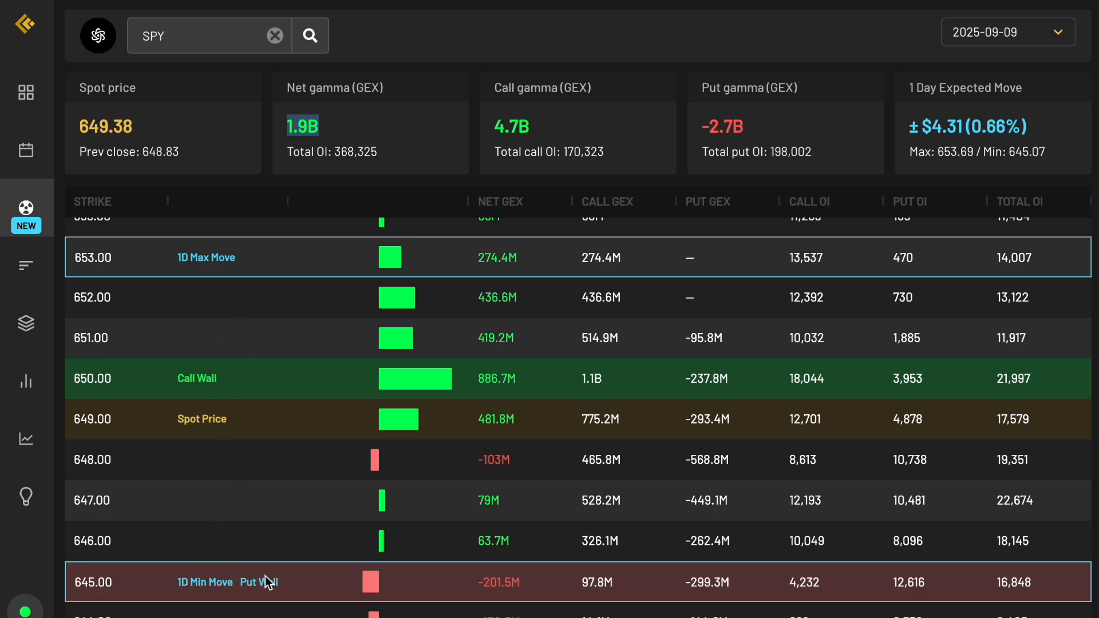
pyautogui.moveTo(314, 332)
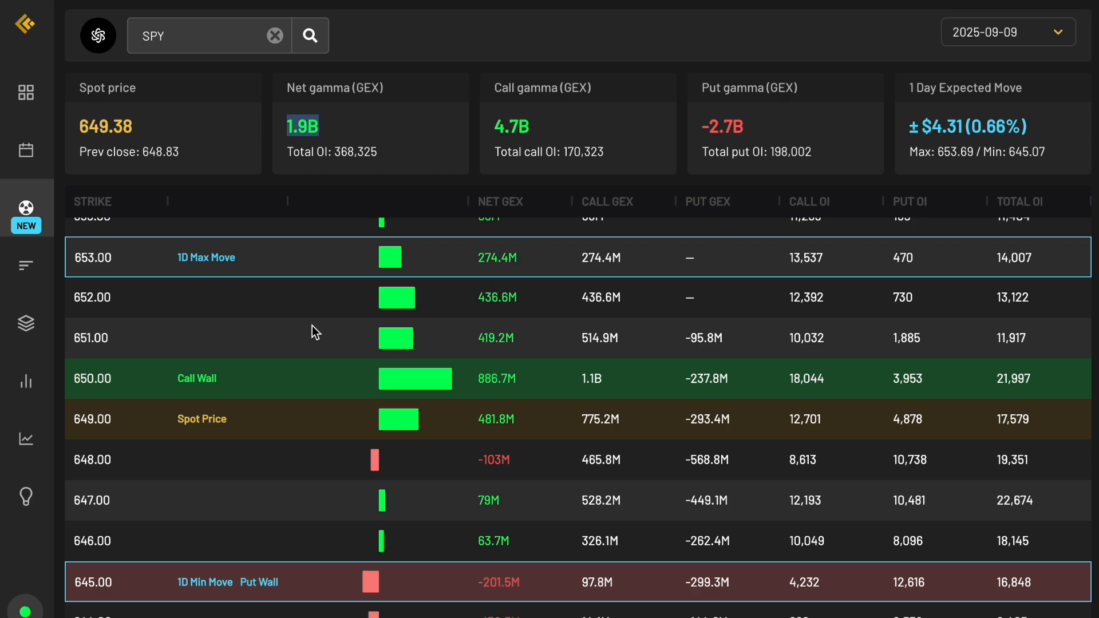
pyautogui.moveTo(252, 384)
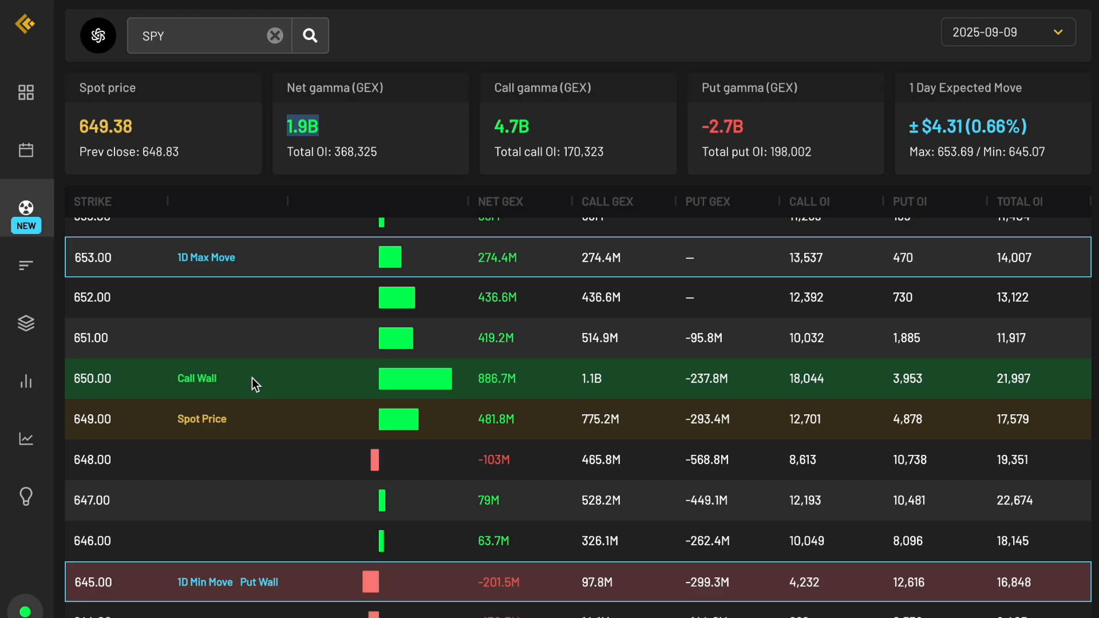
pyautogui.scroll(-3)
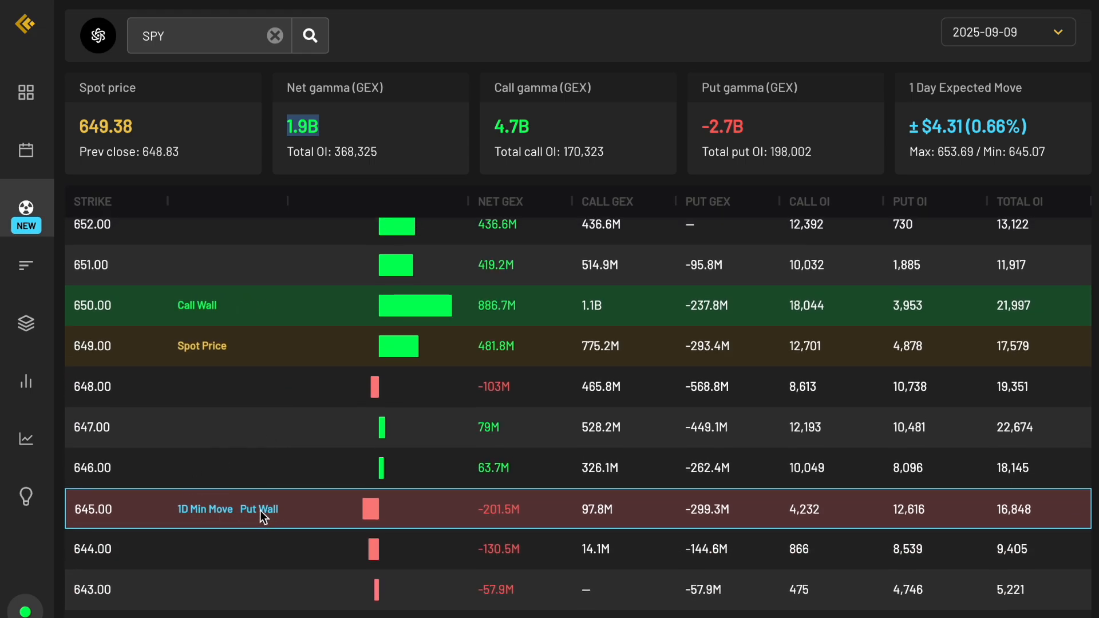
pyautogui.moveTo(105, 505)
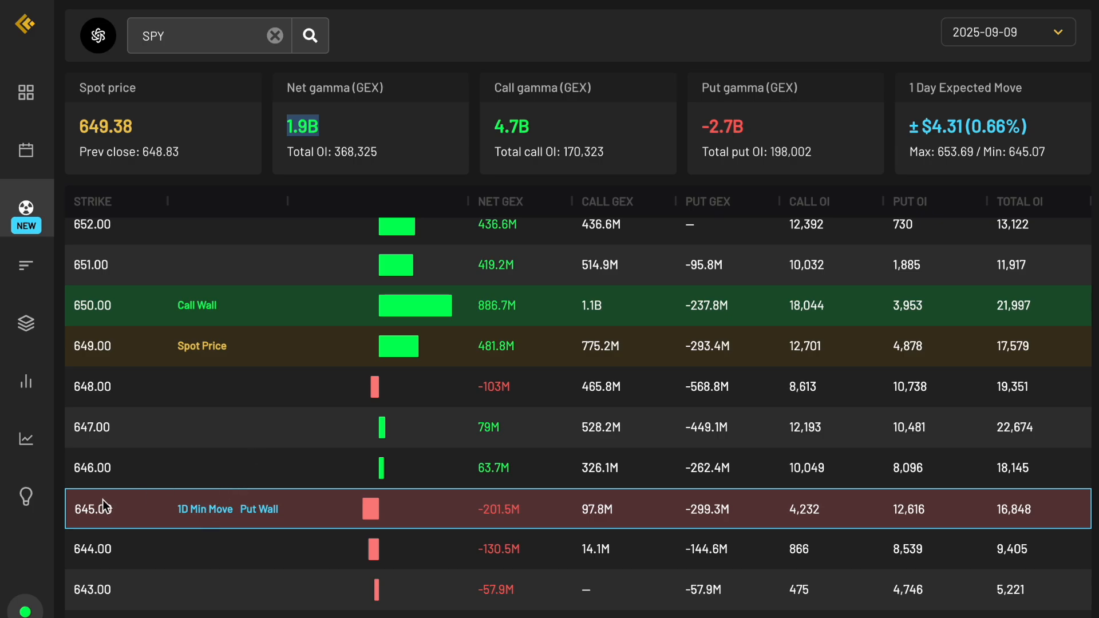
pyautogui.moveTo(204, 463)
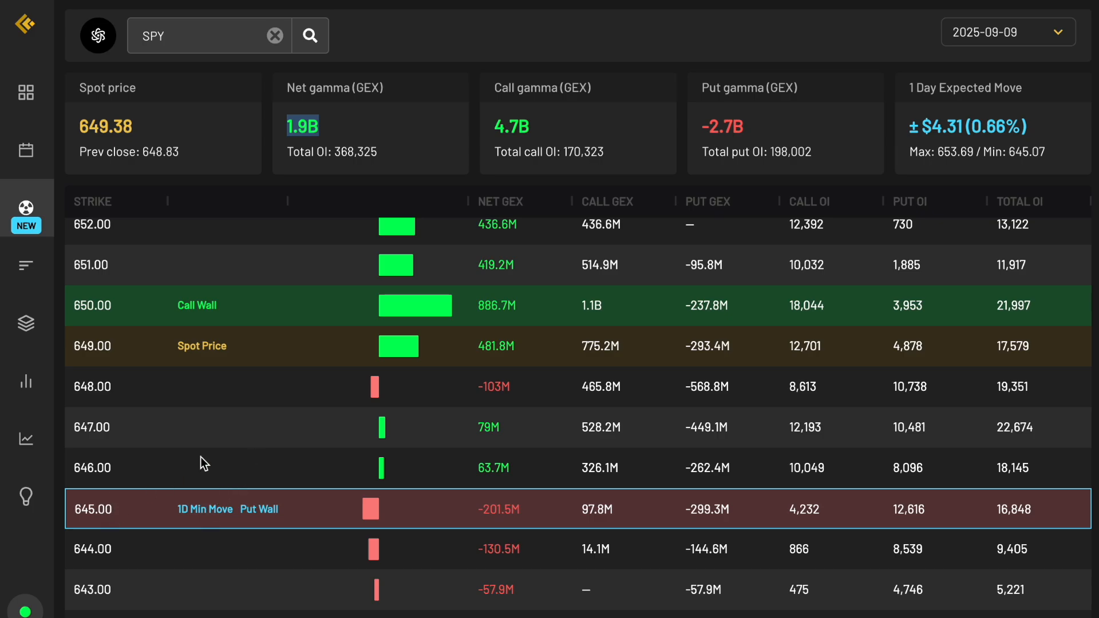
pyautogui.moveTo(261, 501)
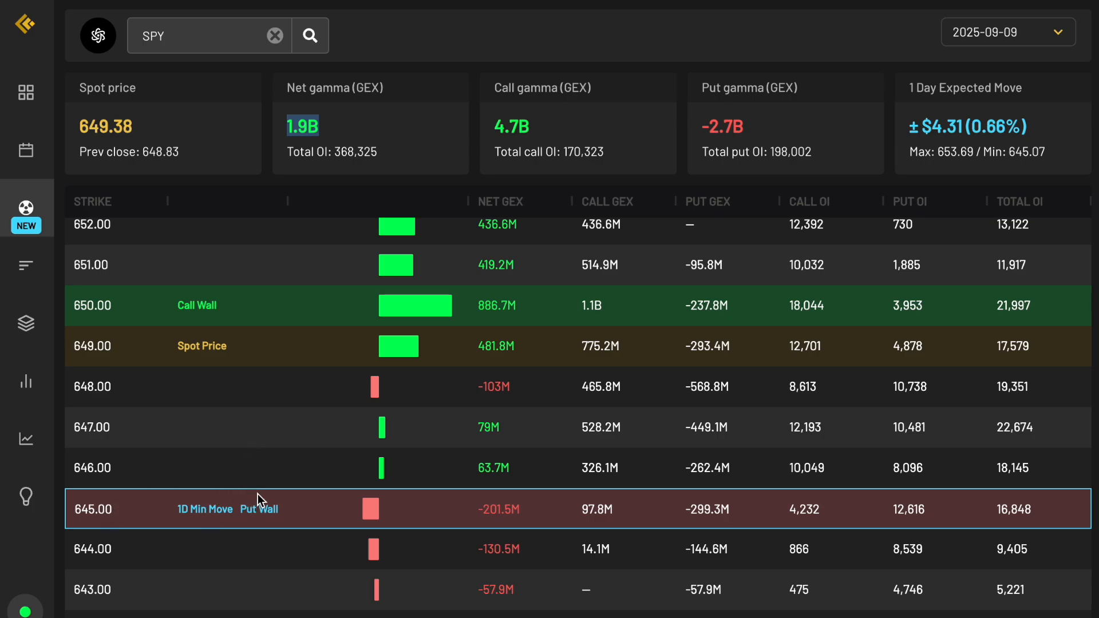
pyautogui.moveTo(317, 493)
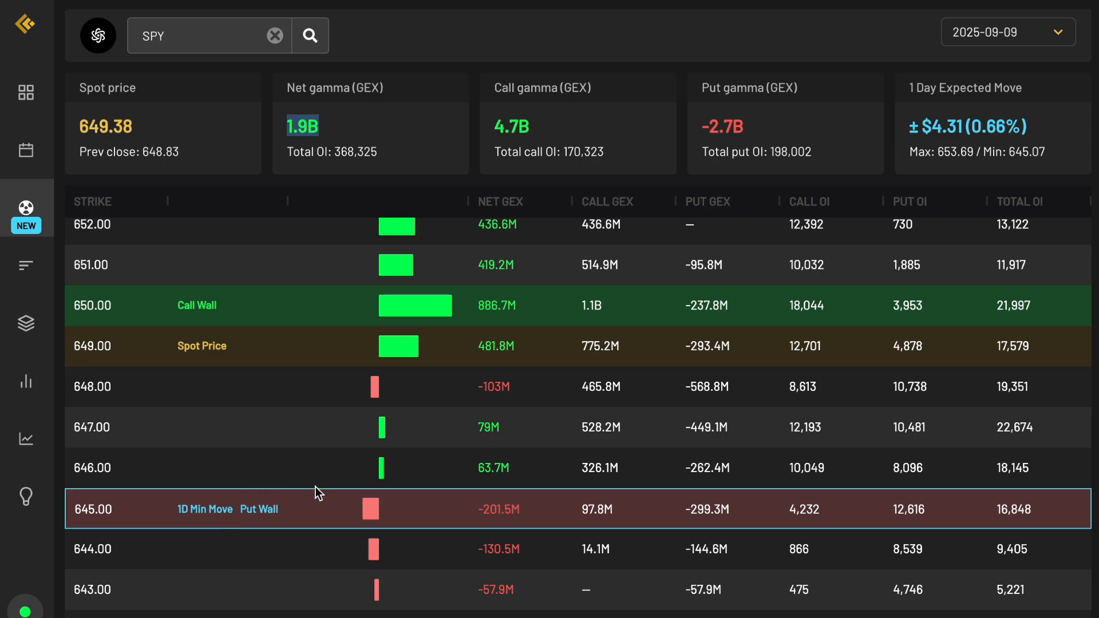
pyautogui.moveTo(499, 514)
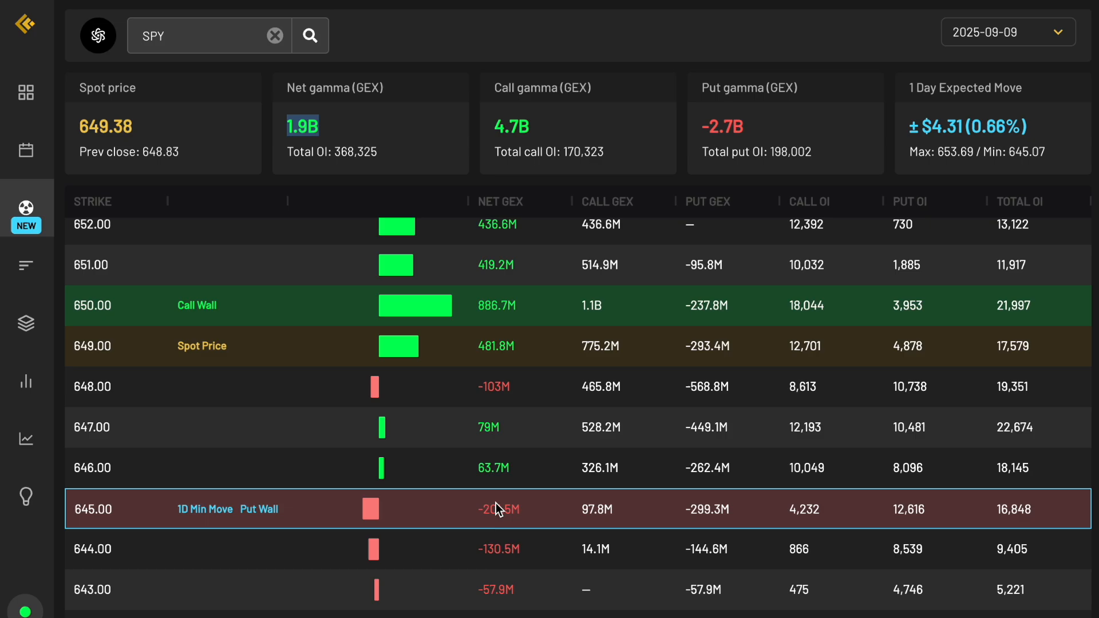
pyautogui.scroll(3)
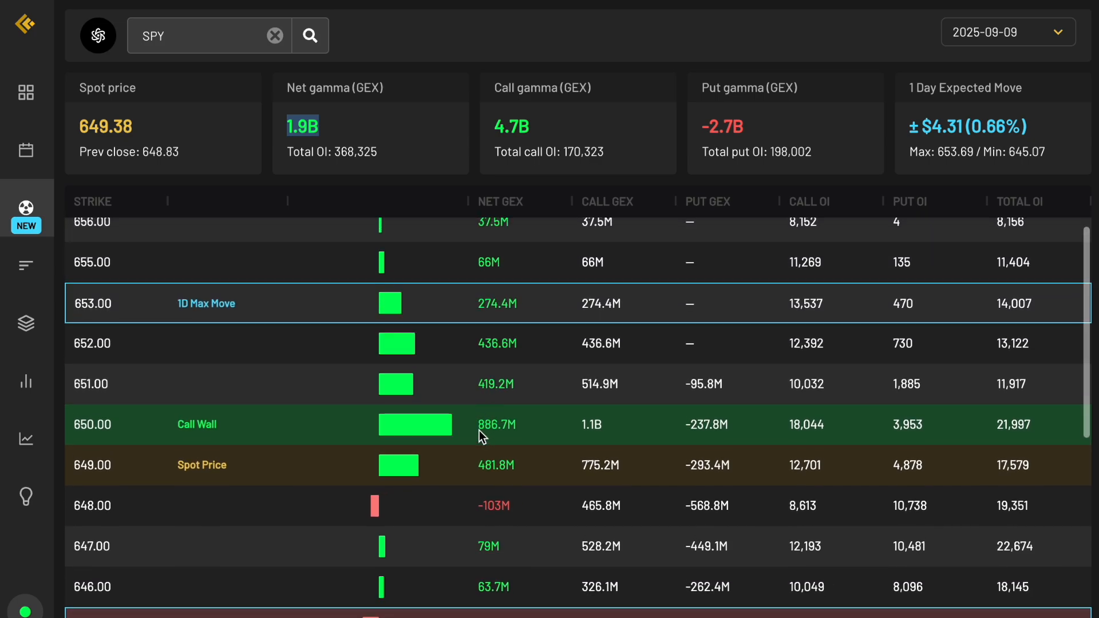
pyautogui.moveTo(233, 444)
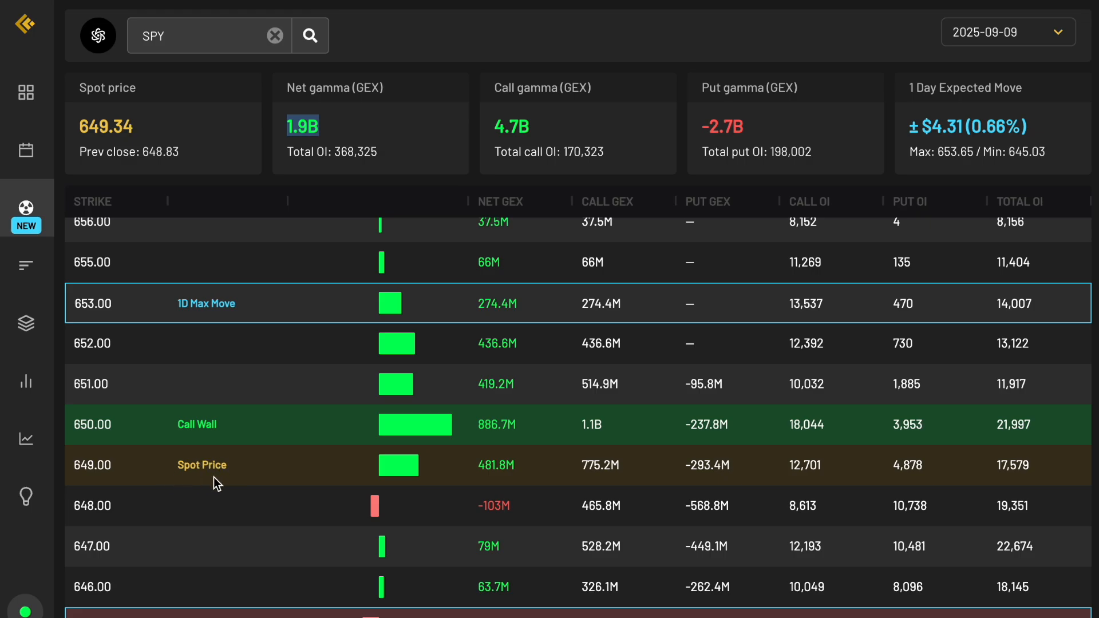
pyautogui.moveTo(204, 477)
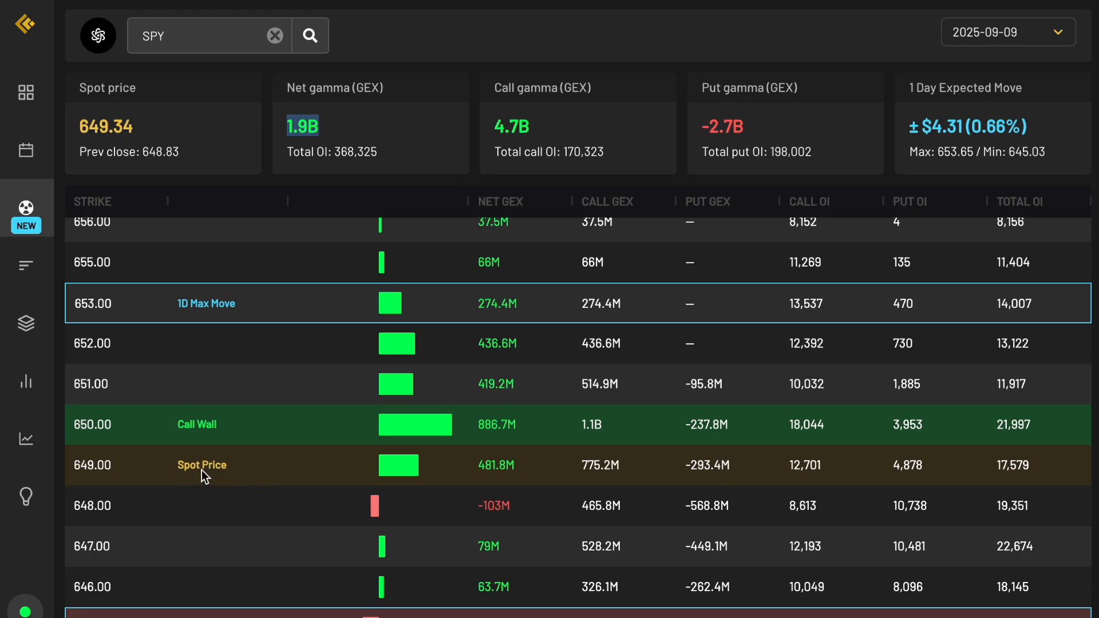
pyautogui.moveTo(221, 467)
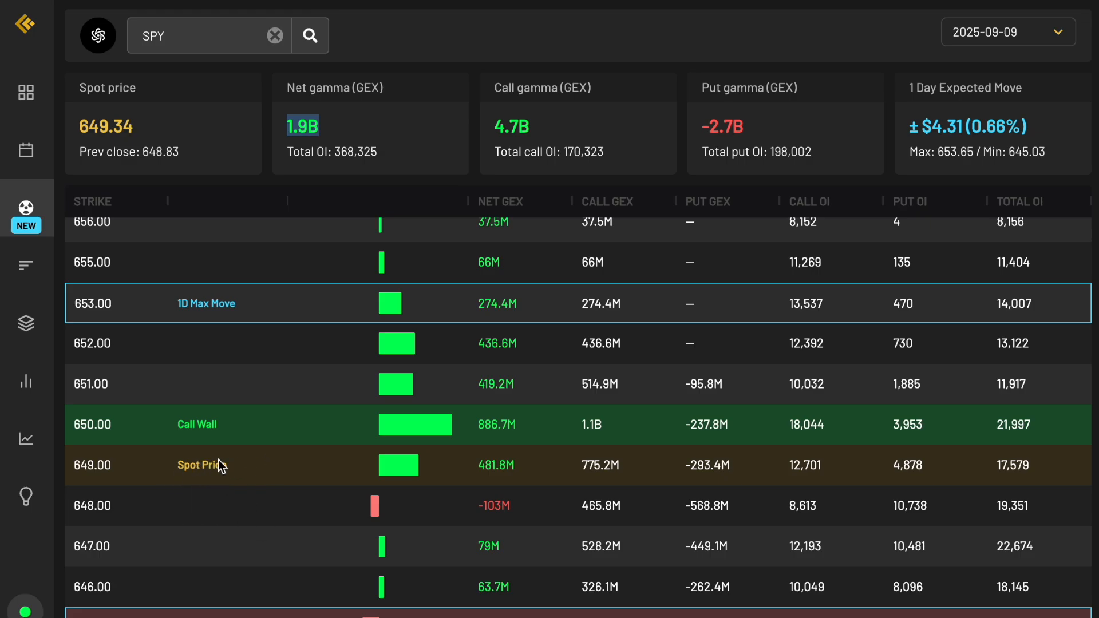
pyautogui.moveTo(639, 384)
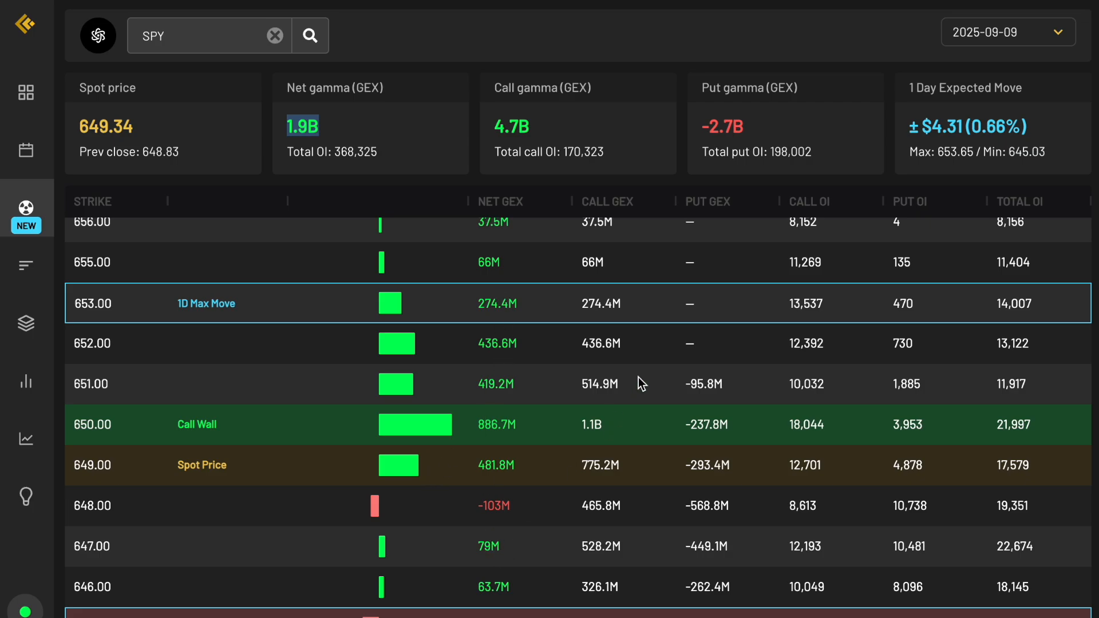
pyautogui.moveTo(561, 404)
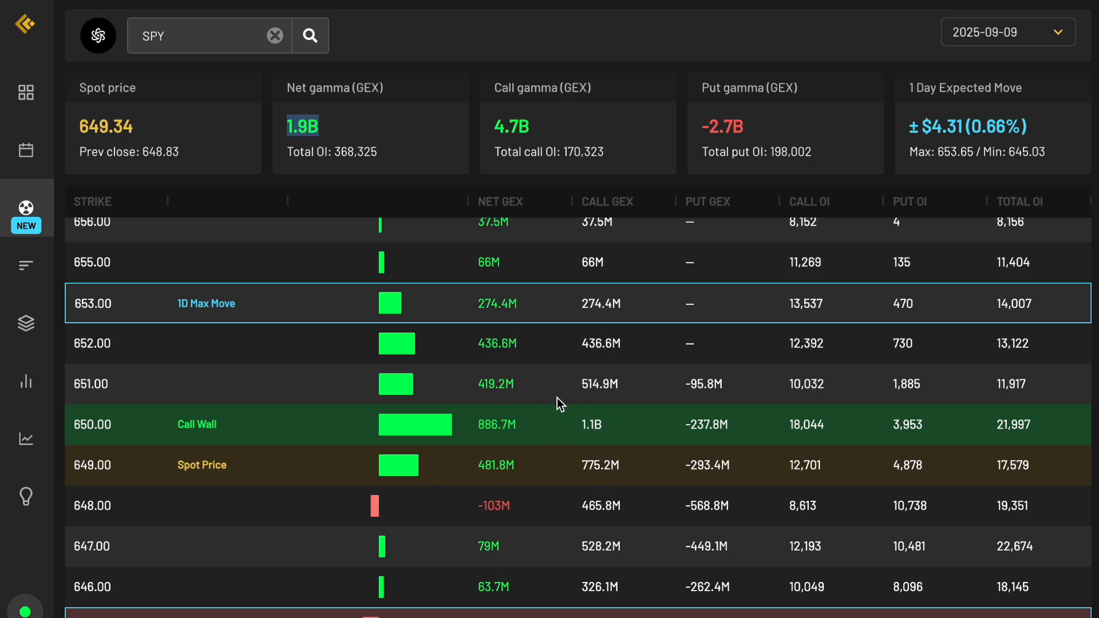
pyautogui.moveTo(536, 420)
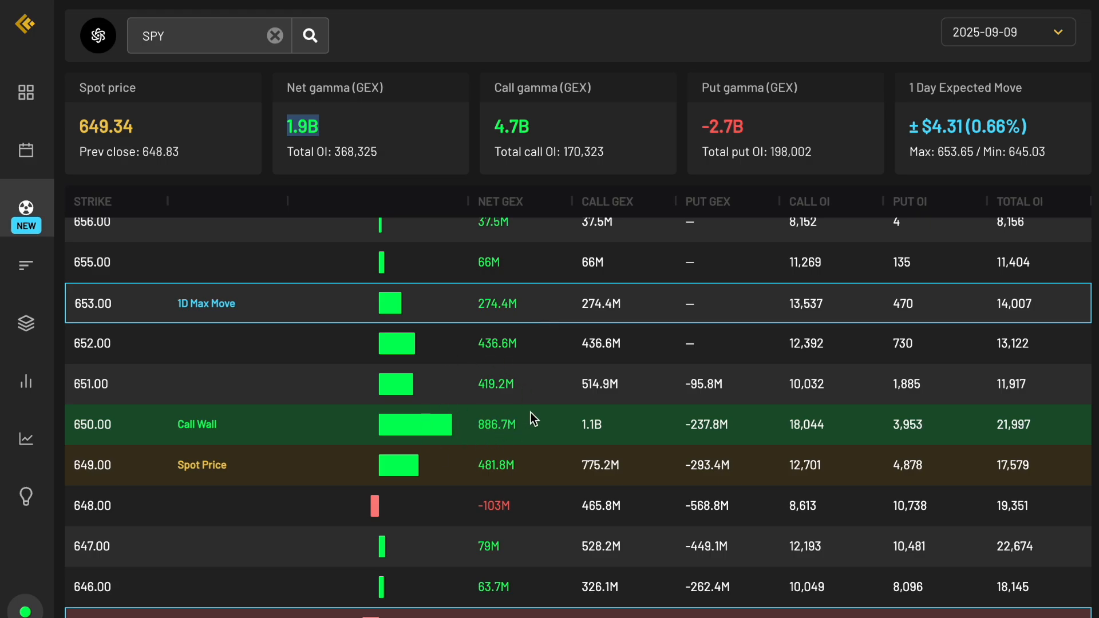
pyautogui.moveTo(539, 427)
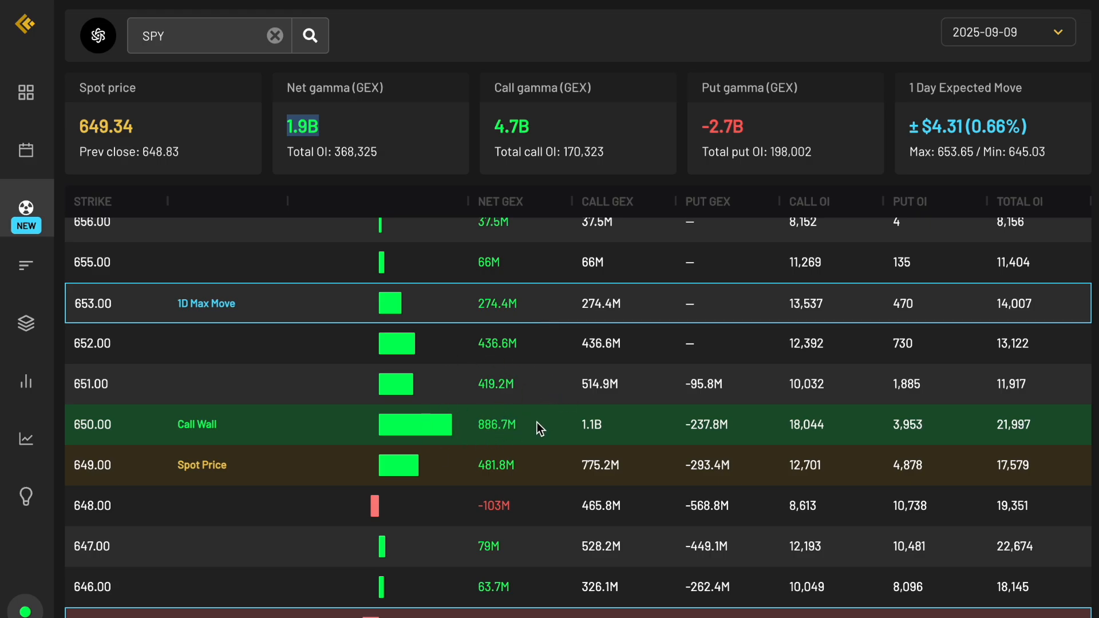
pyautogui.moveTo(484, 359)
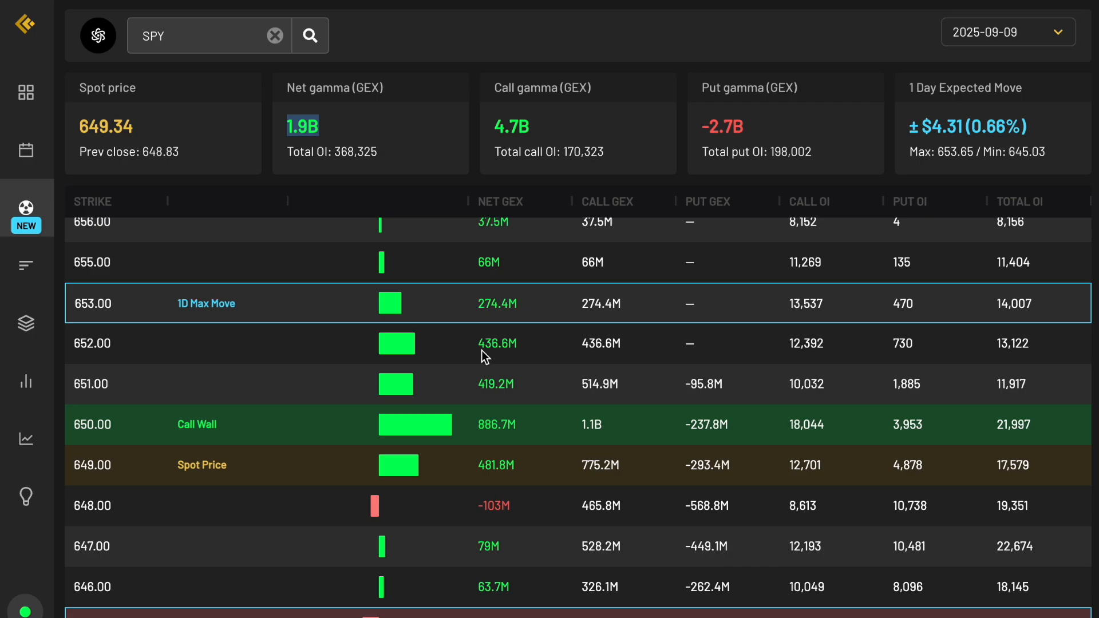
pyautogui.moveTo(496, 410)
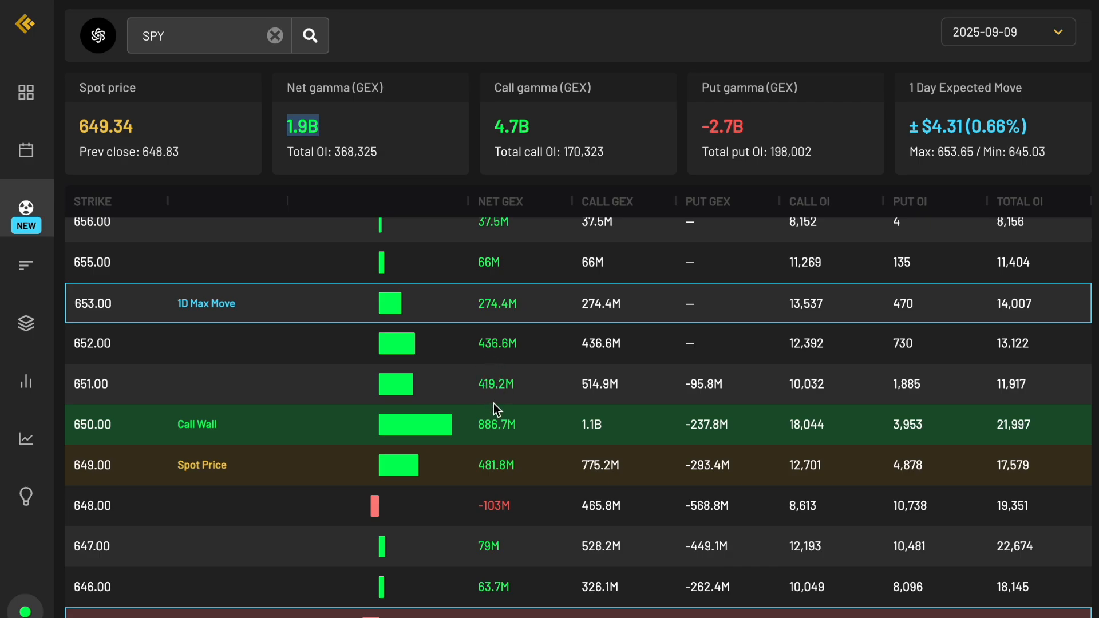
pyautogui.moveTo(498, 411)
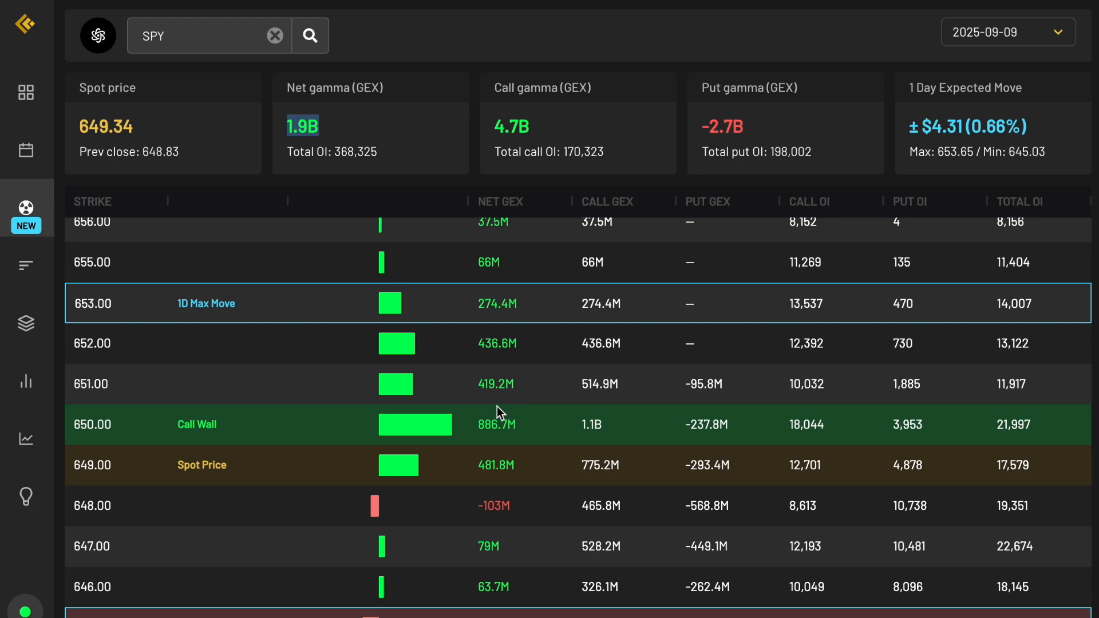
pyautogui.moveTo(242, 208)
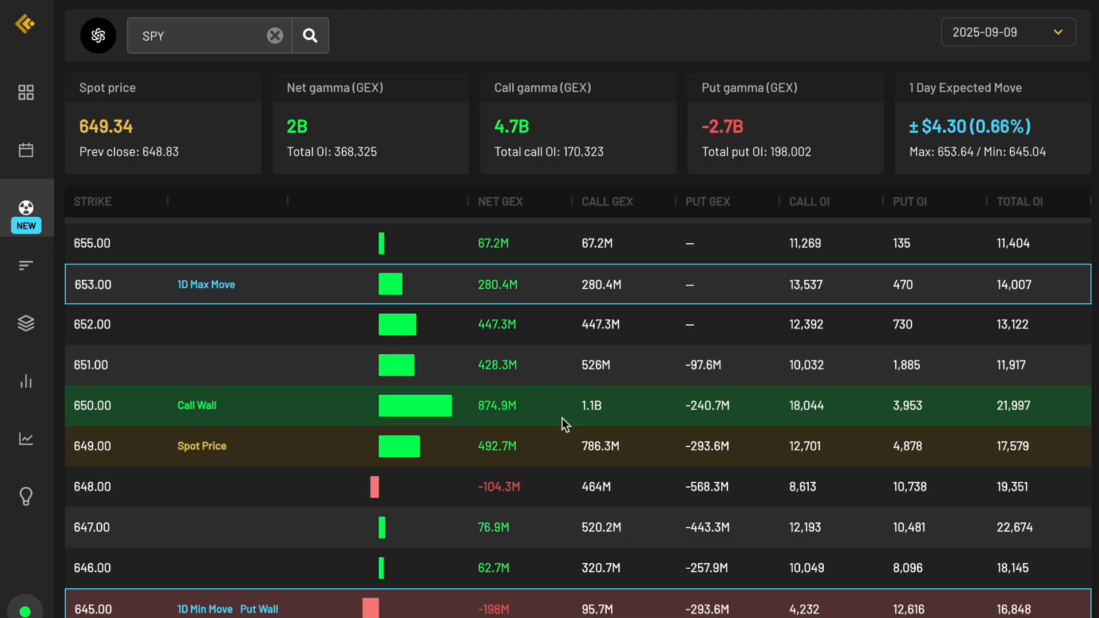
pyautogui.moveTo(501, 436)
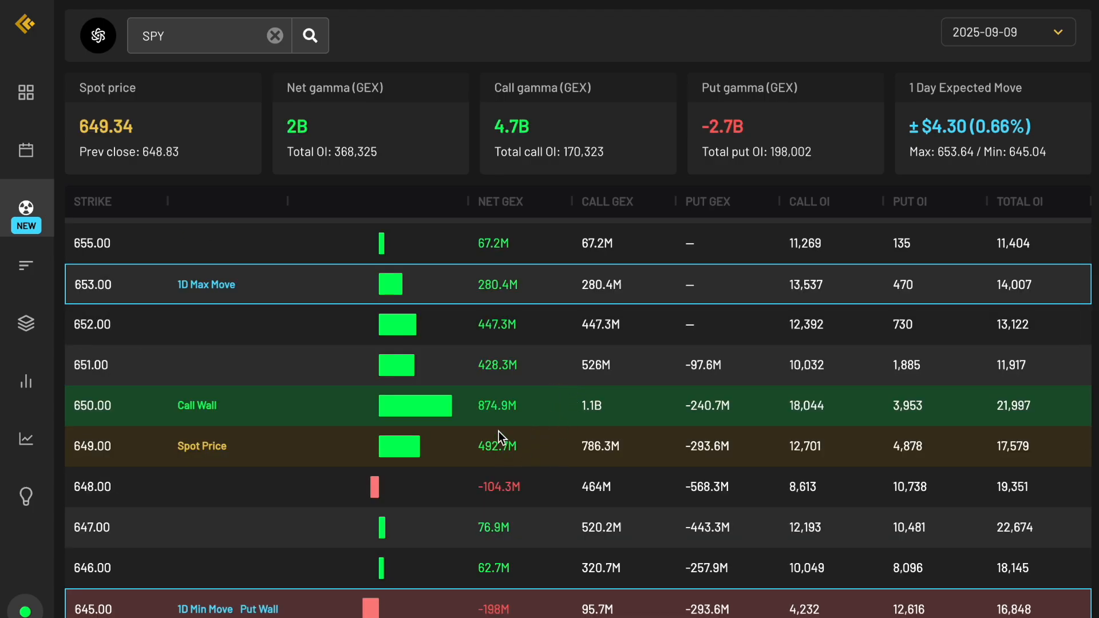
pyautogui.click(1006, 32)
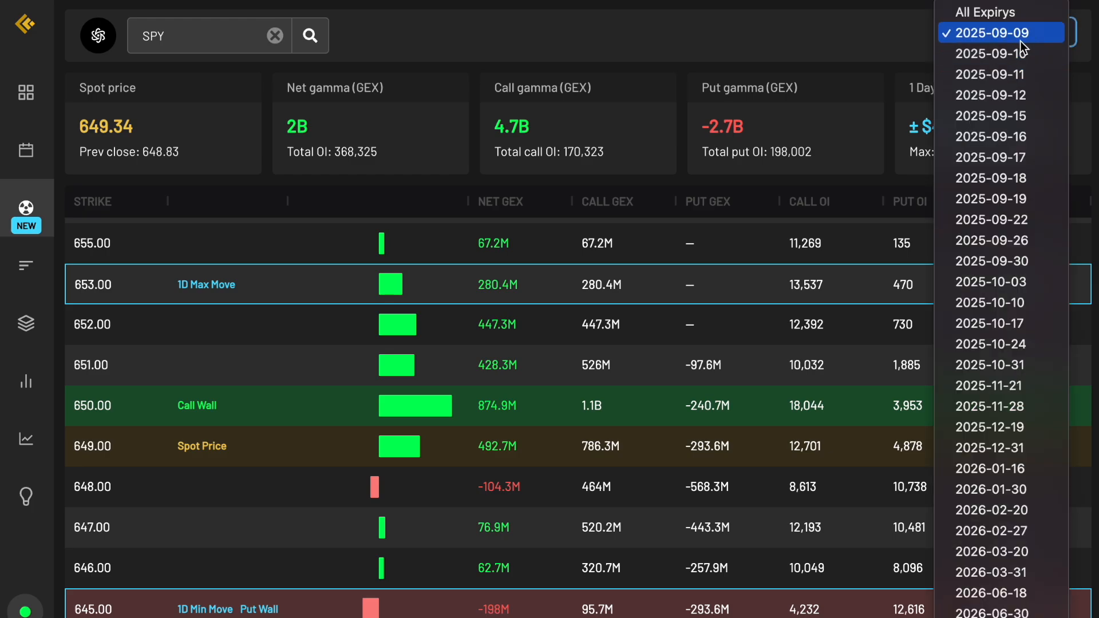
pyautogui.moveTo(1022, 50)
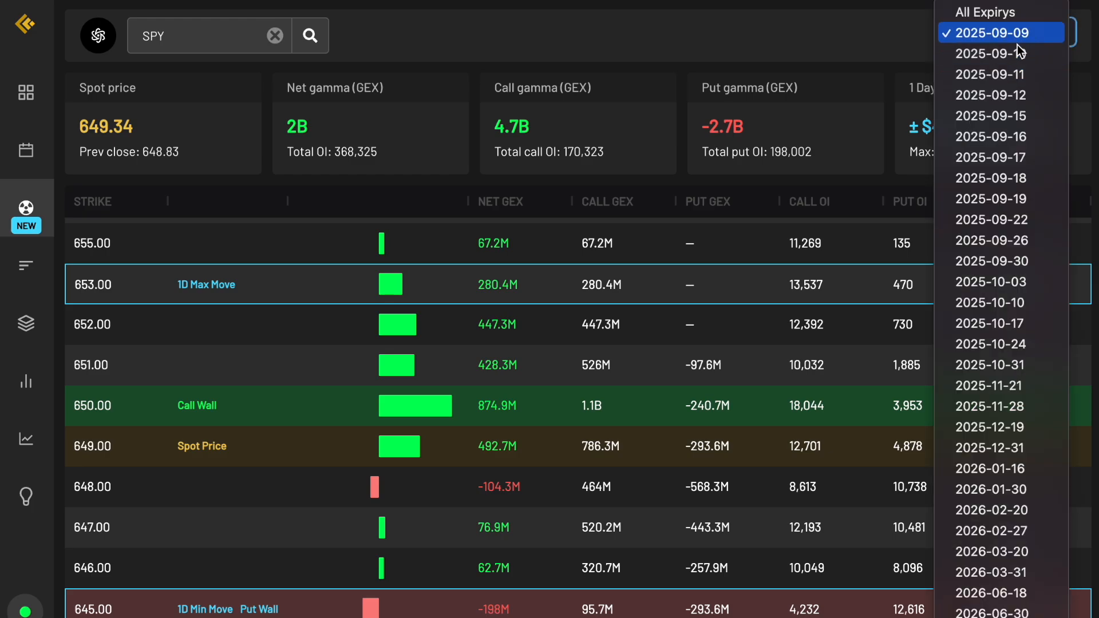
pyautogui.moveTo(1002, 95)
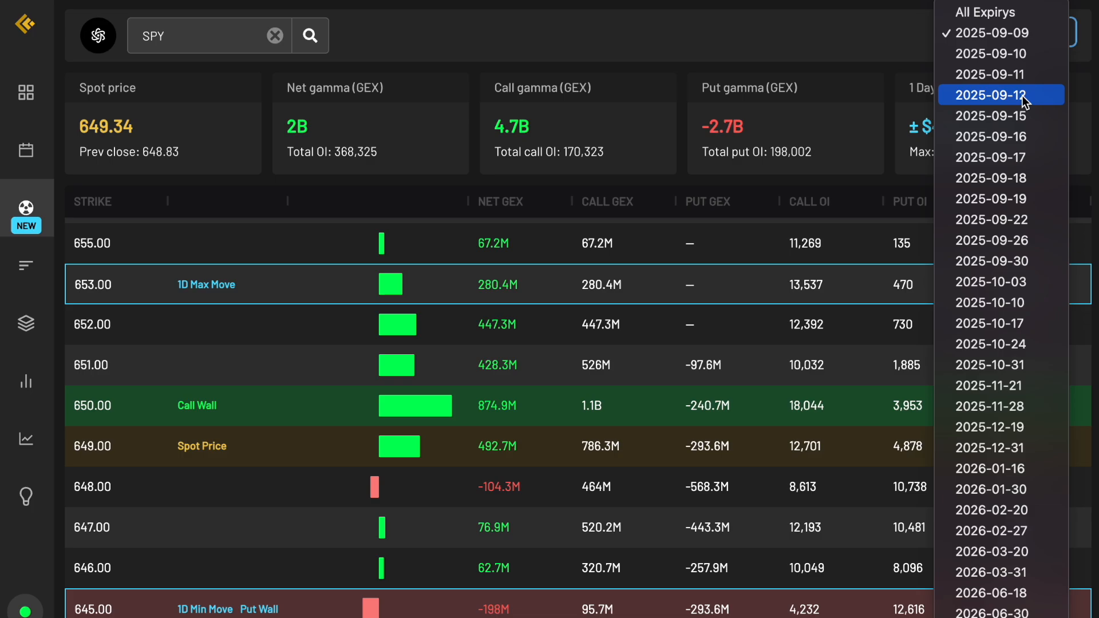
# - Switch the SPY gamma table to the 2025-09-12 expiry and reopen the expiry list
pyautogui.click(1000, 95)
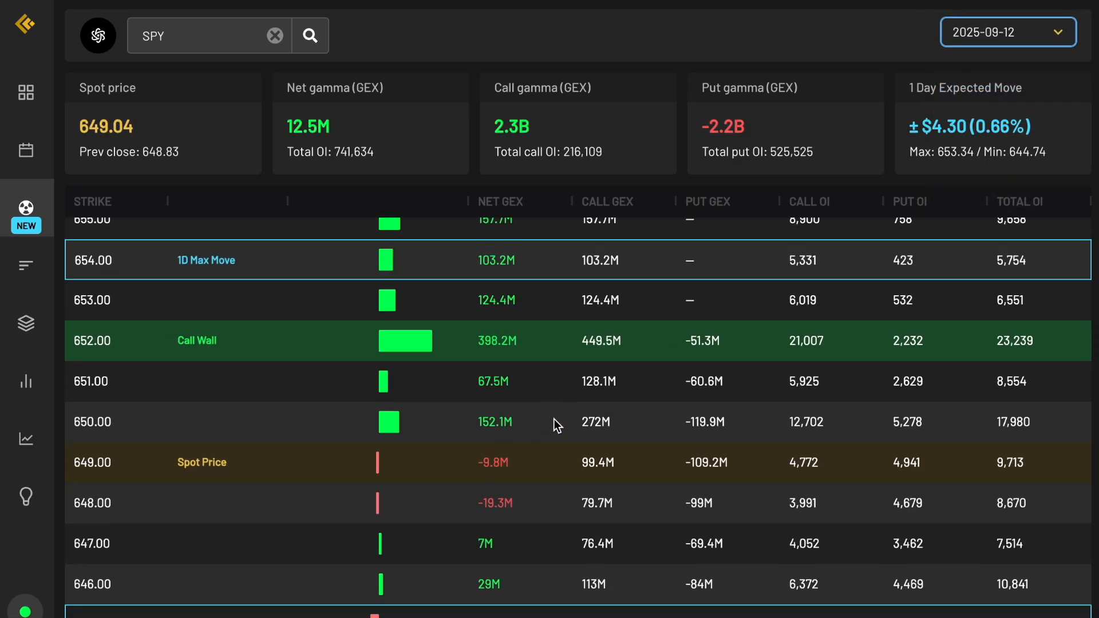
pyautogui.click(1007, 32)
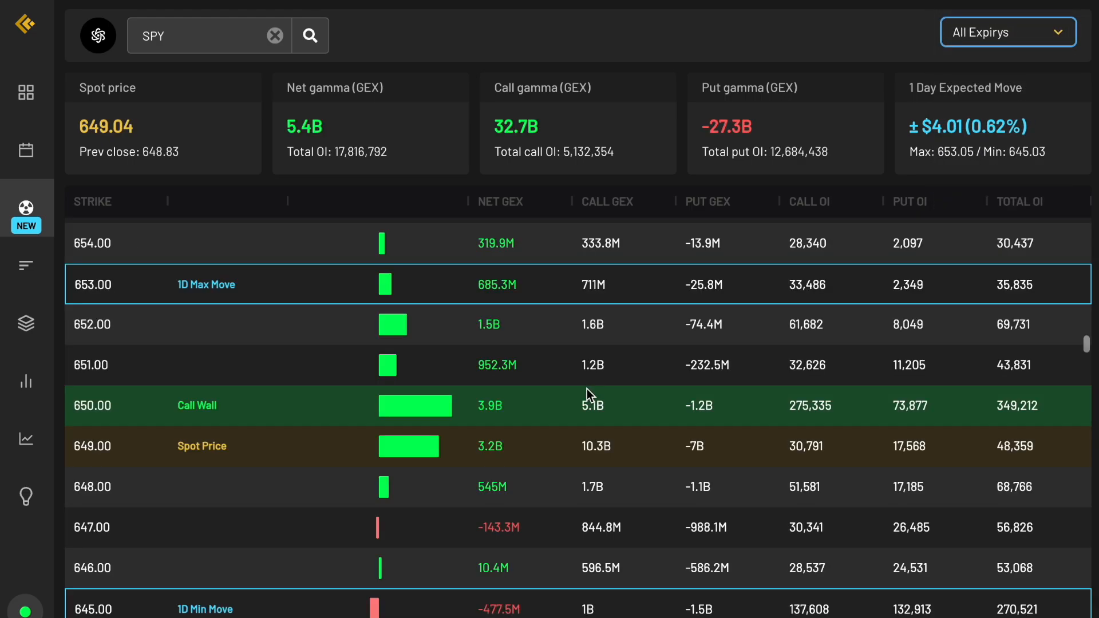
pyautogui.moveTo(535, 412)
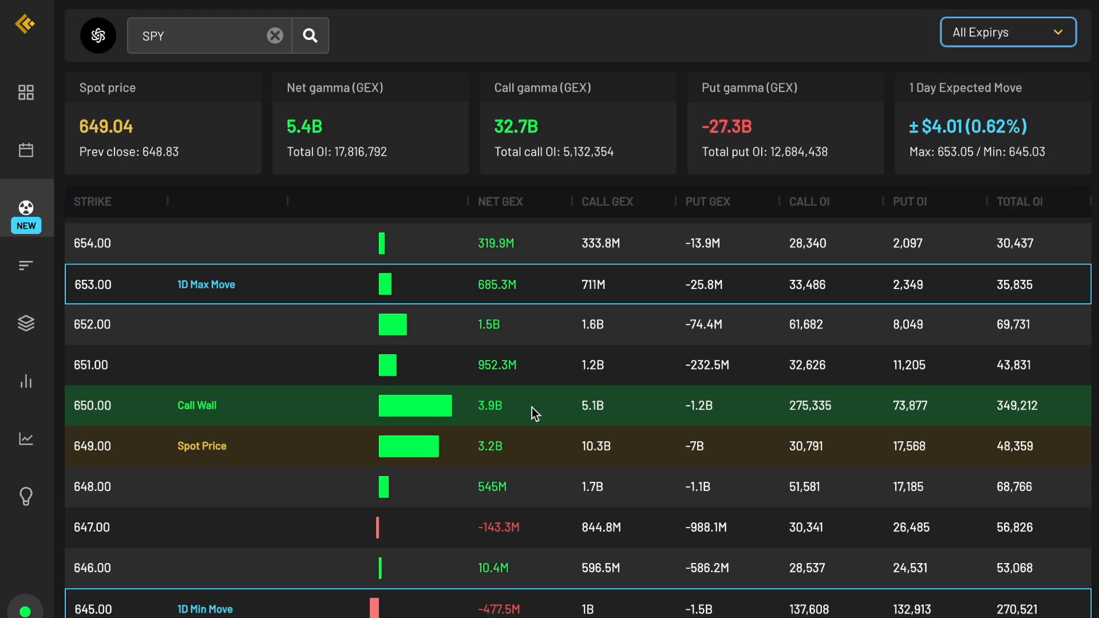
pyautogui.moveTo(420, 405)
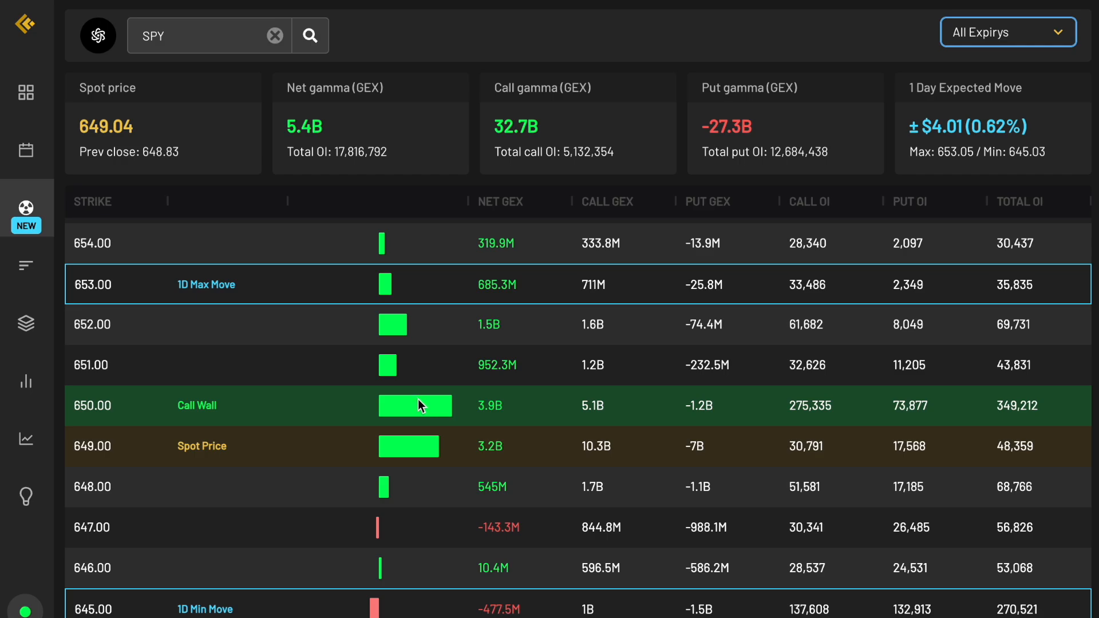
pyautogui.moveTo(415, 405)
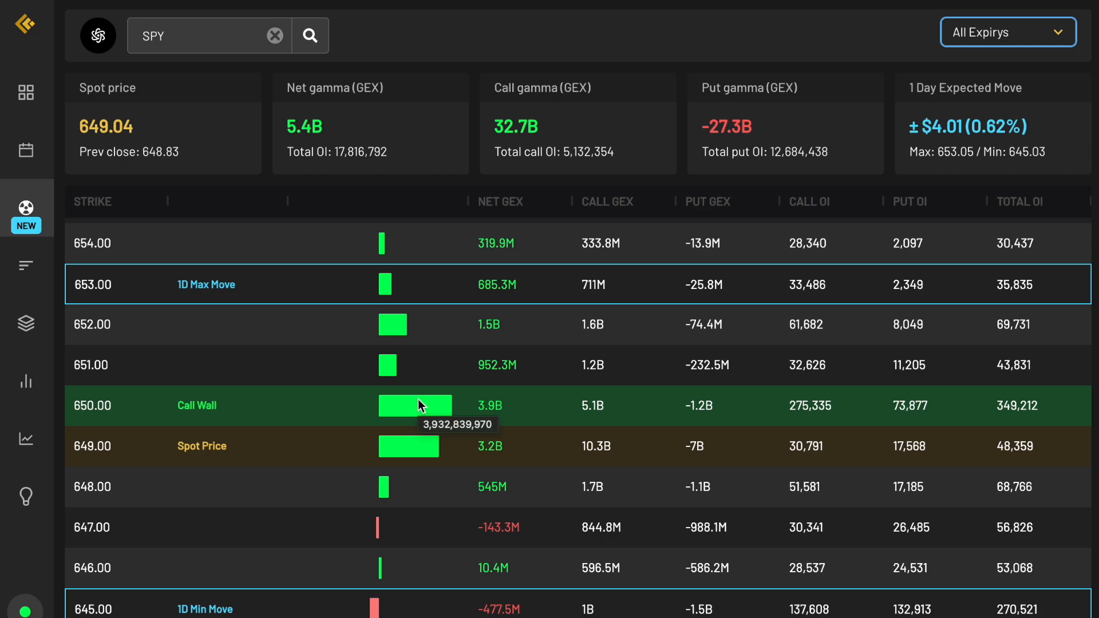
pyautogui.moveTo(1030, 30)
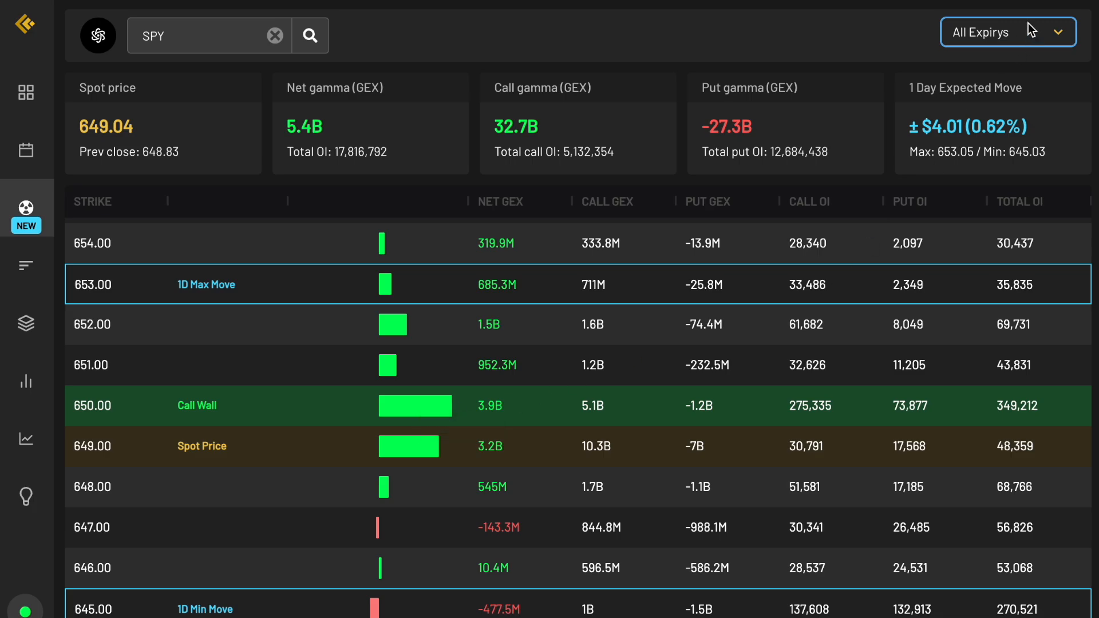
pyautogui.click(1006, 32)
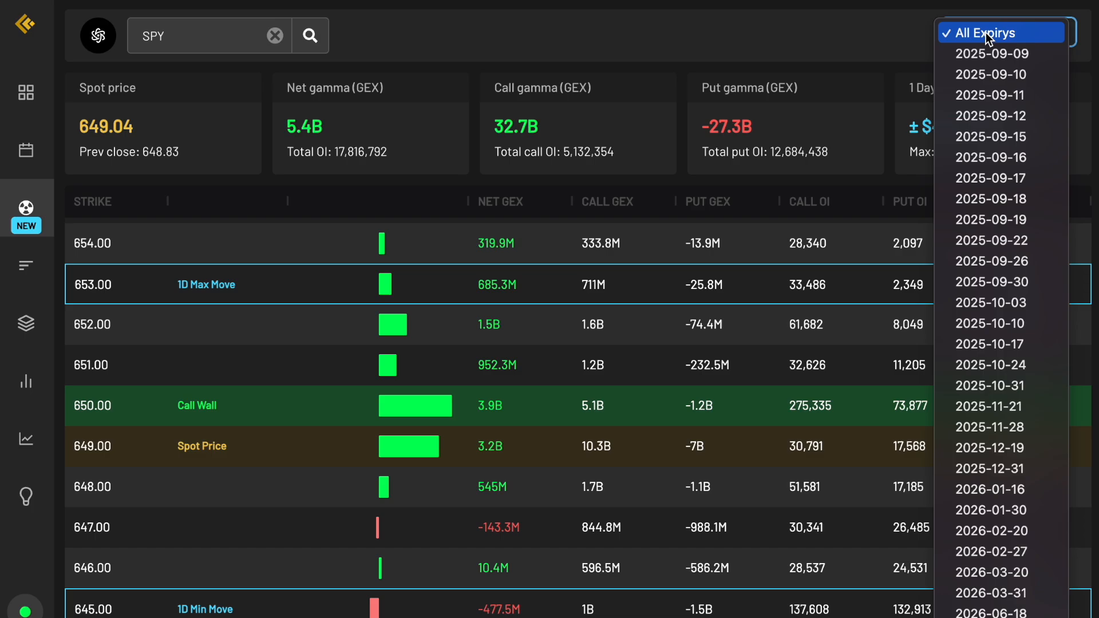
pyautogui.click(1003, 32)
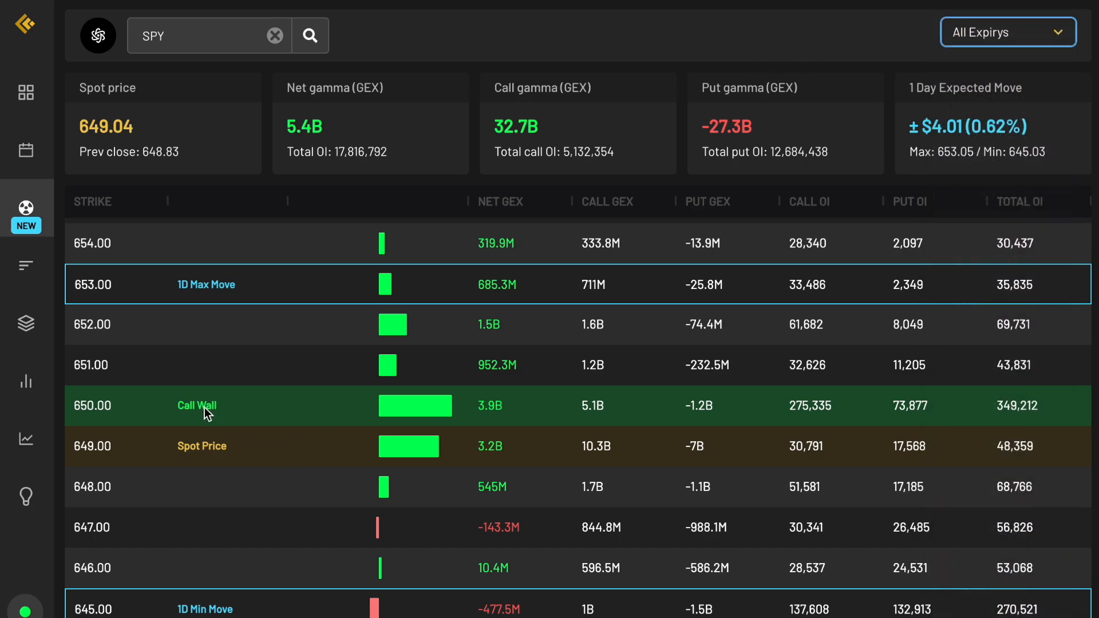
pyautogui.moveTo(325, 409)
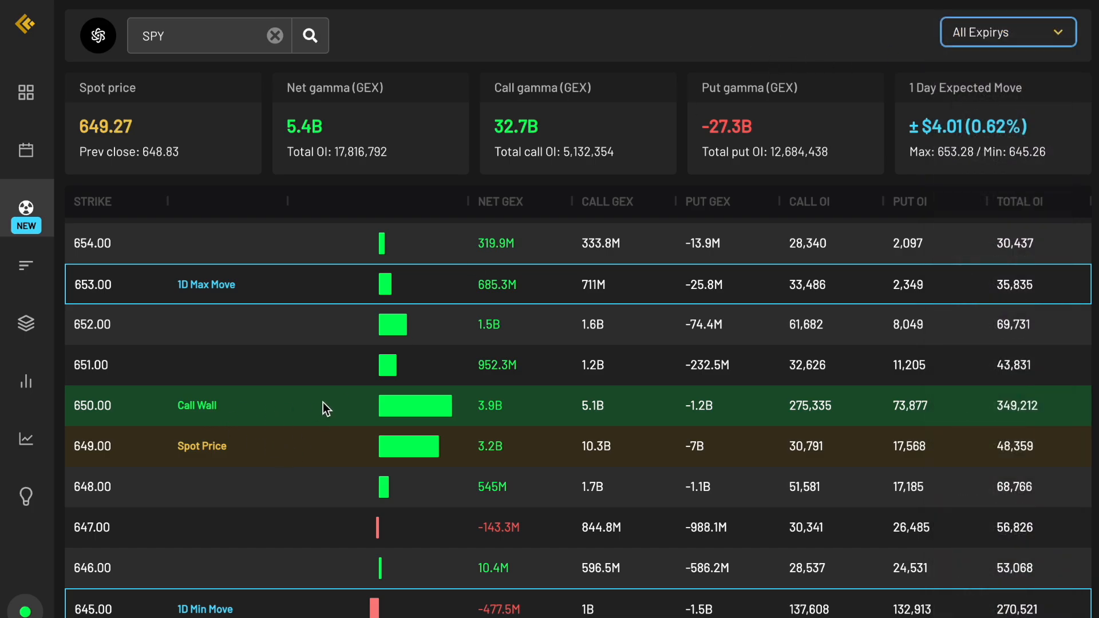
pyautogui.moveTo(510, 405)
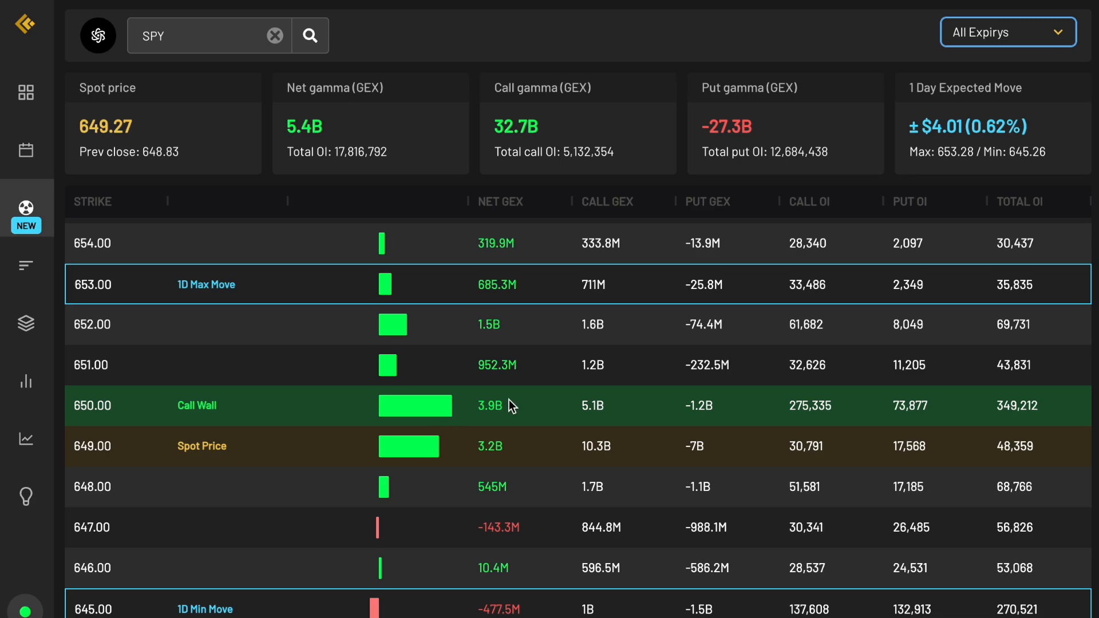
pyautogui.scroll(-3)
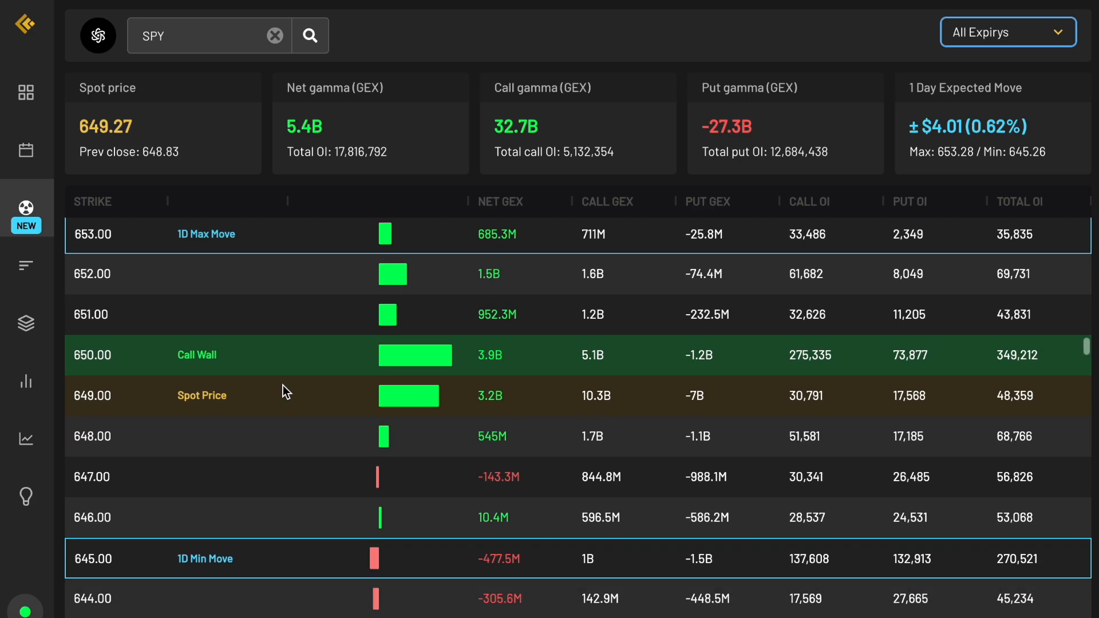
pyautogui.scroll(-3)
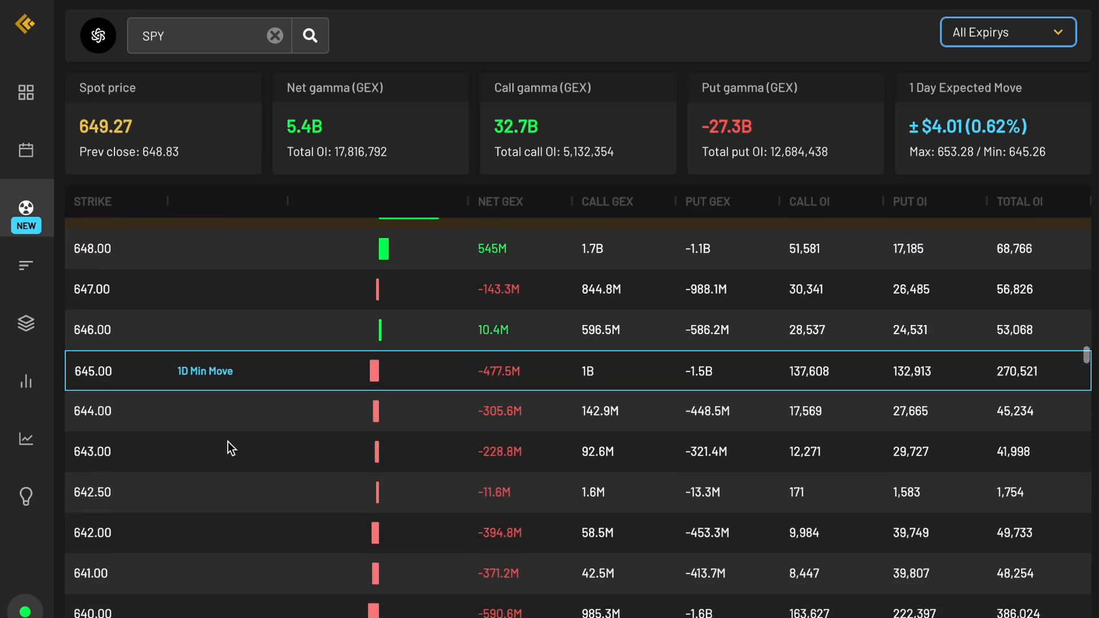
pyautogui.scroll(-3)
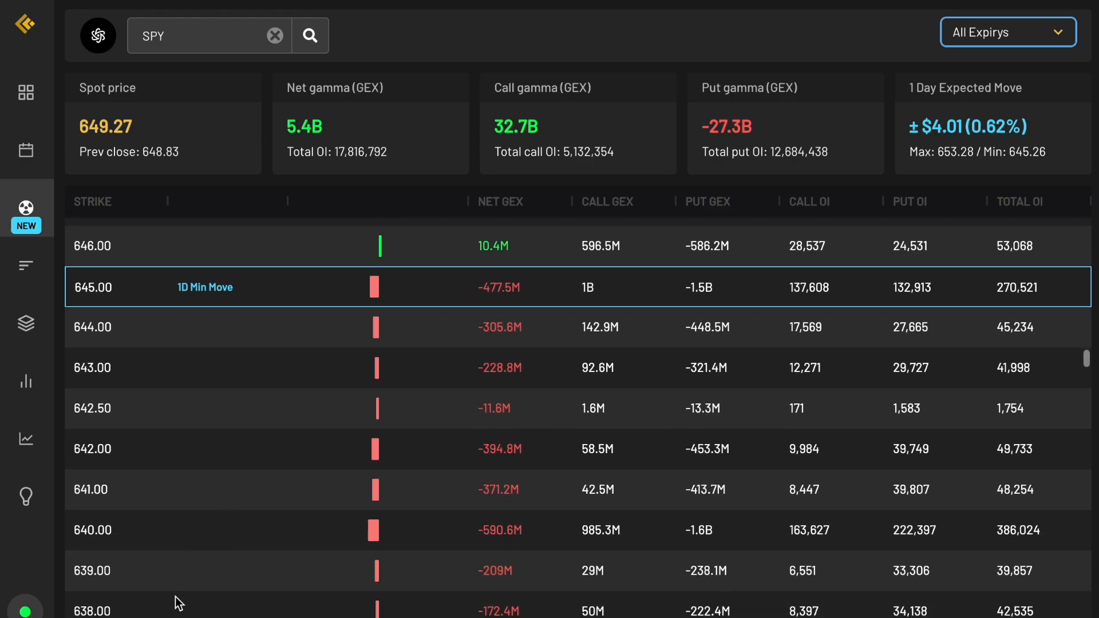
pyautogui.scroll(3)
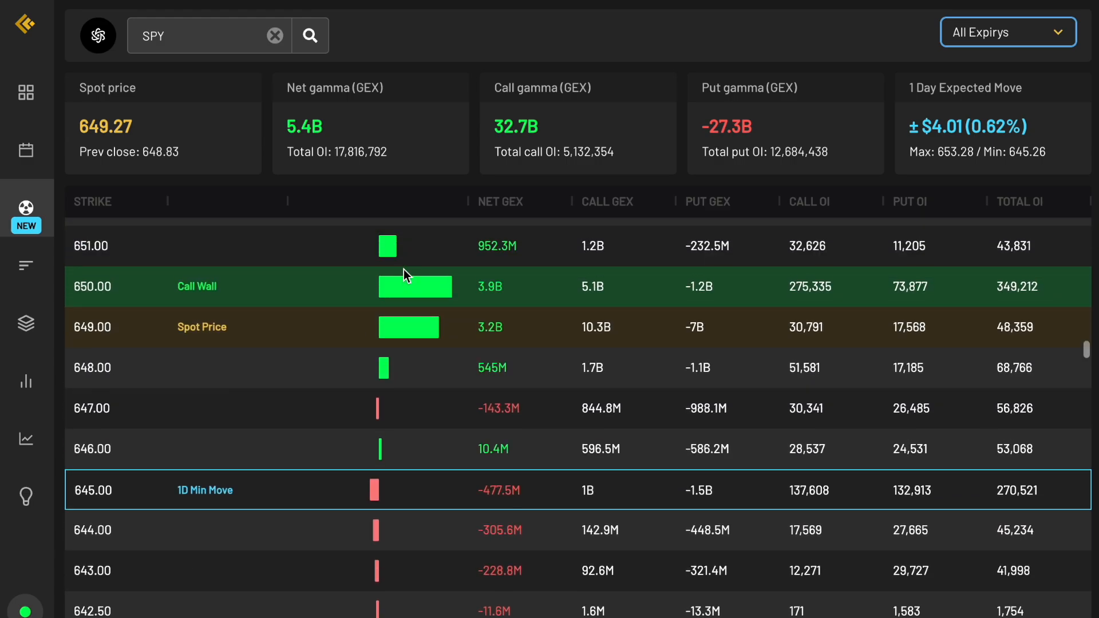
pyautogui.moveTo(295, 300)
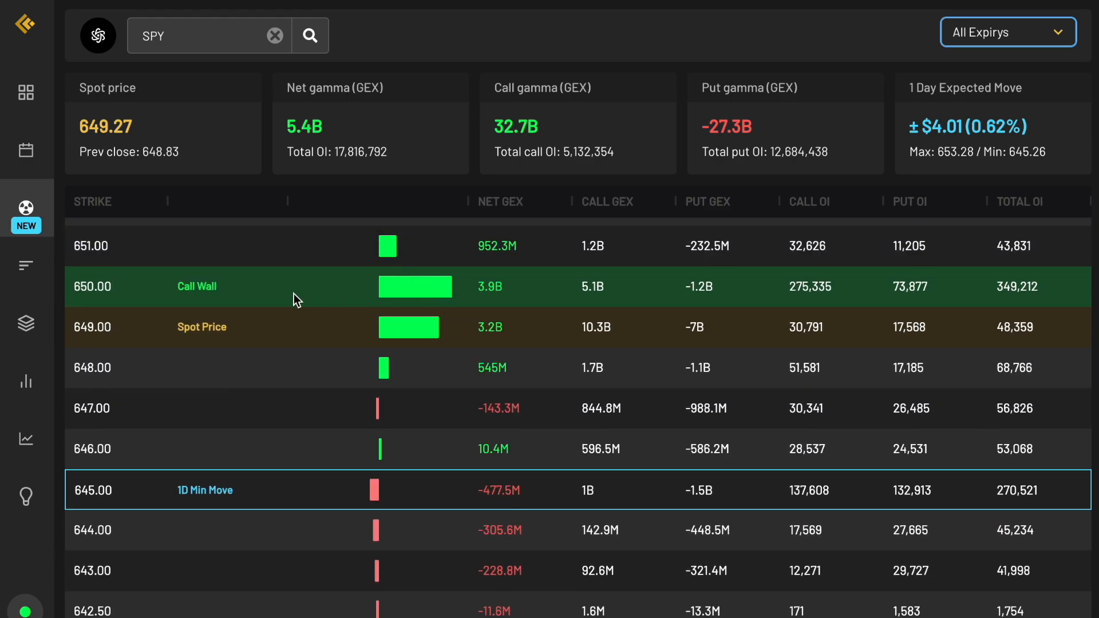
pyautogui.moveTo(188, 288)
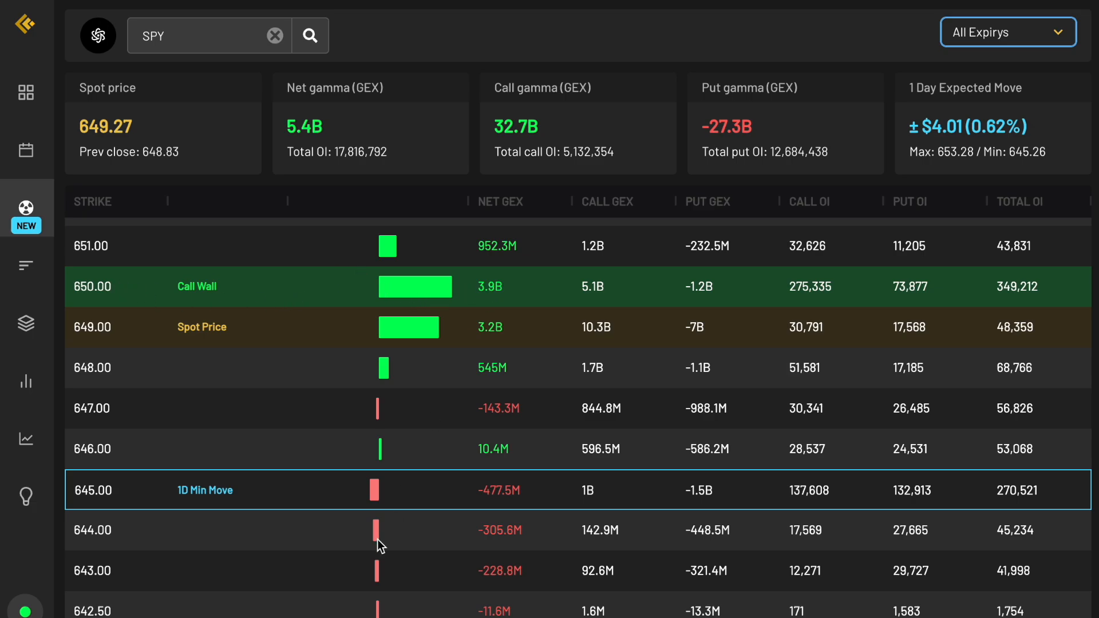
pyautogui.scroll(-3)
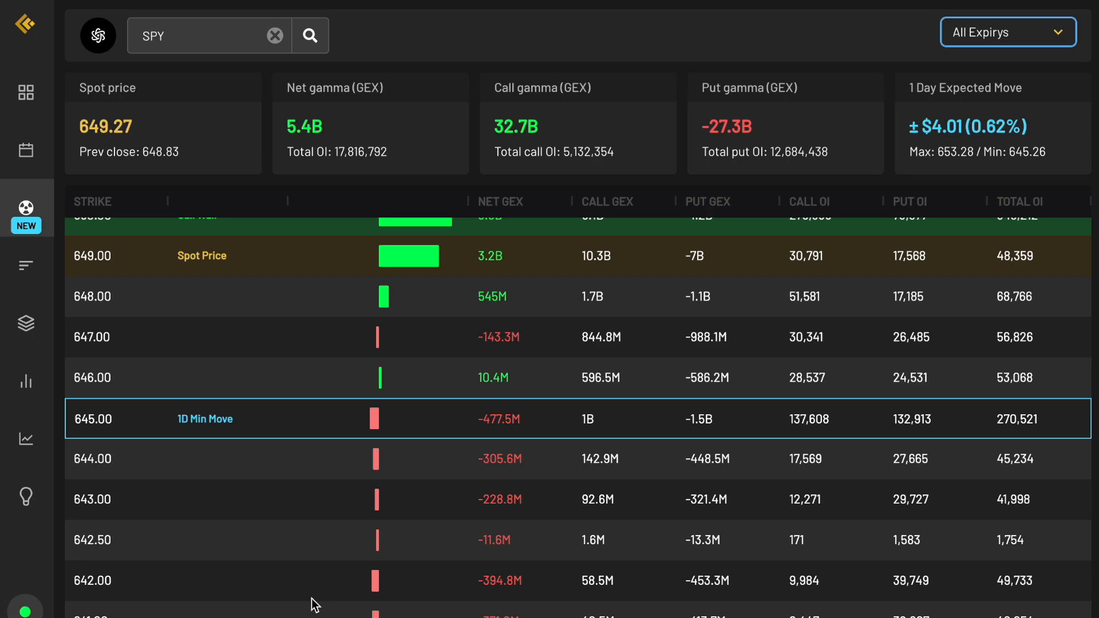
pyautogui.scroll(3)
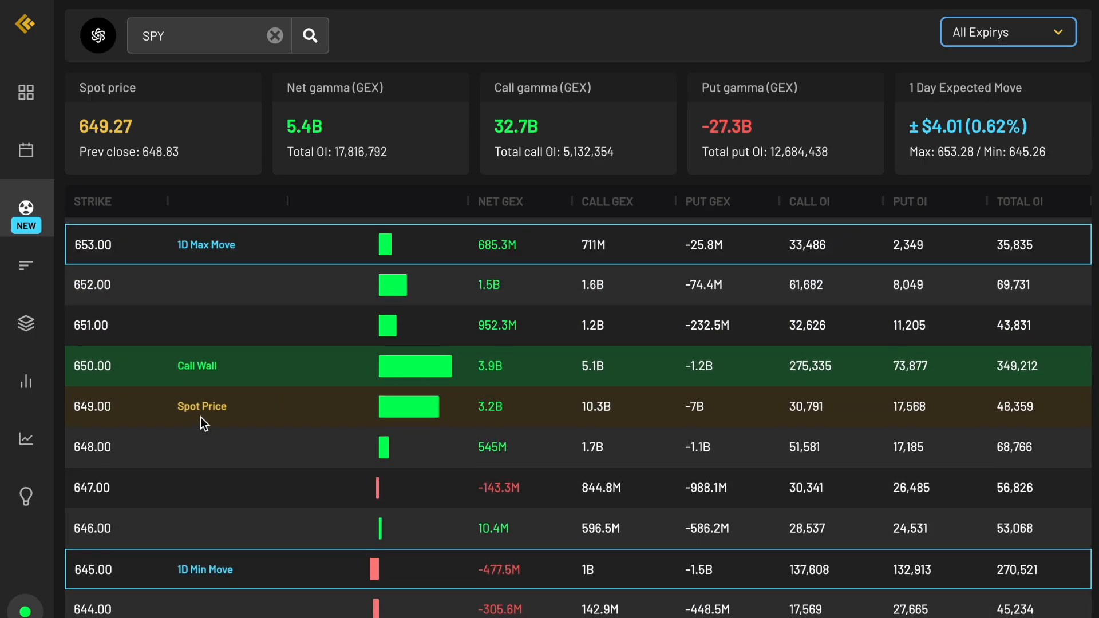
pyautogui.moveTo(205, 420)
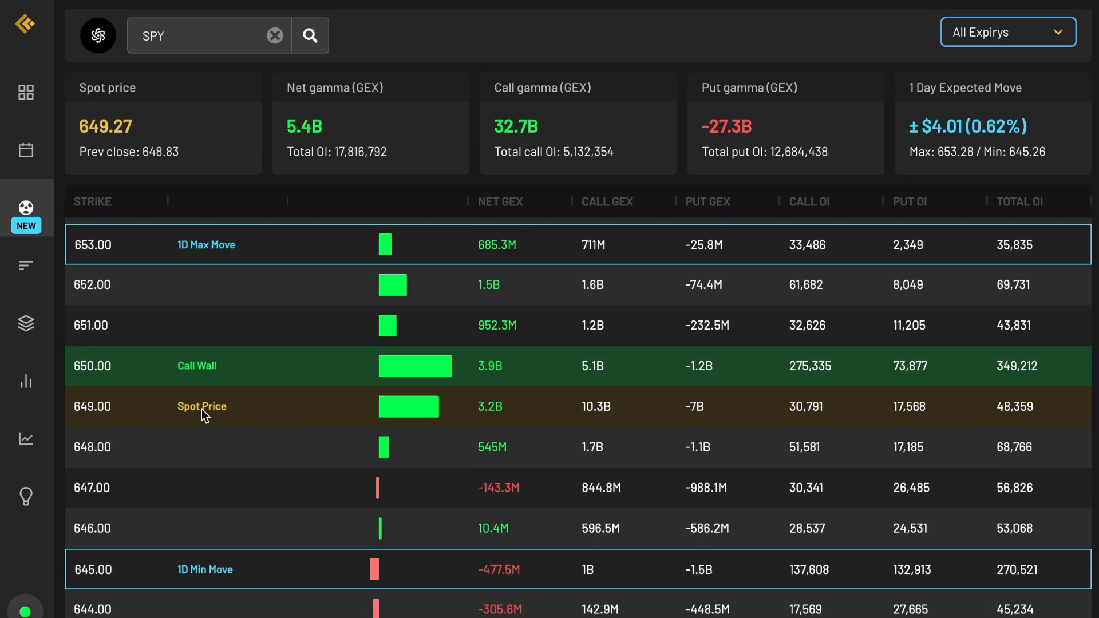
pyautogui.moveTo(354, 362)
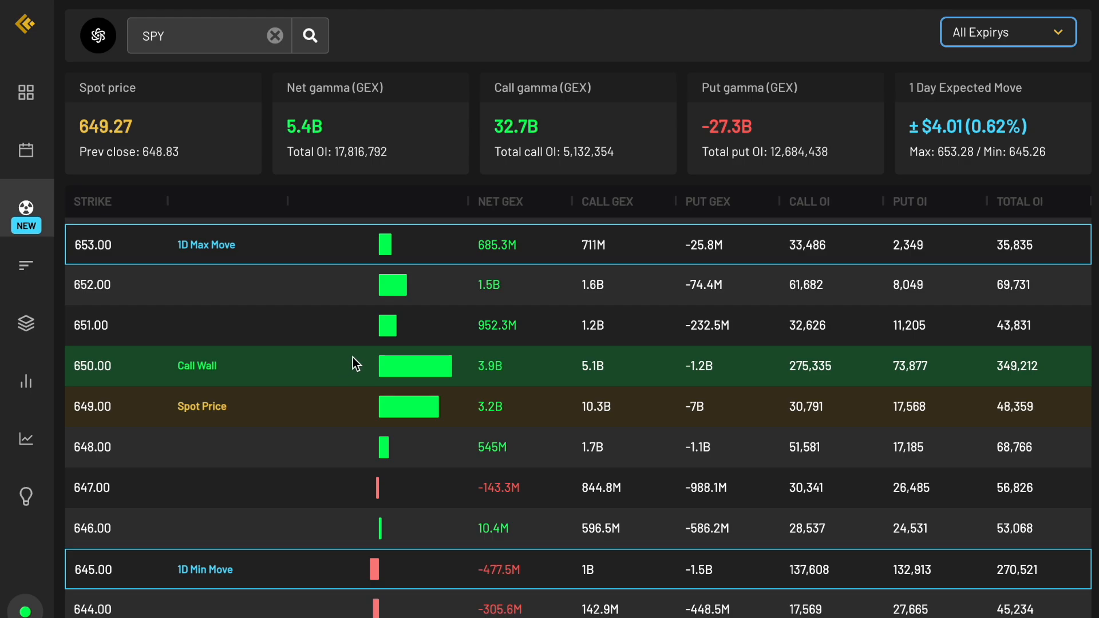
pyautogui.moveTo(410, 351)
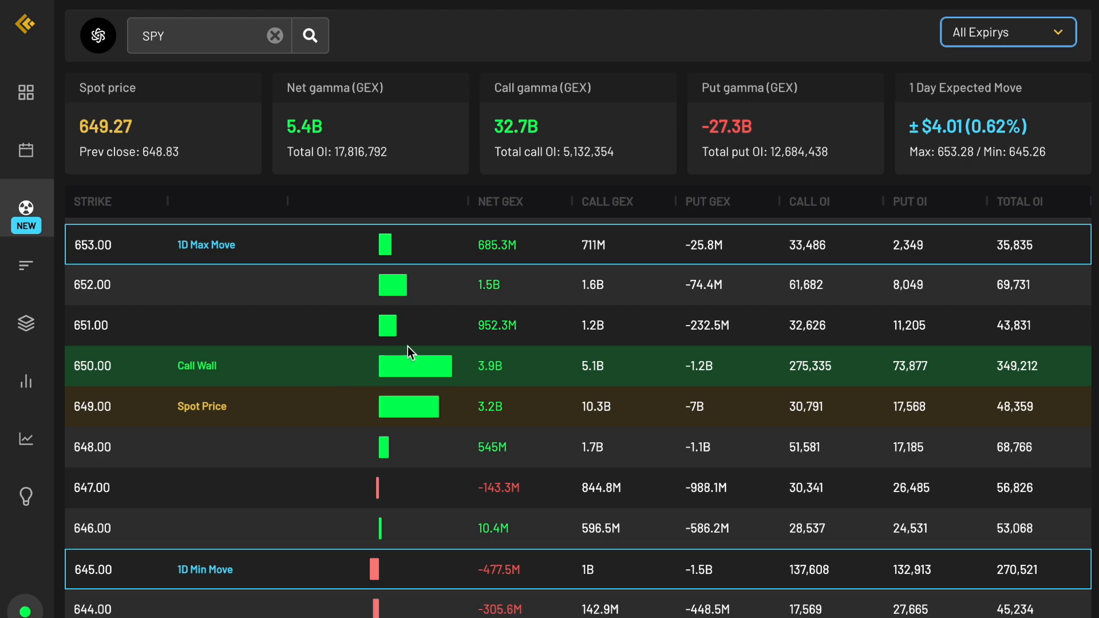
pyautogui.scroll(-3)
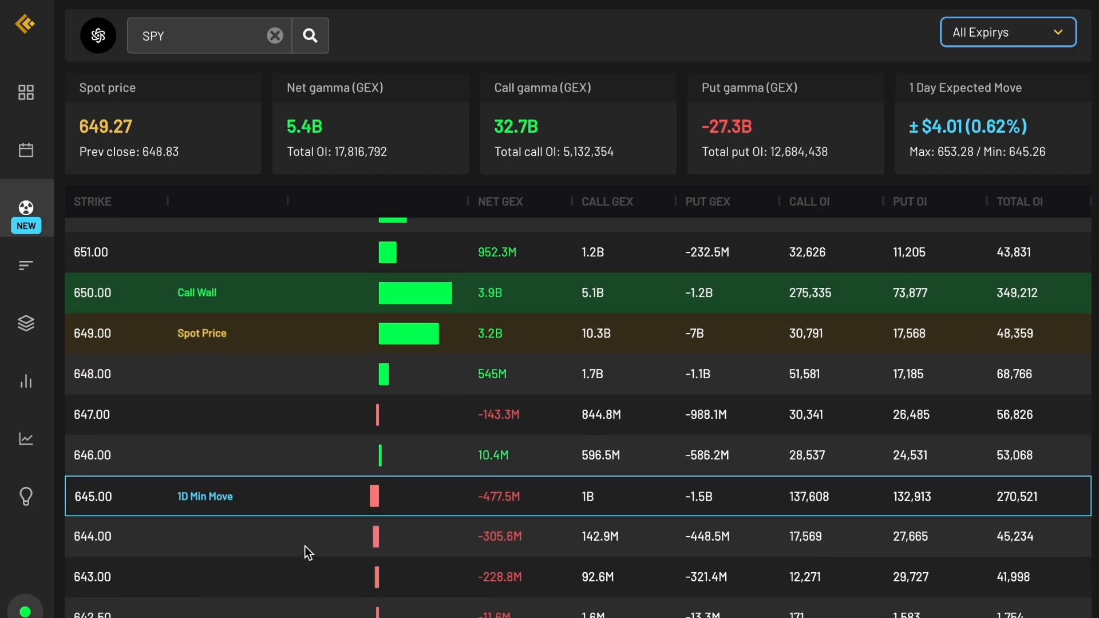
pyautogui.scroll(3)
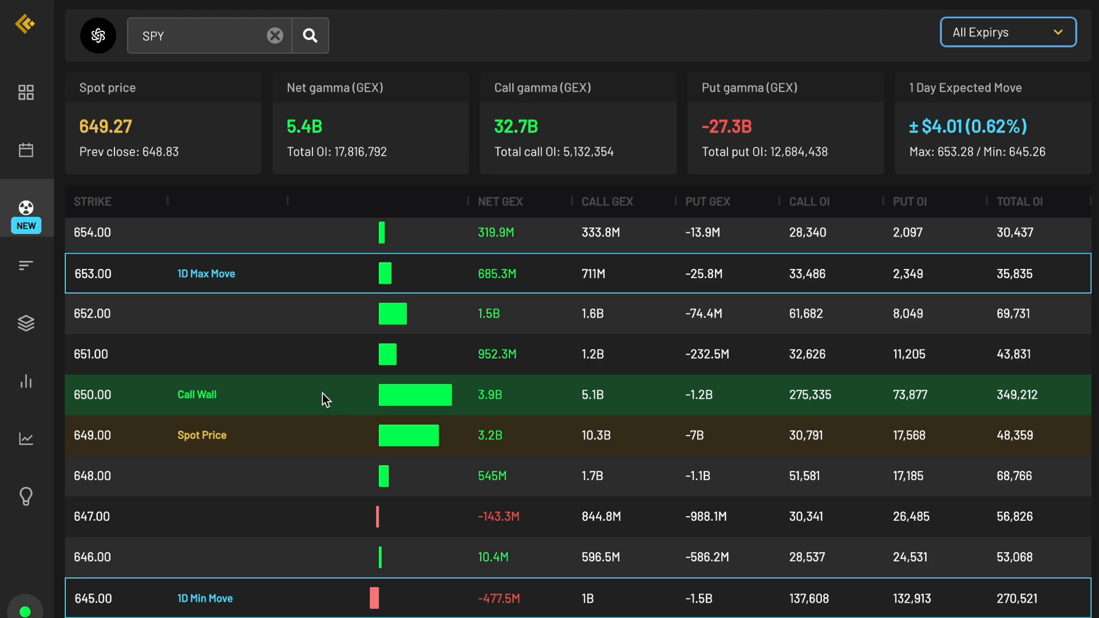
pyautogui.scroll(3)
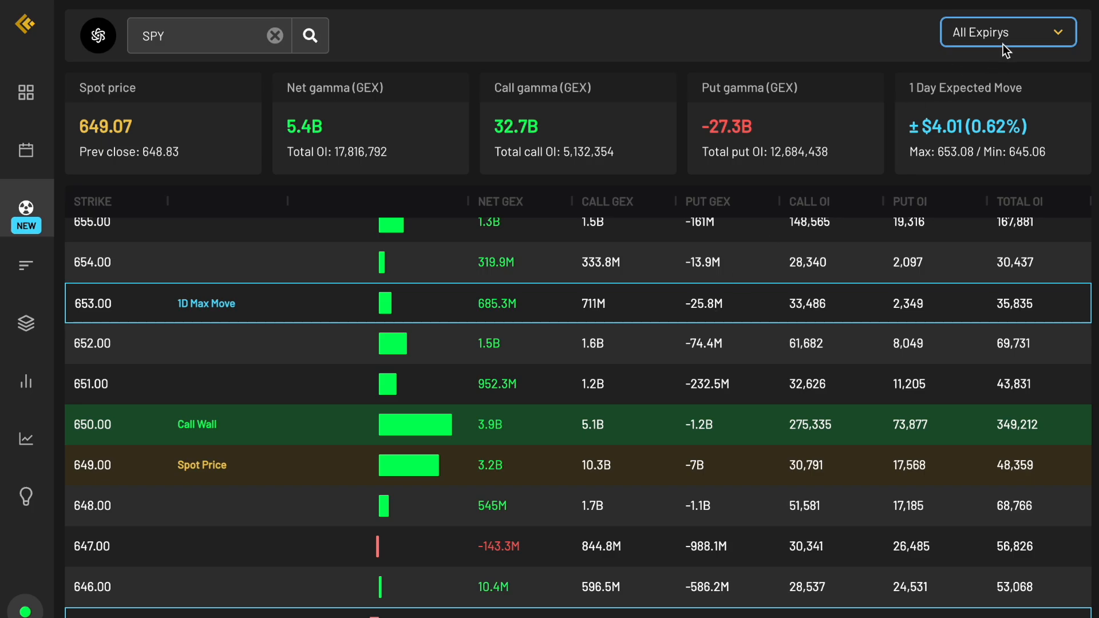
pyautogui.click(1007, 32)
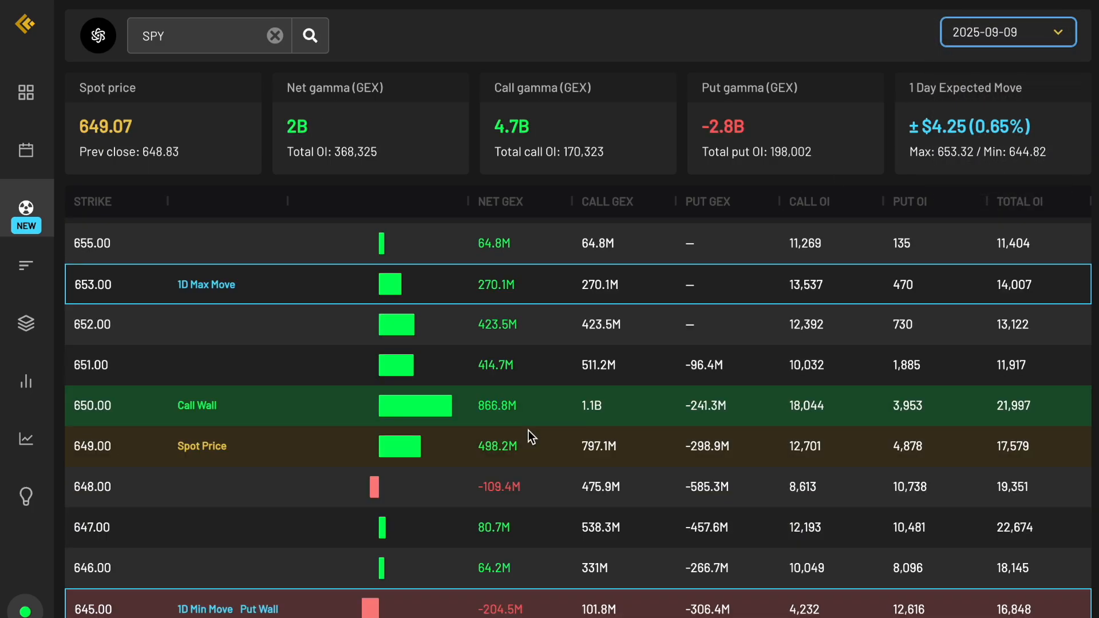
pyautogui.moveTo(290, 611)
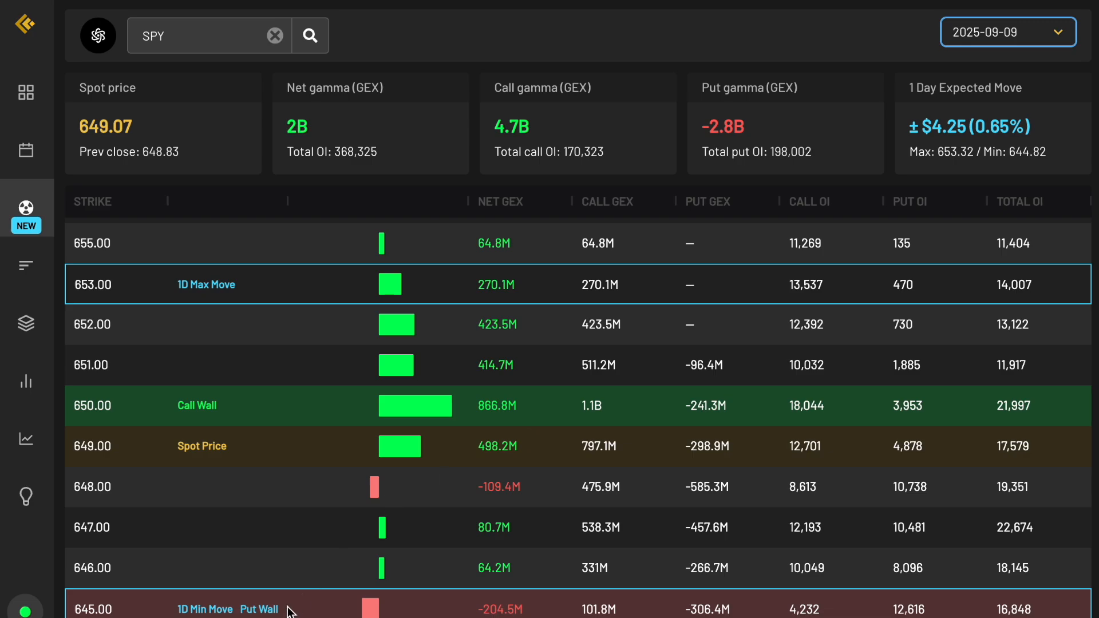
pyautogui.moveTo(324, 427)
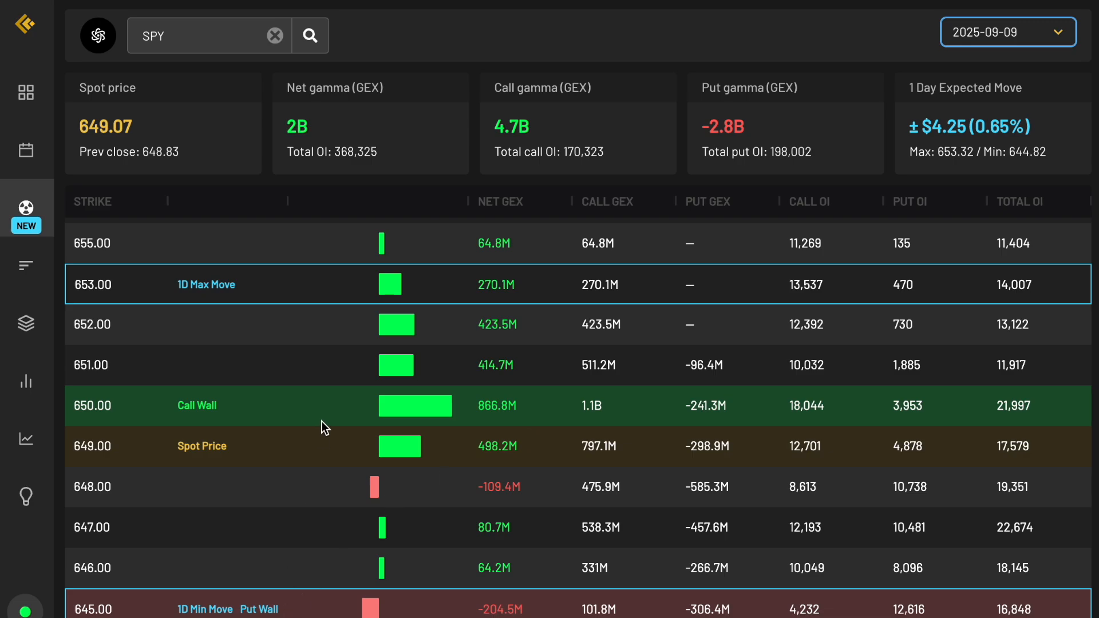
pyautogui.moveTo(285, 301)
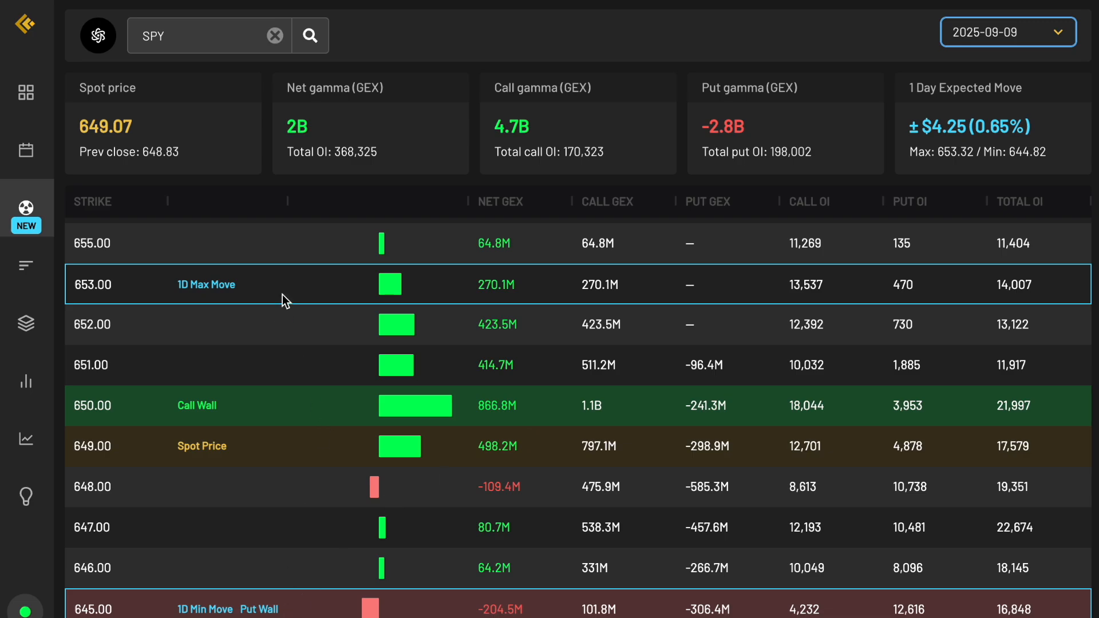
pyautogui.moveTo(284, 495)
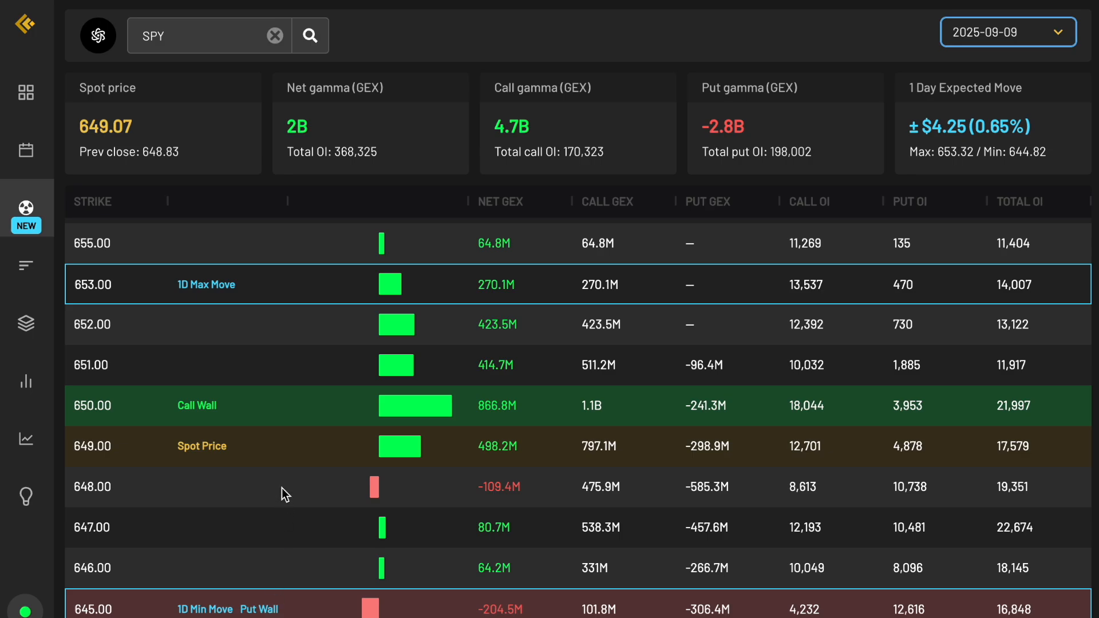
pyautogui.moveTo(703, 268)
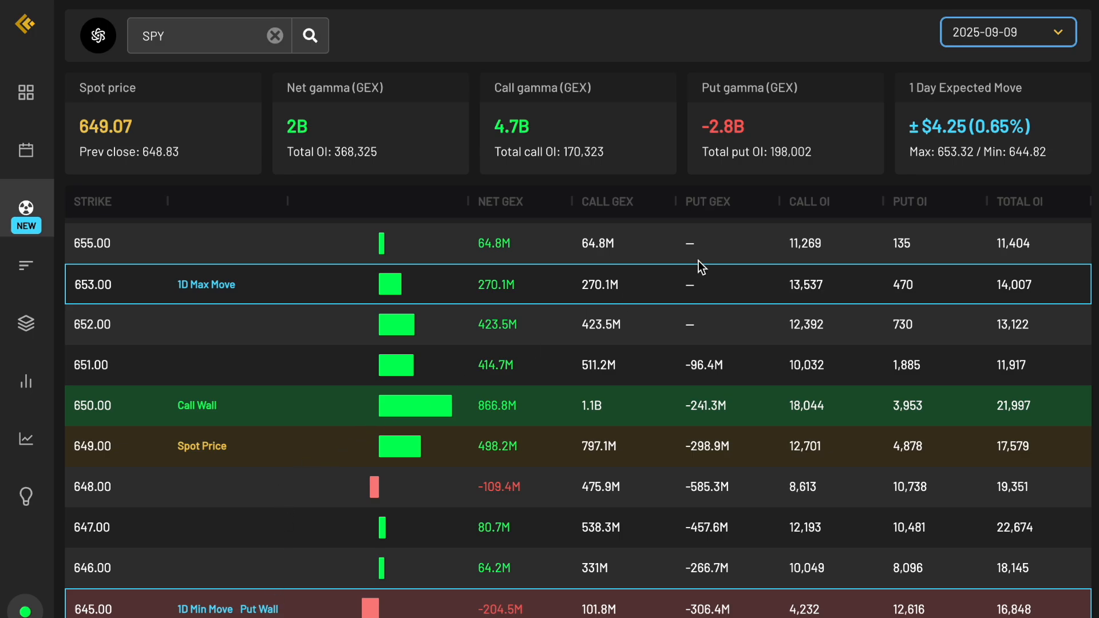
pyautogui.click(1007, 32)
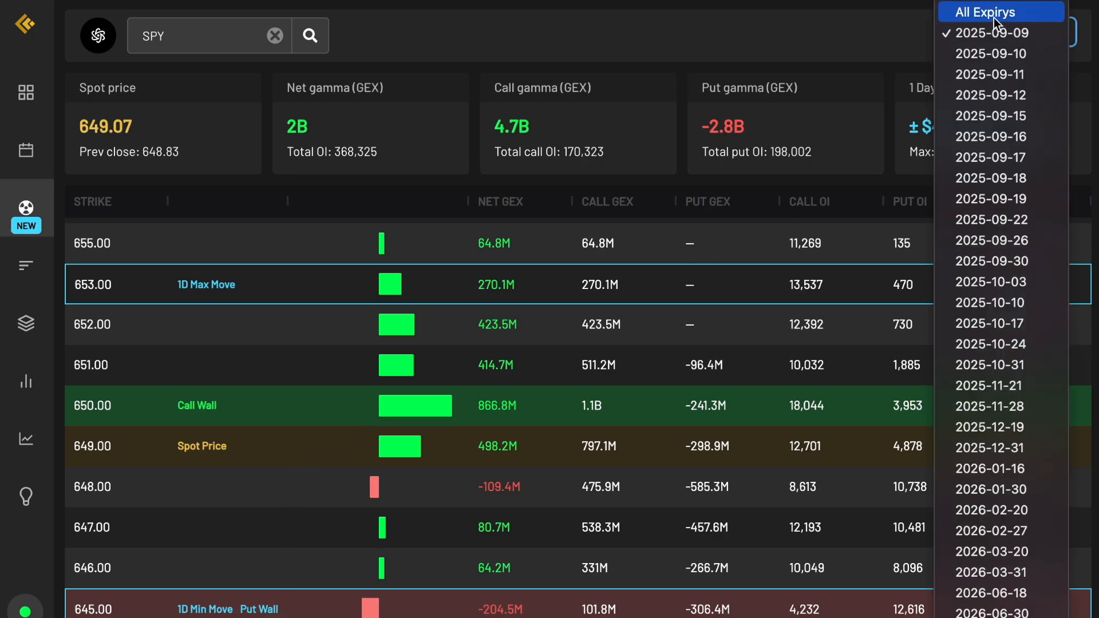
pyautogui.click(989, 32)
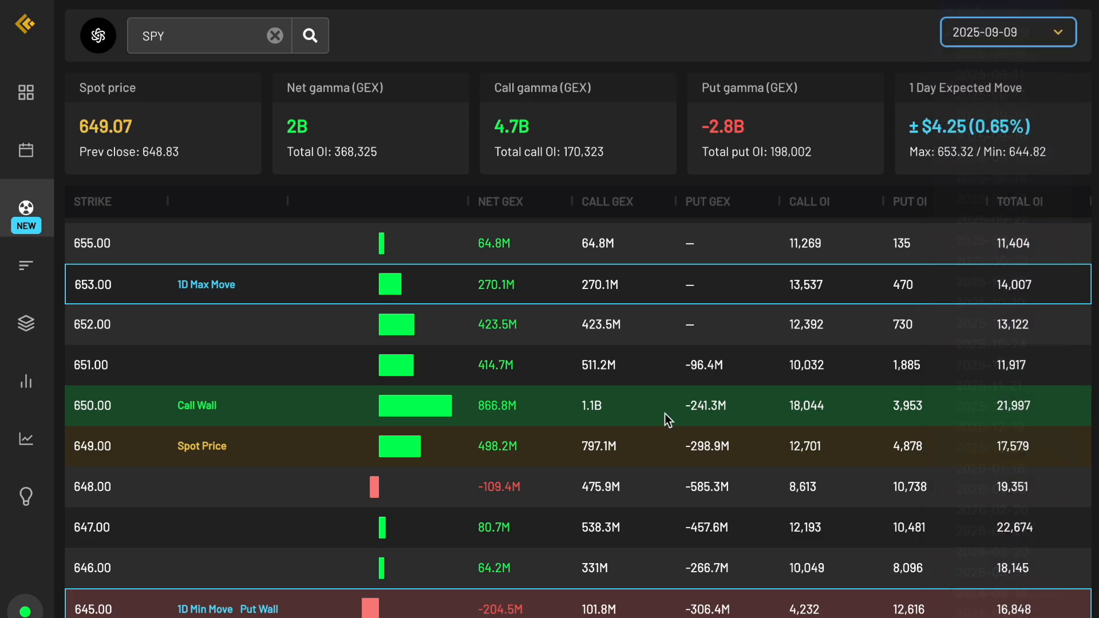
pyautogui.click(1007, 32)
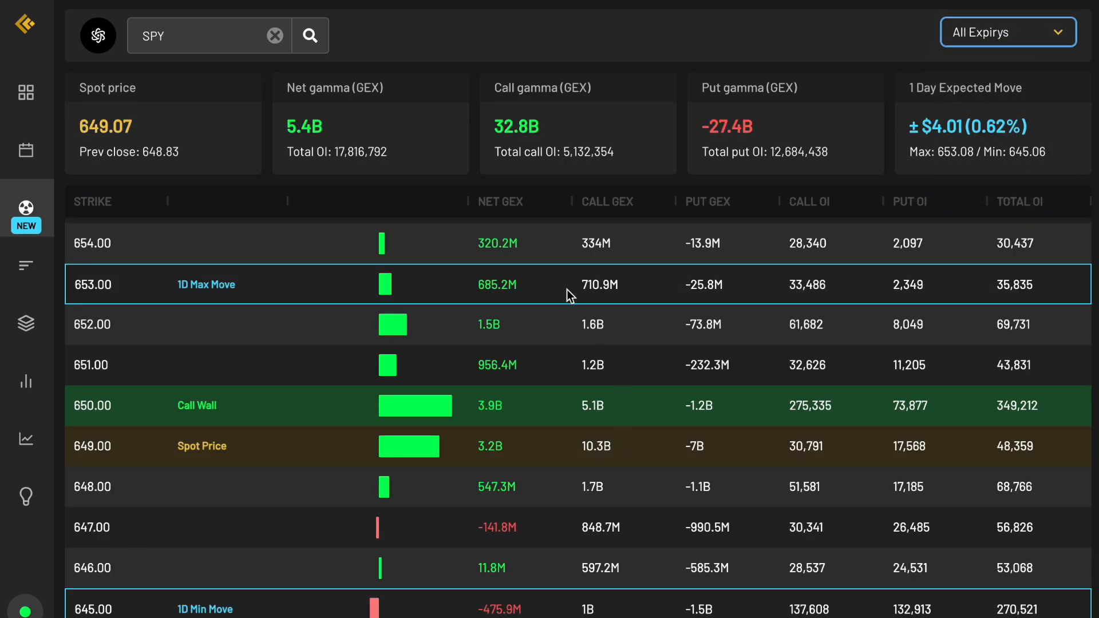
pyautogui.moveTo(97, 36)
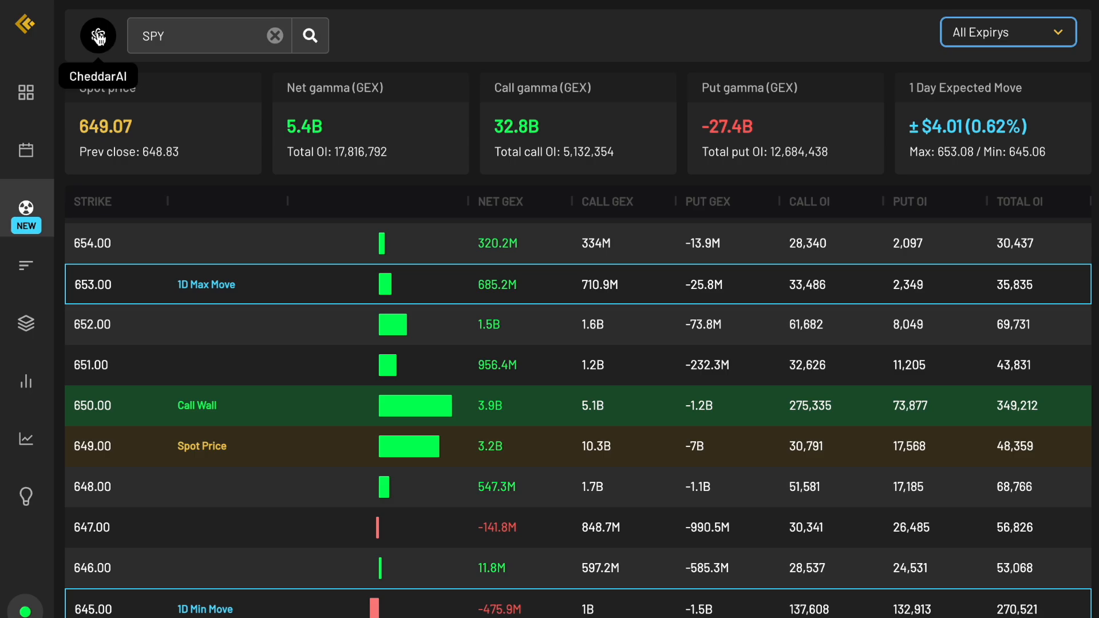
# - Ask Cheddar AI what happens when a call wall breaks to the upside
pyautogui.click(98, 35)
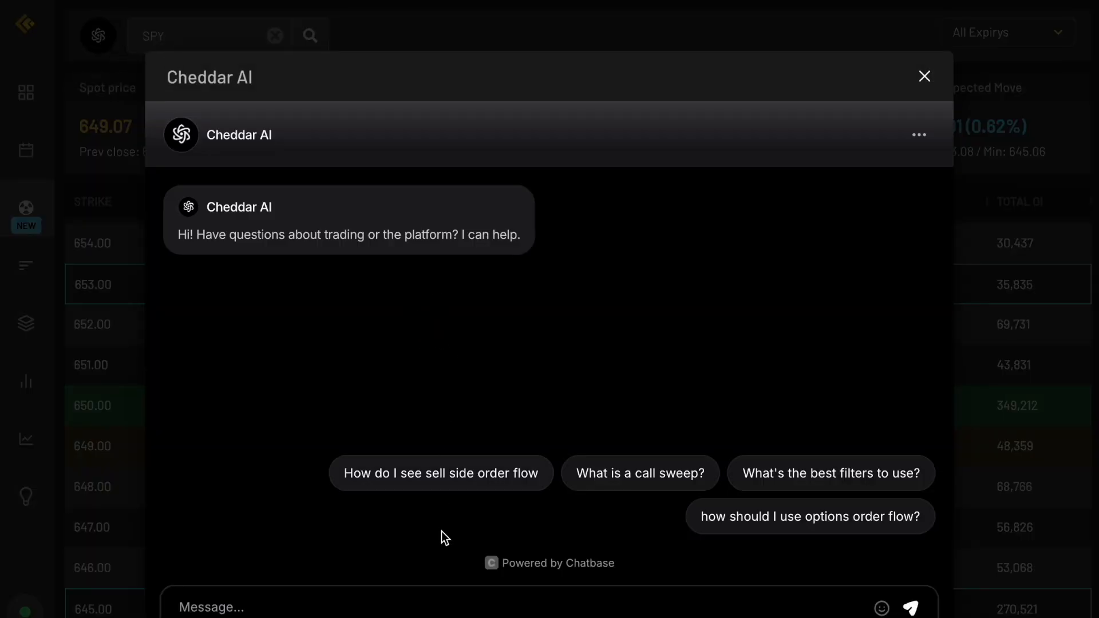
pyautogui.moveTo(438, 605)
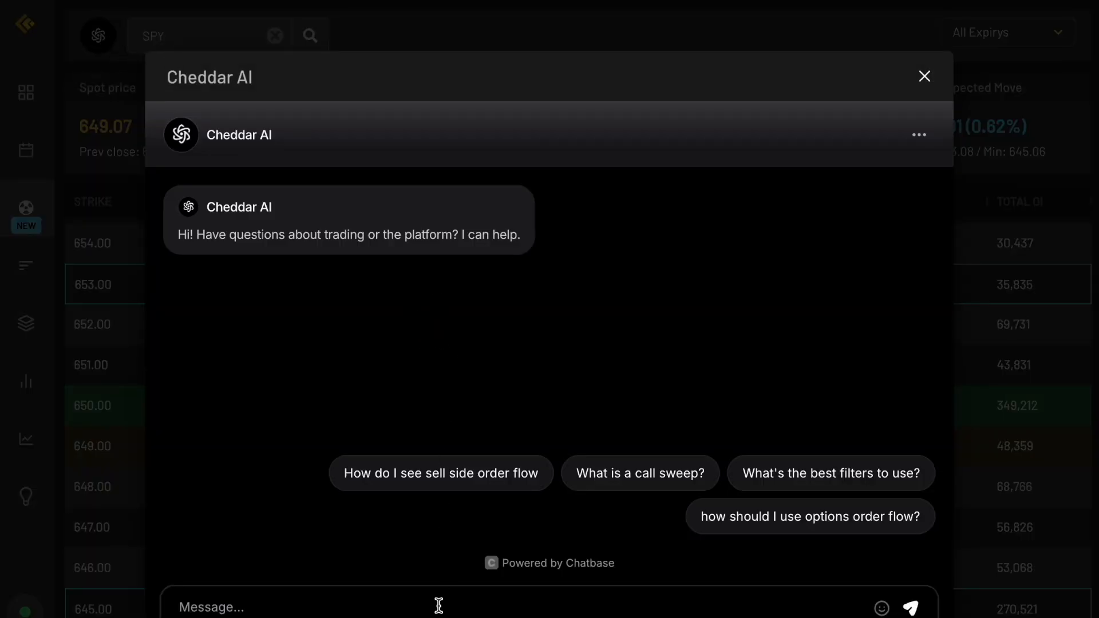
pyautogui.moveTo(495, 611)
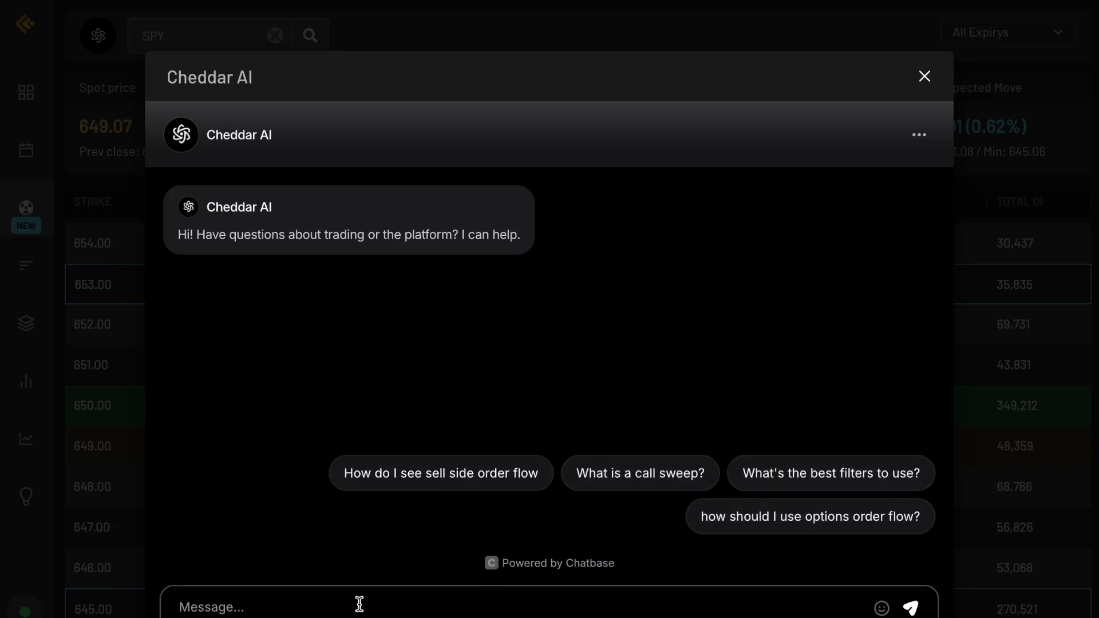
pyautogui.write('what happ')
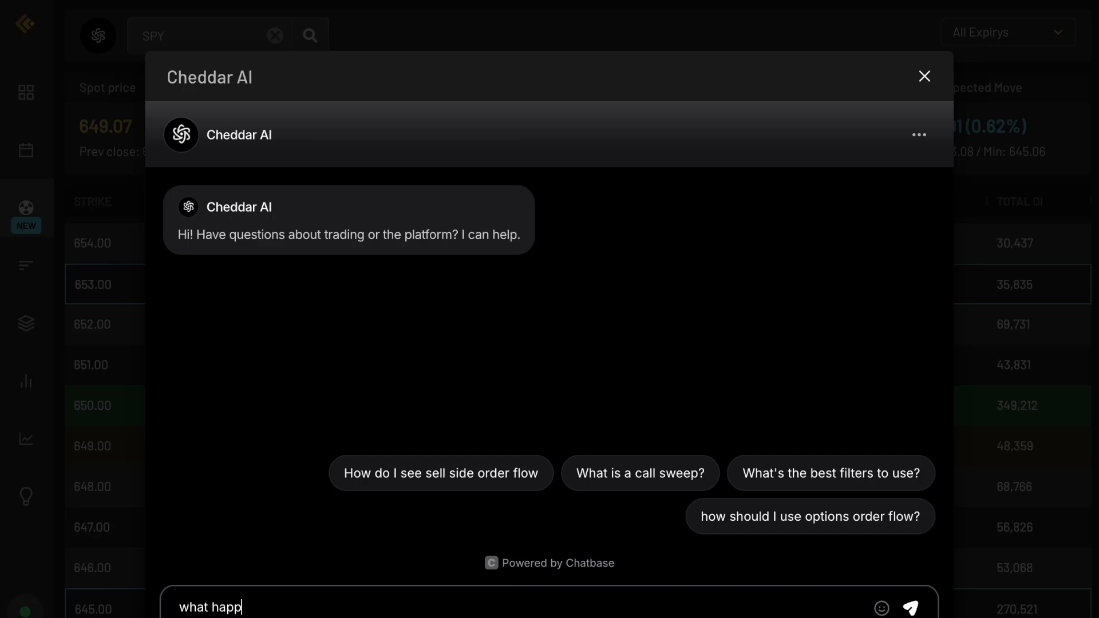
pyautogui.write('ens when a call wall breaks to the u')
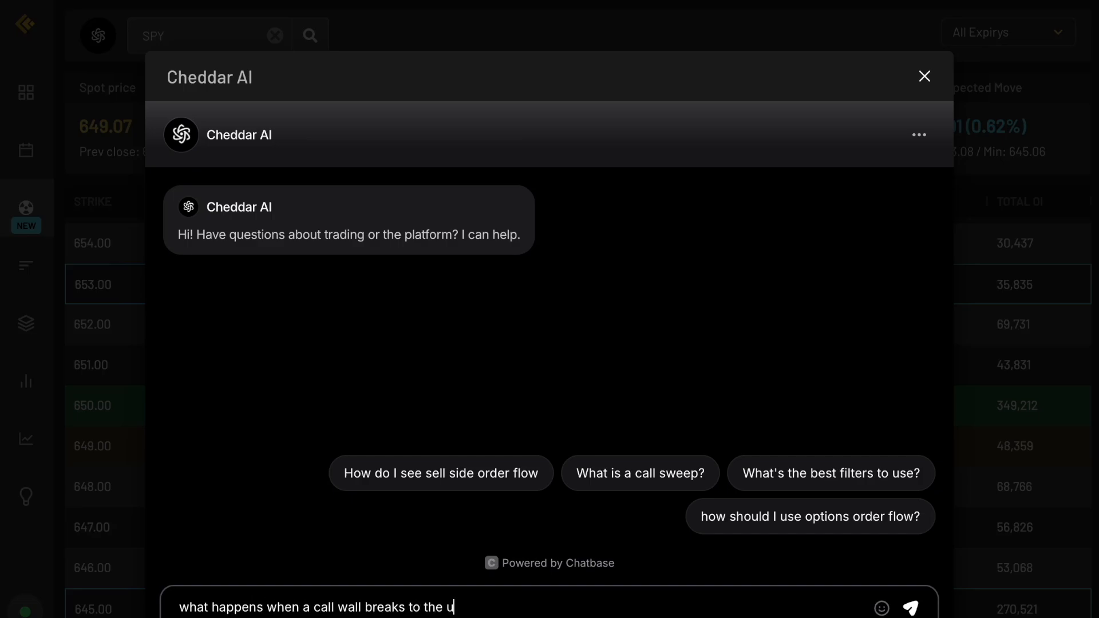
pyautogui.click(911, 607)
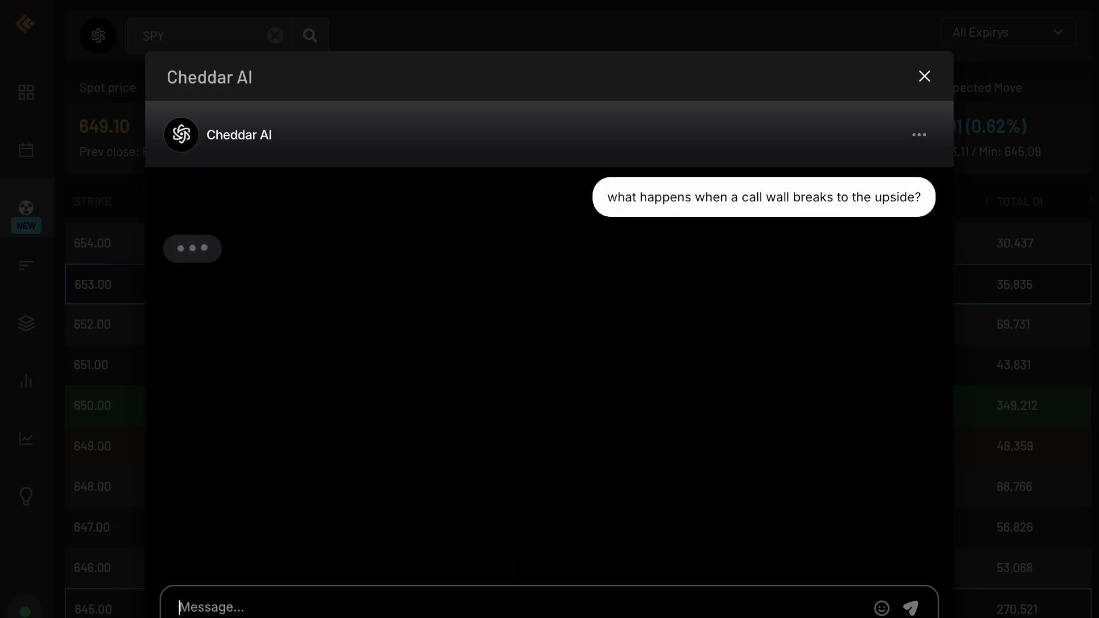
pyautogui.moveTo(281, 527)
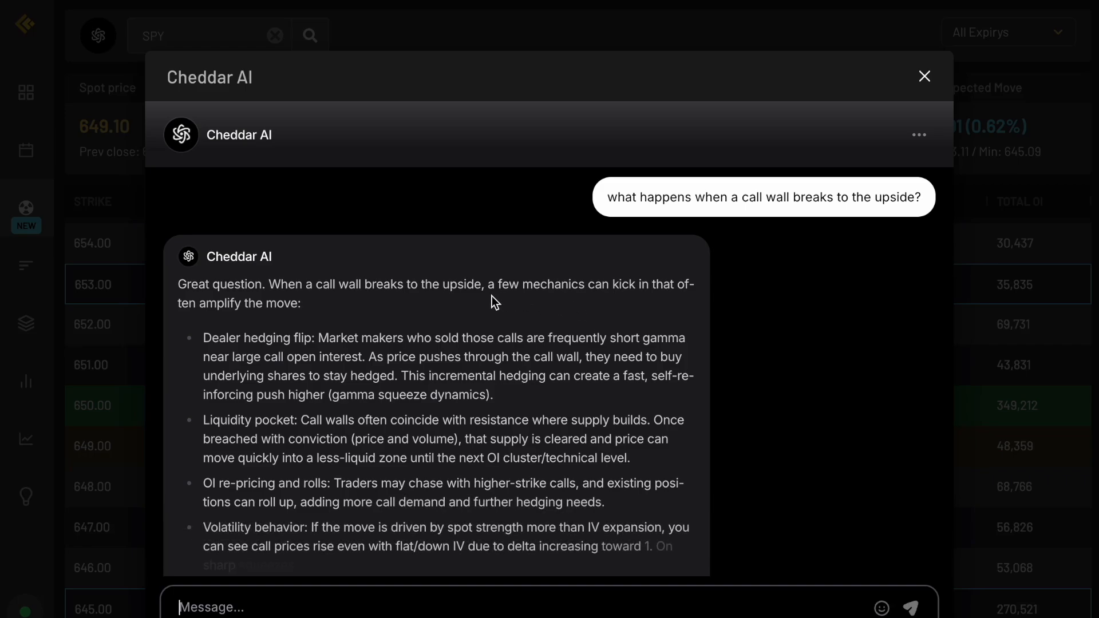
# - Read through Cheddar AI's explanation of a call wall breaking to the upside
pyautogui.scroll(-3)
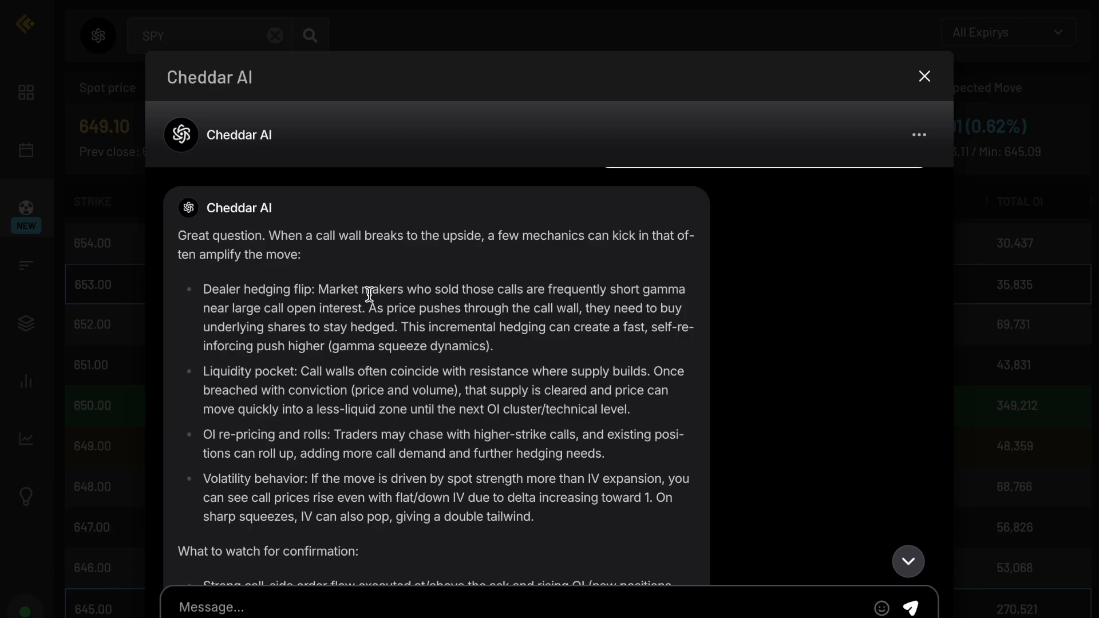
pyautogui.moveTo(644, 288)
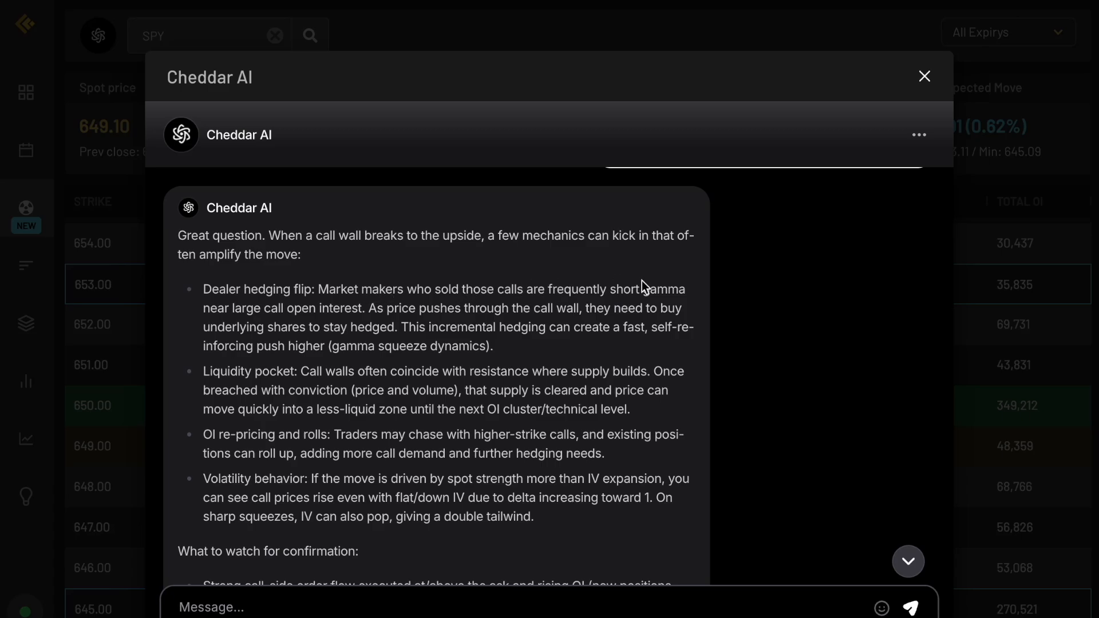
pyautogui.moveTo(301, 313)
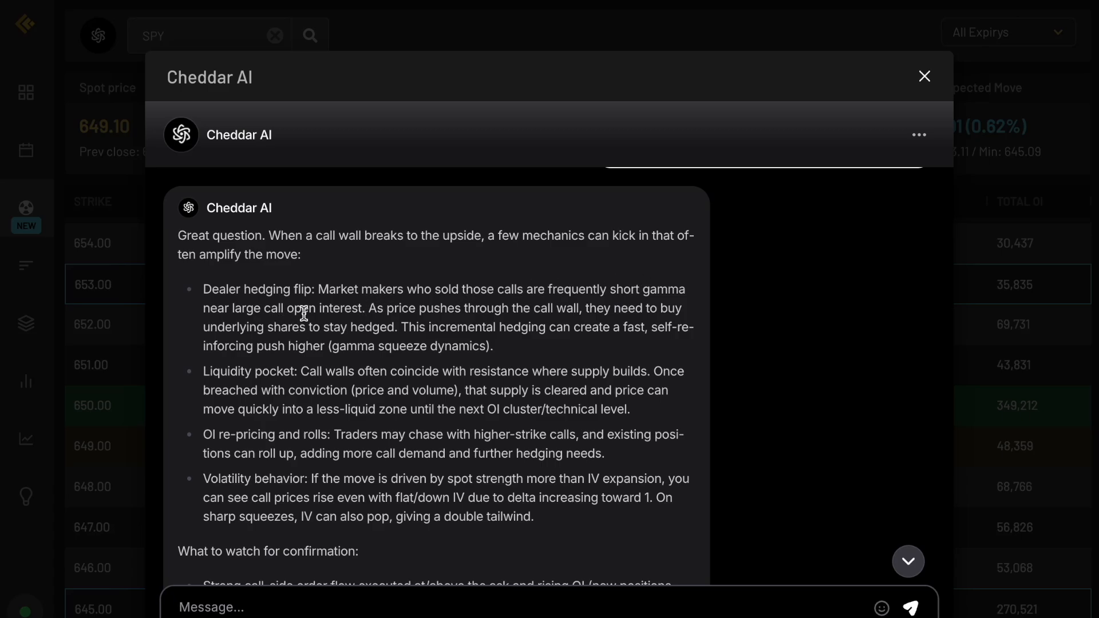
pyautogui.moveTo(504, 307)
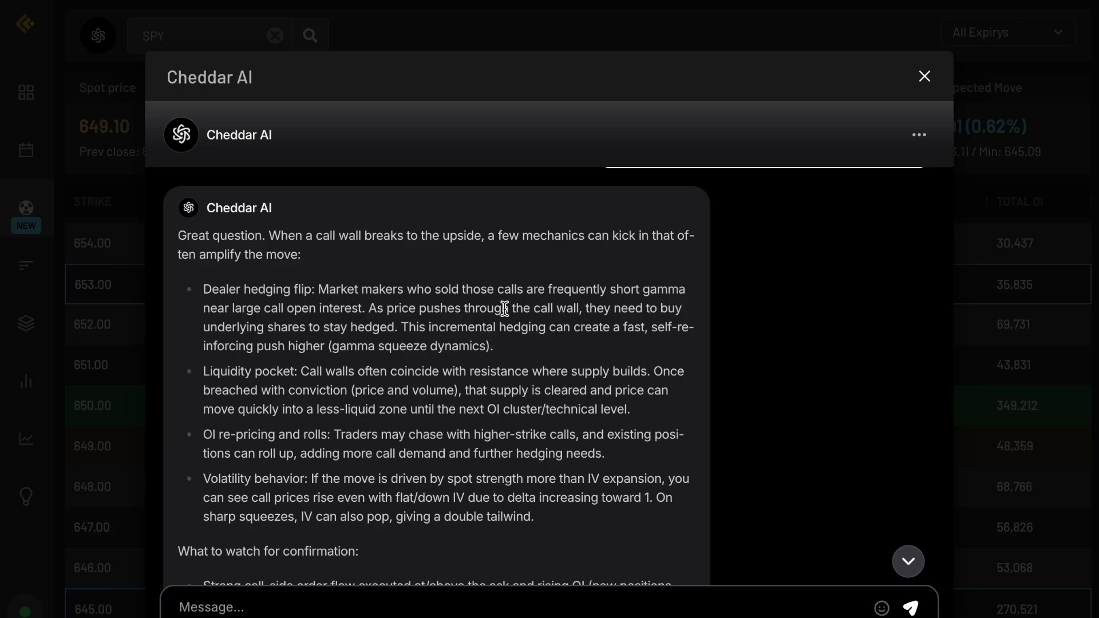
pyautogui.moveTo(406, 326)
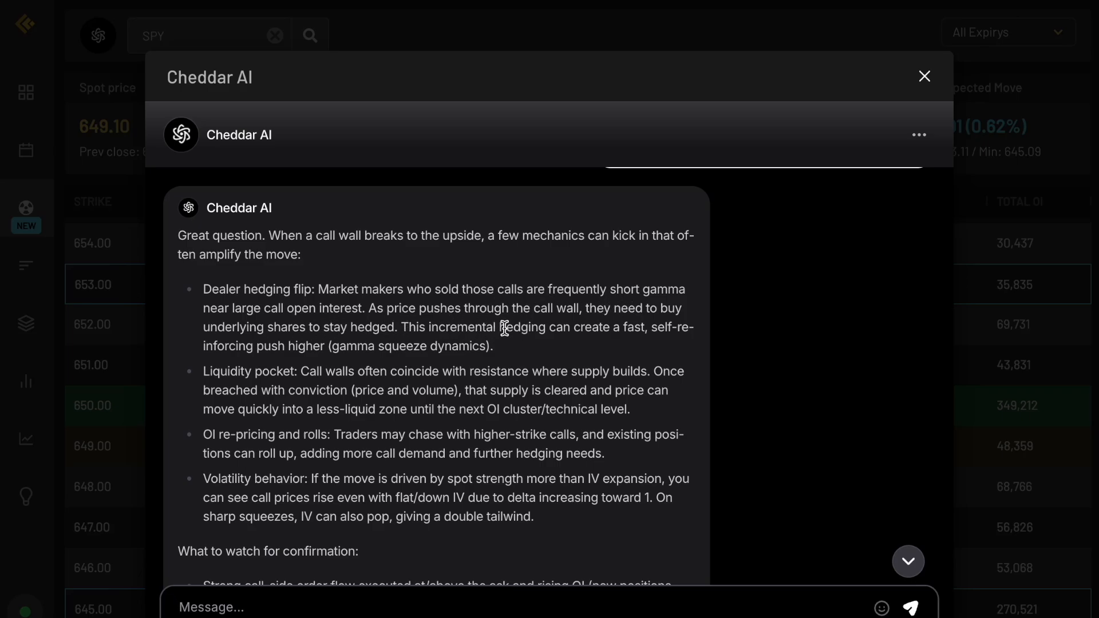
pyautogui.moveTo(501, 357)
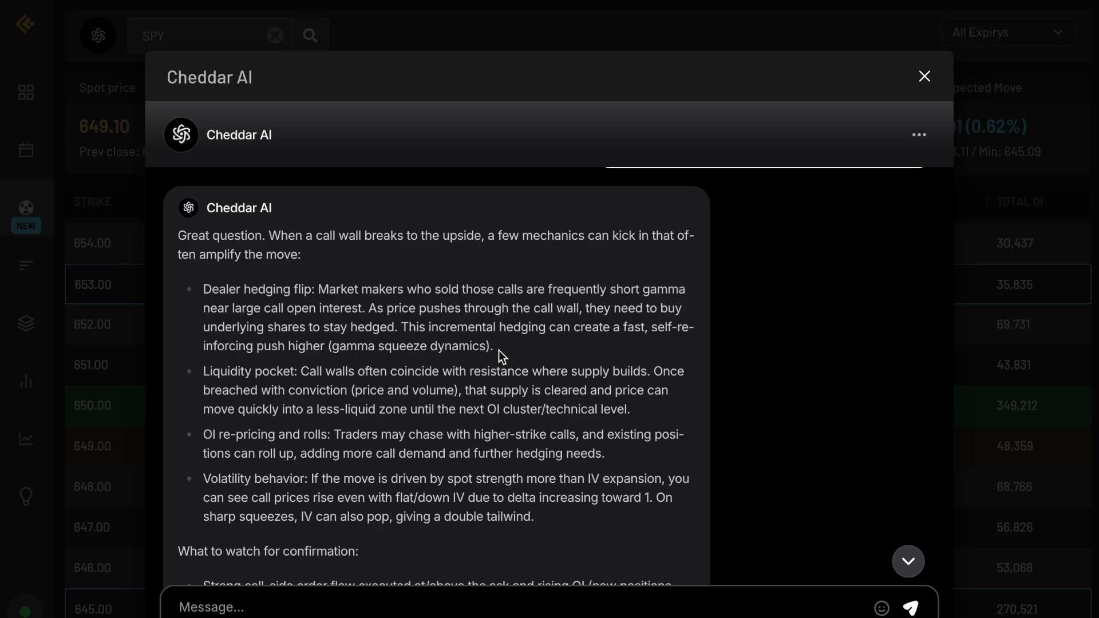
pyautogui.moveTo(412, 344)
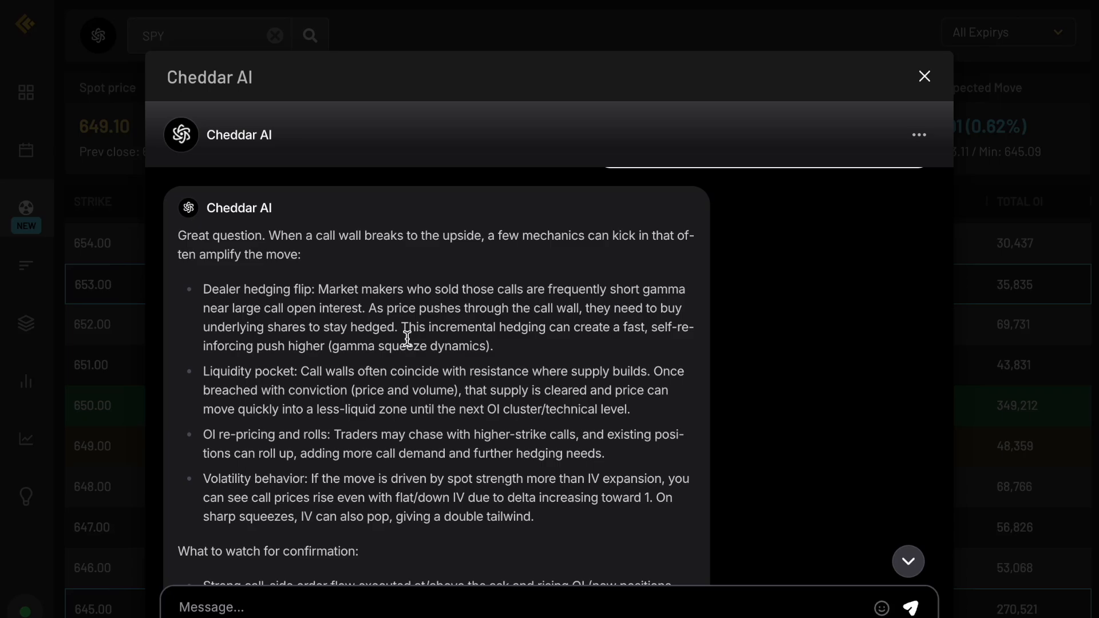
pyautogui.moveTo(345, 333)
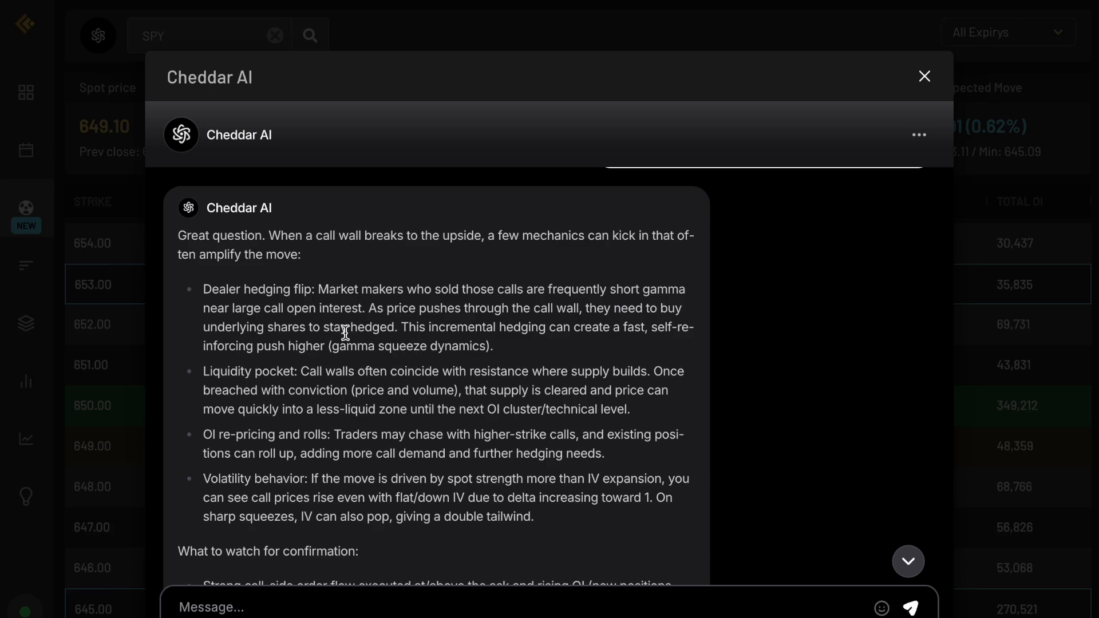
pyautogui.moveTo(316, 366)
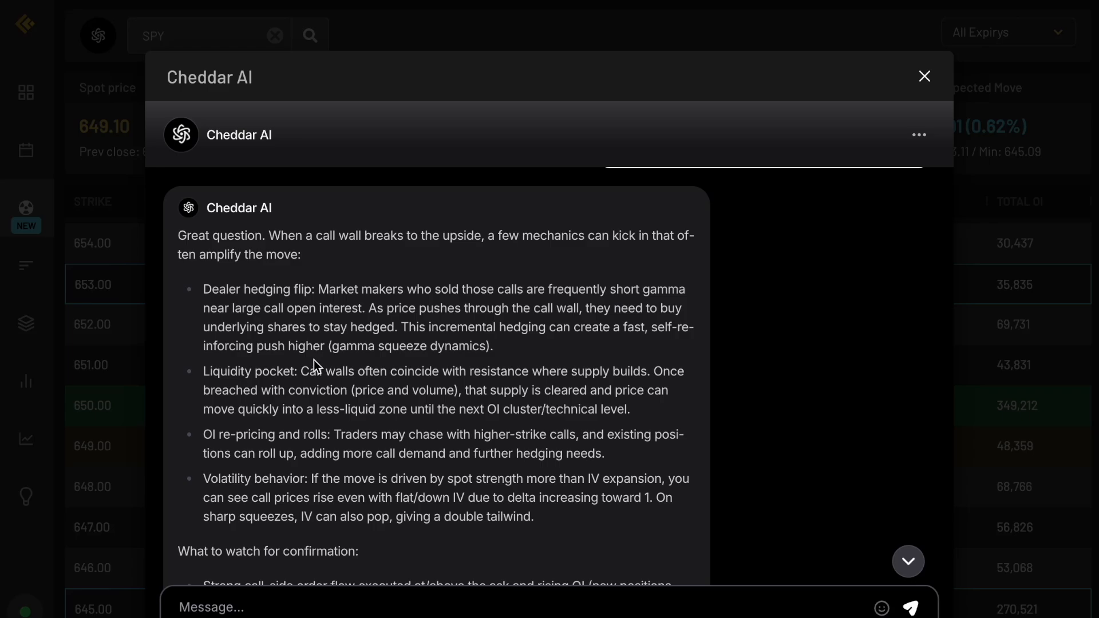
pyautogui.scroll(-3)
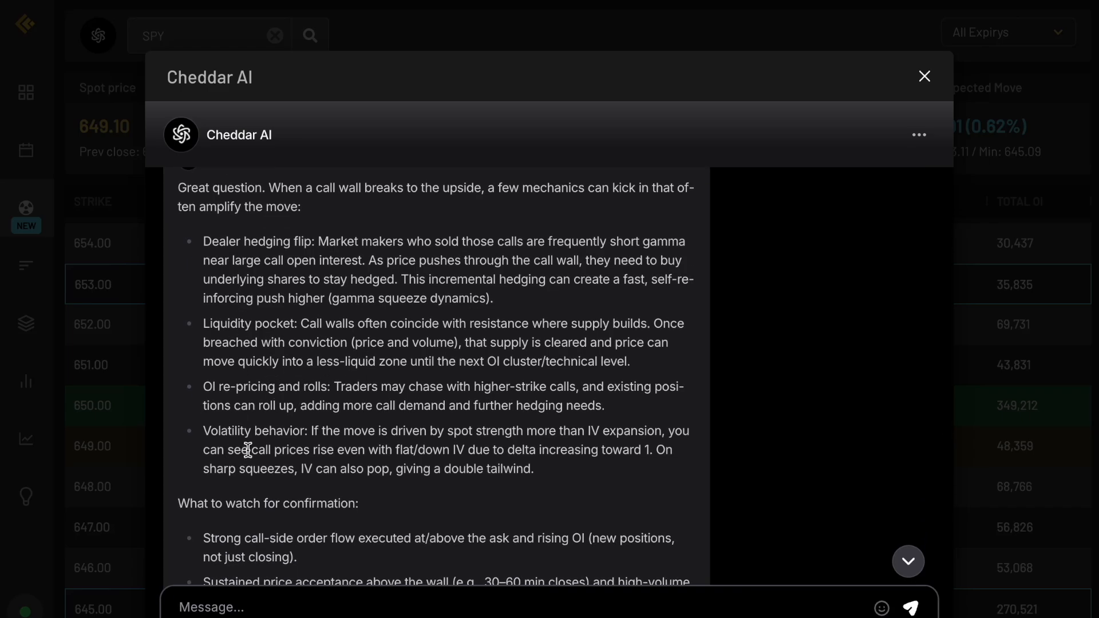
pyautogui.scroll(-3)
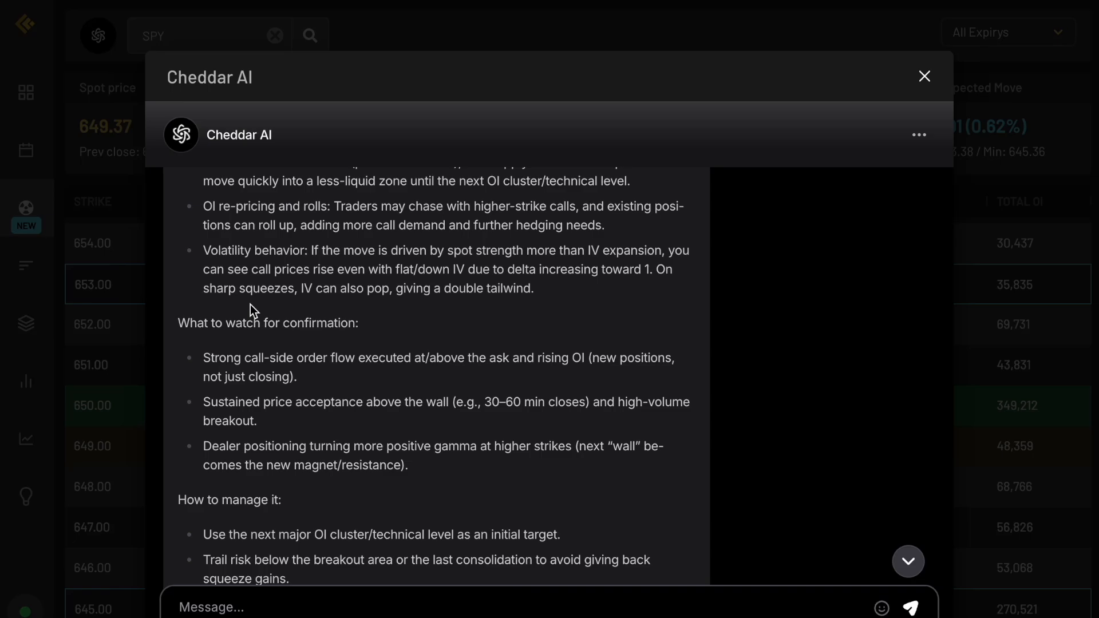
pyautogui.scroll(-3)
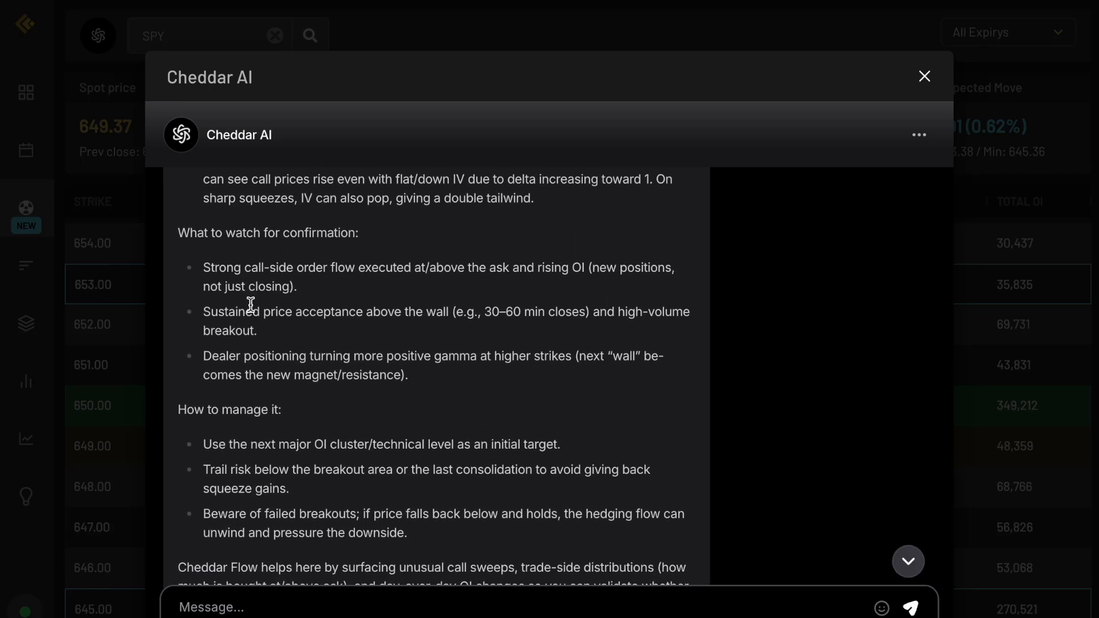
pyautogui.scroll(3)
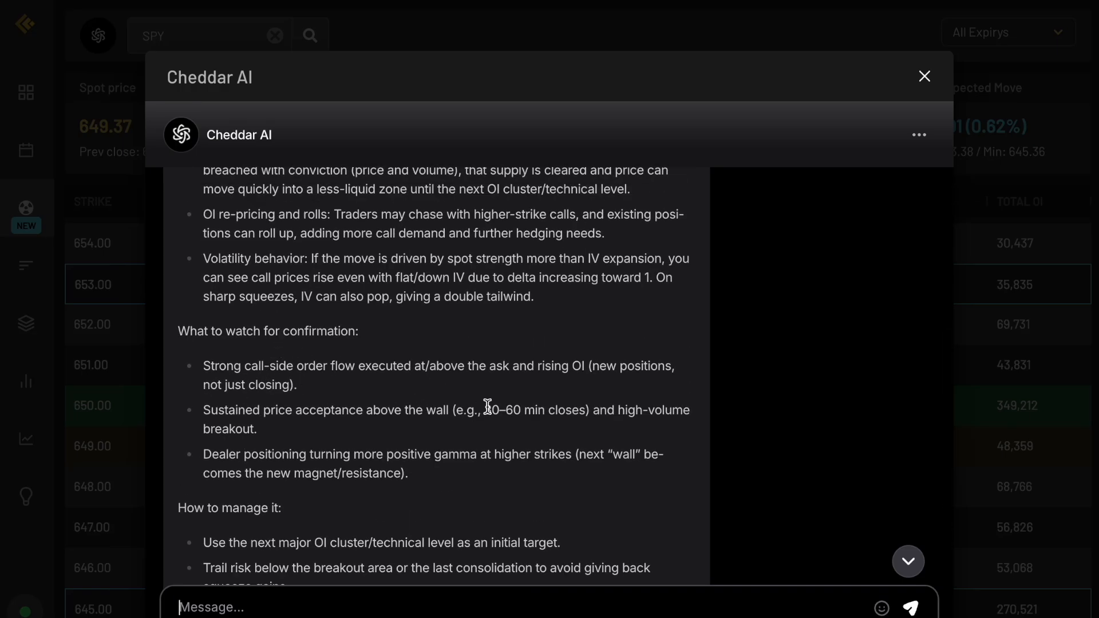
# - Finish reviewing the reply and move on to the 15-minute SPY chart with 650 and 635 levels
pyautogui.doubleClick(532, 410)
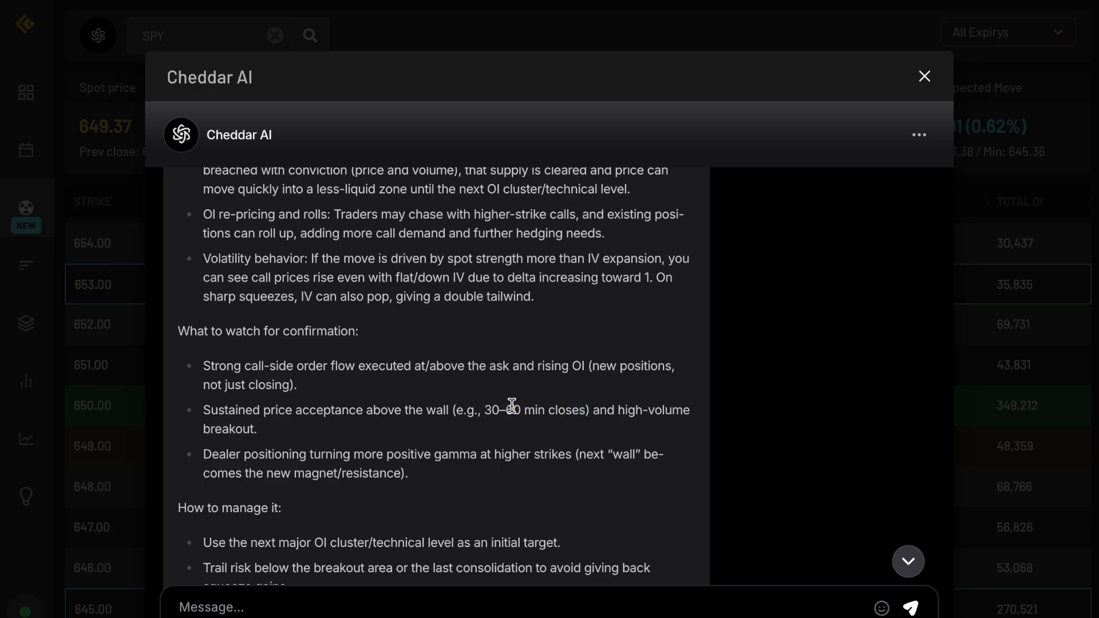
pyautogui.scroll(3)
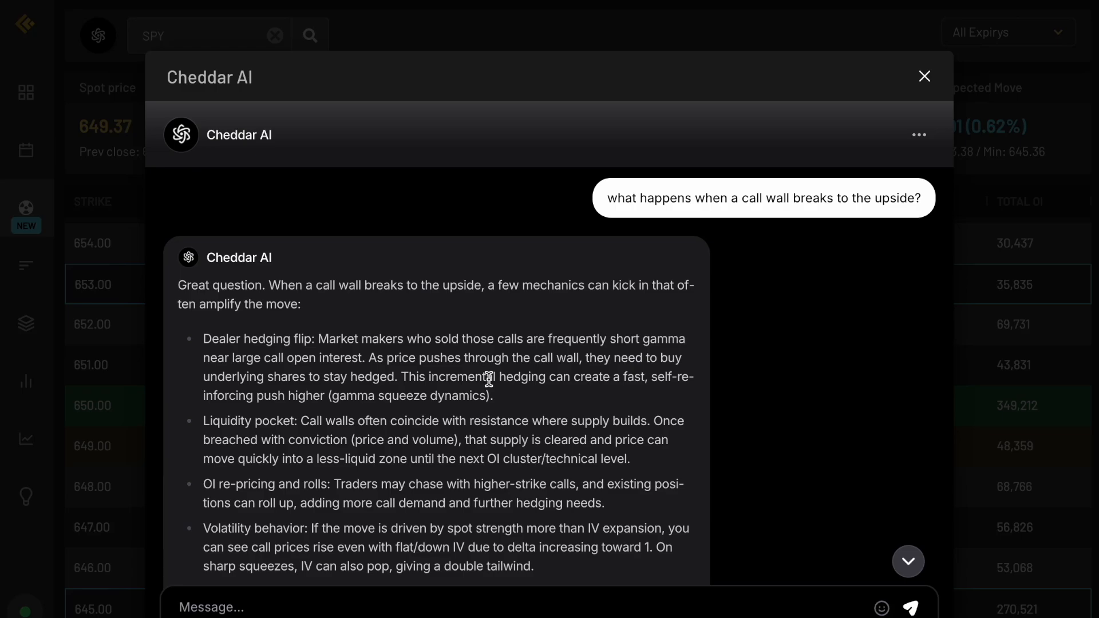
pyautogui.scroll(-3)
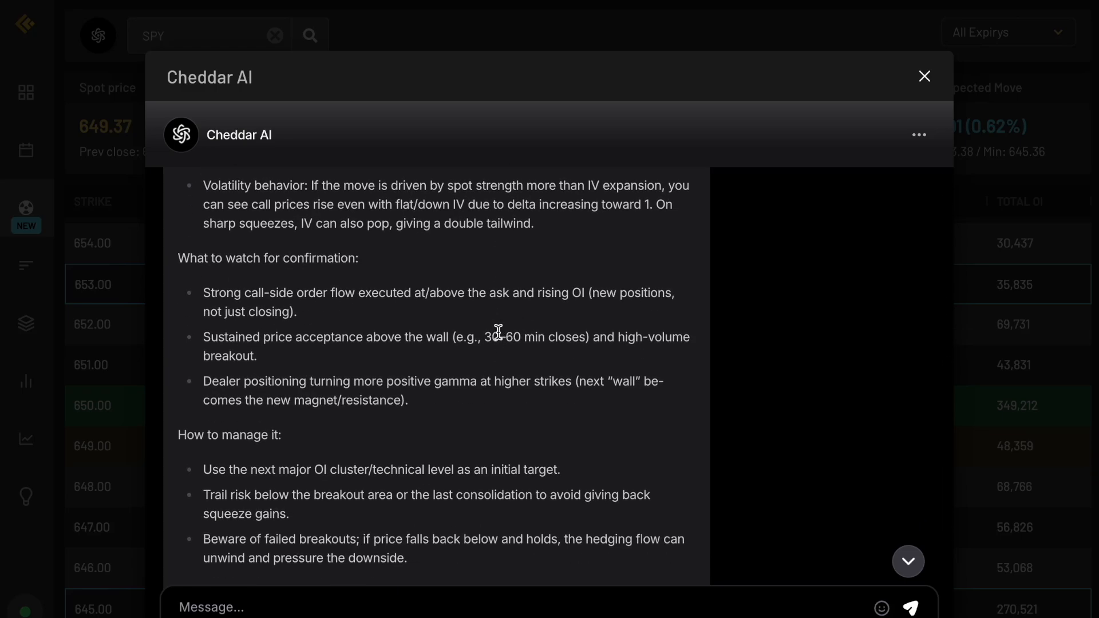
pyautogui.click(924, 76)
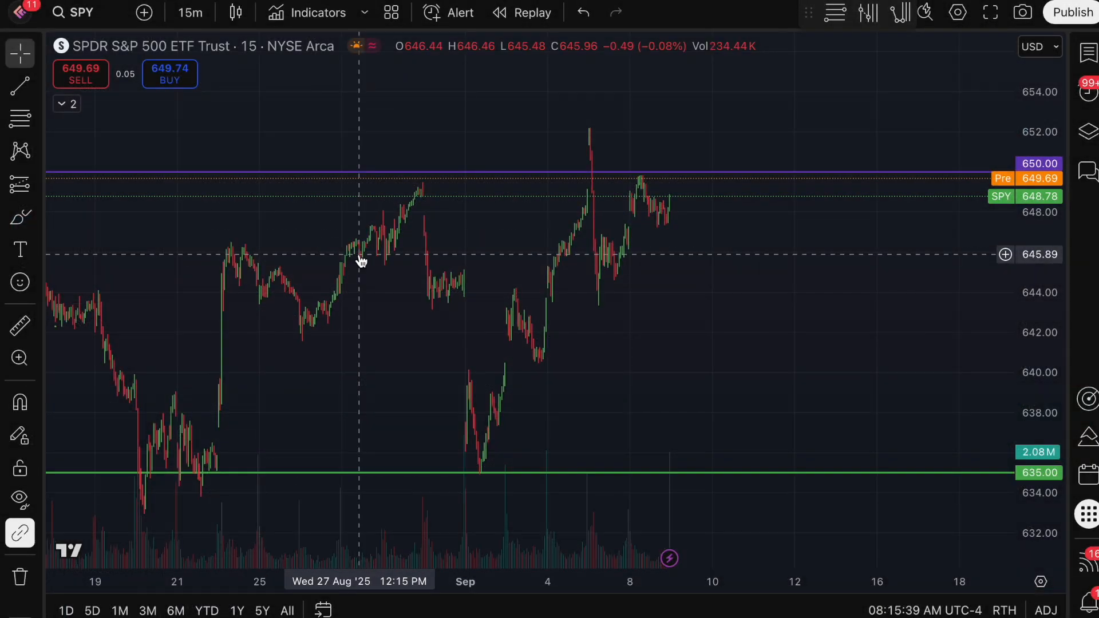
pyautogui.moveTo(430, 341)
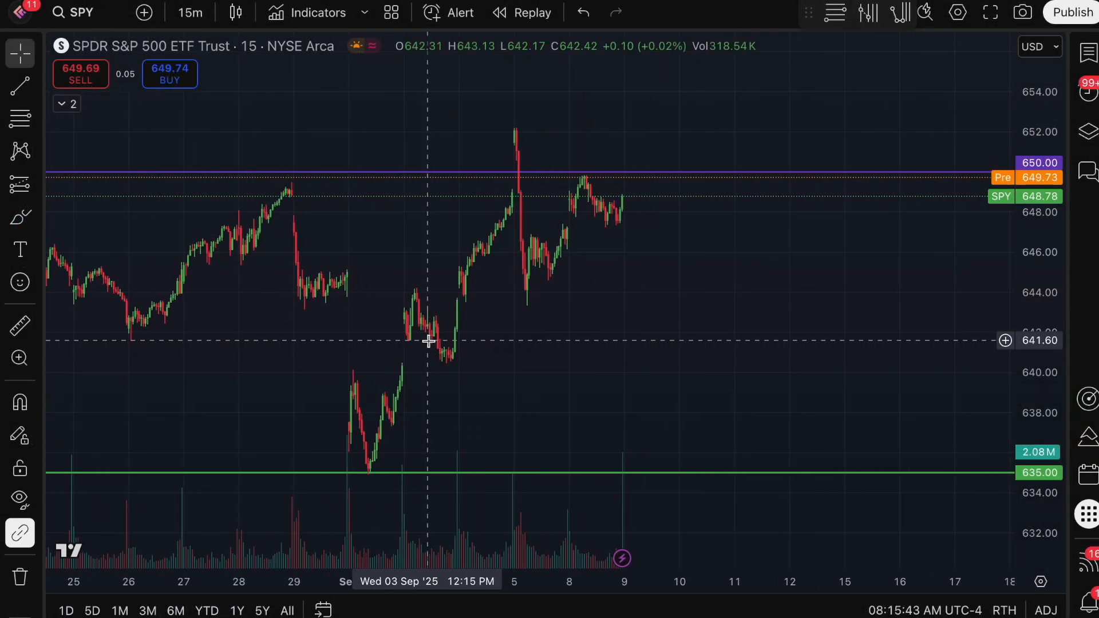
pyautogui.moveTo(469, 402)
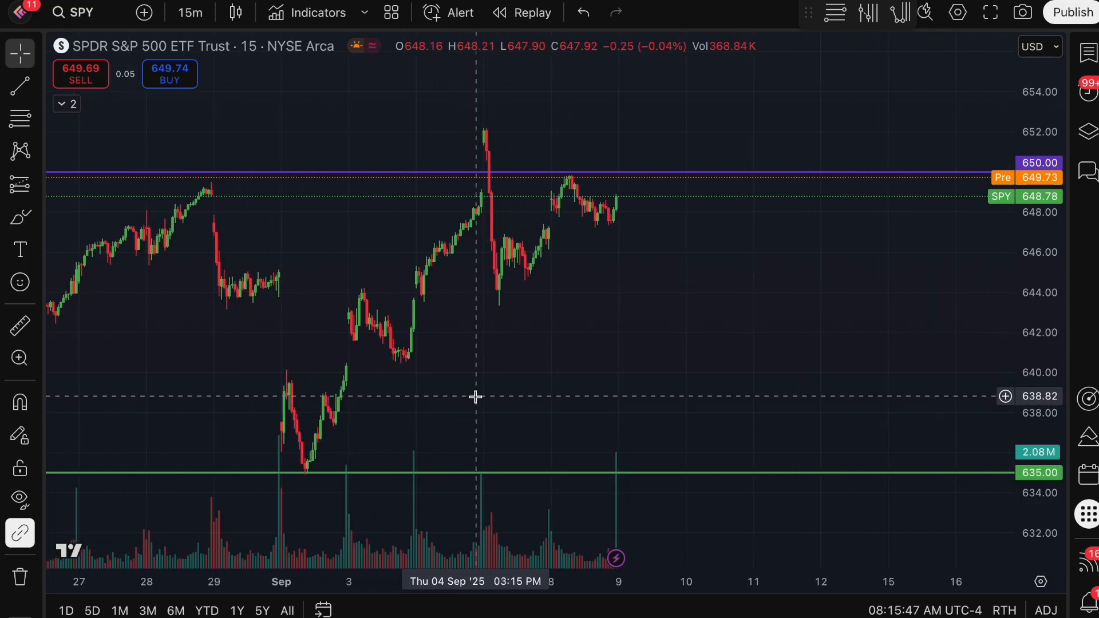
pyautogui.moveTo(461, 499)
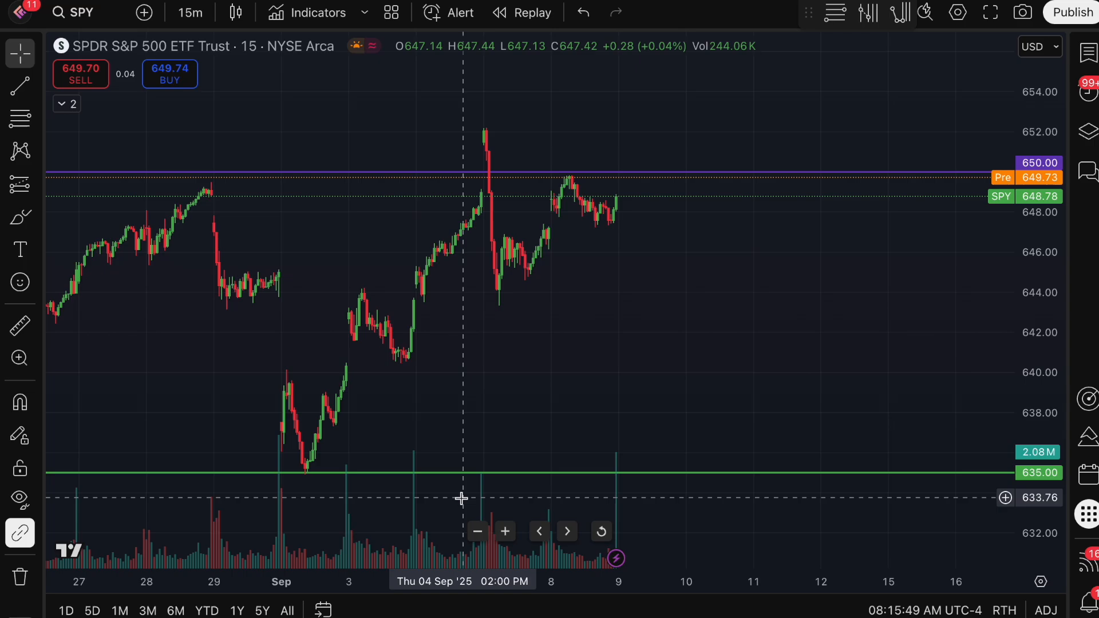
pyautogui.moveTo(834, 491)
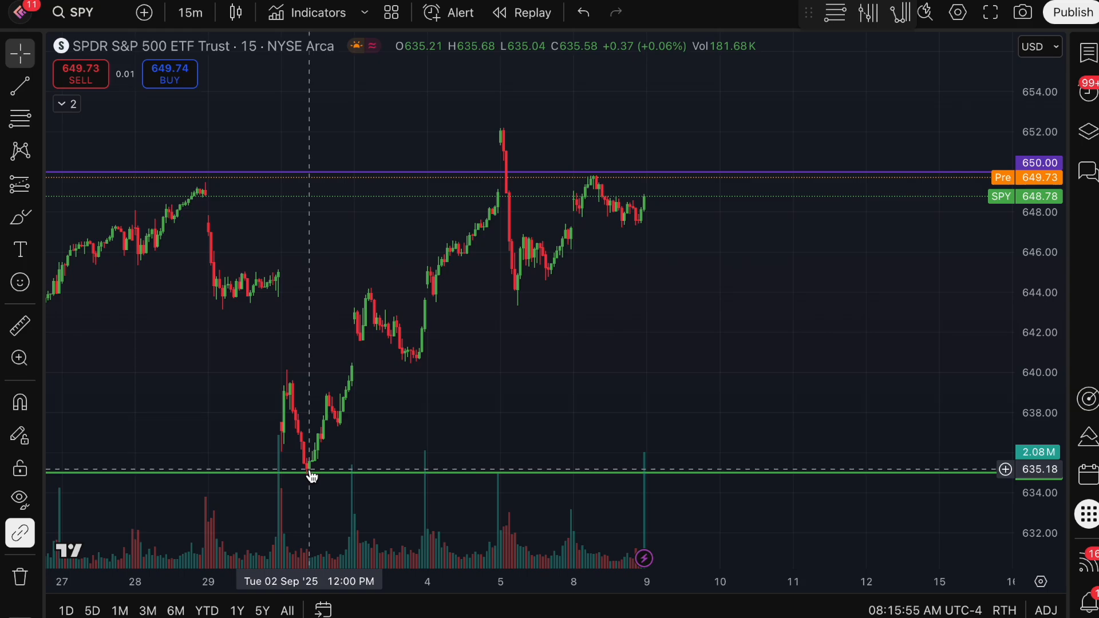
pyautogui.moveTo(310, 479)
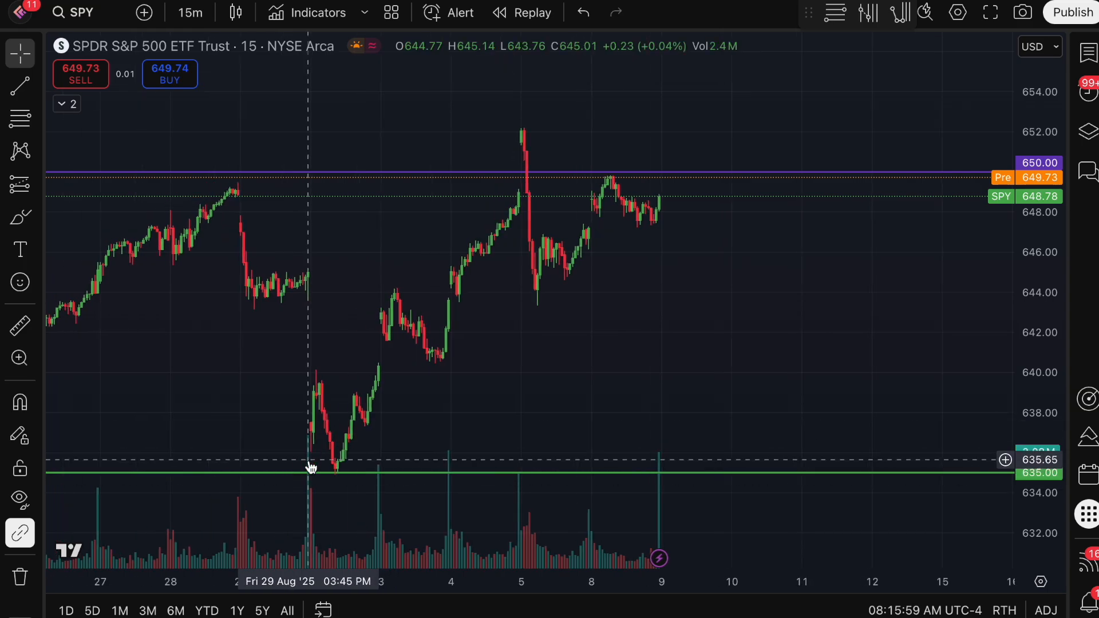
pyautogui.moveTo(515, 201)
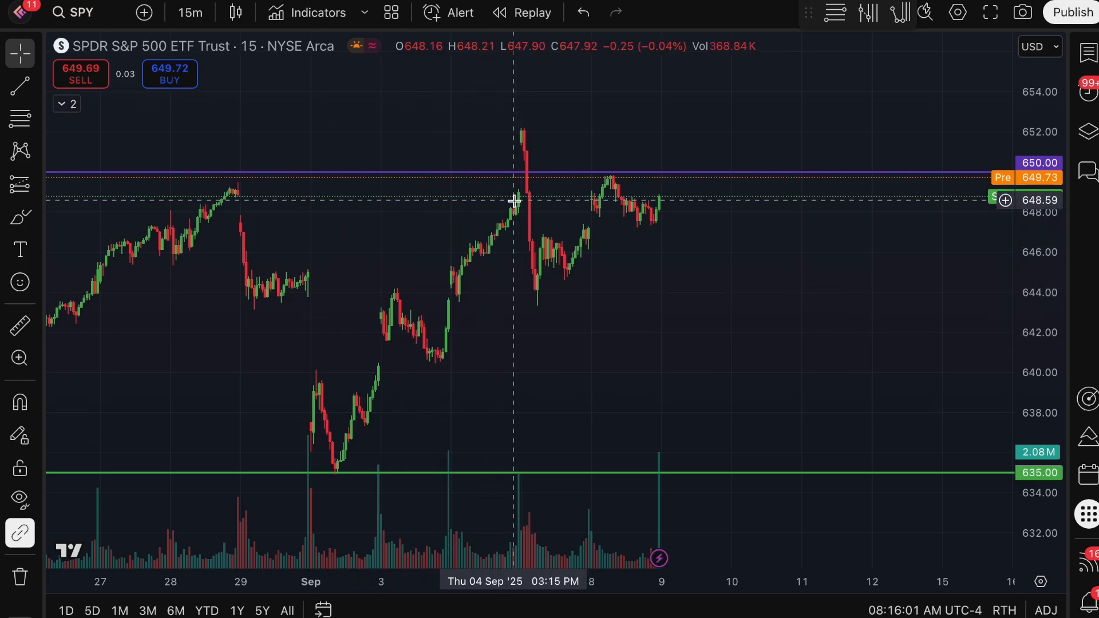
pyautogui.moveTo(536, 219)
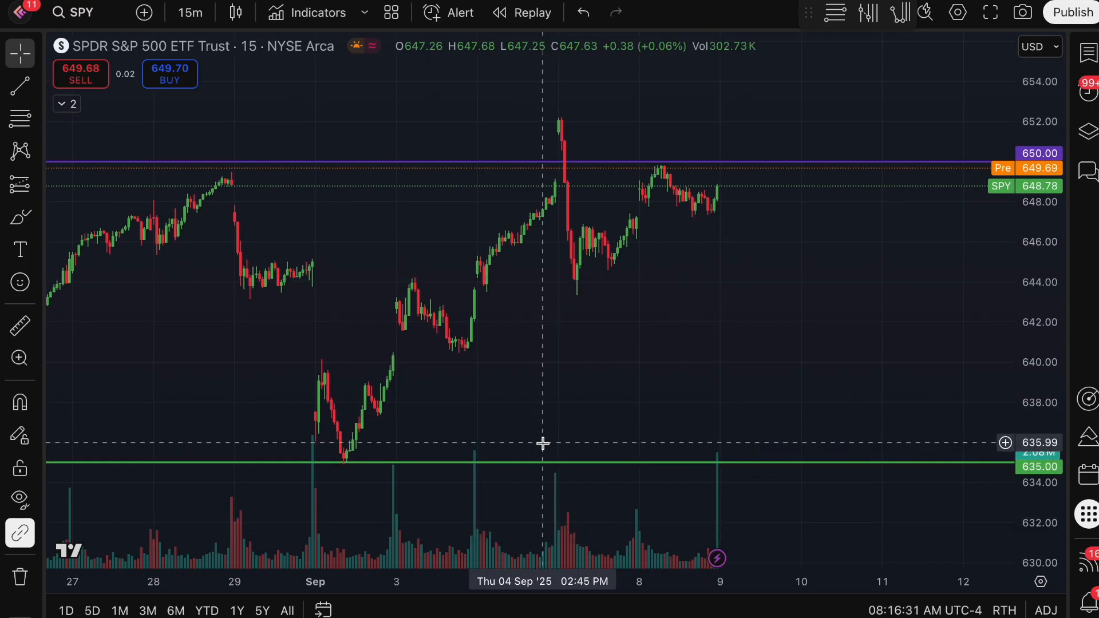
pyautogui.moveTo(536, 452)
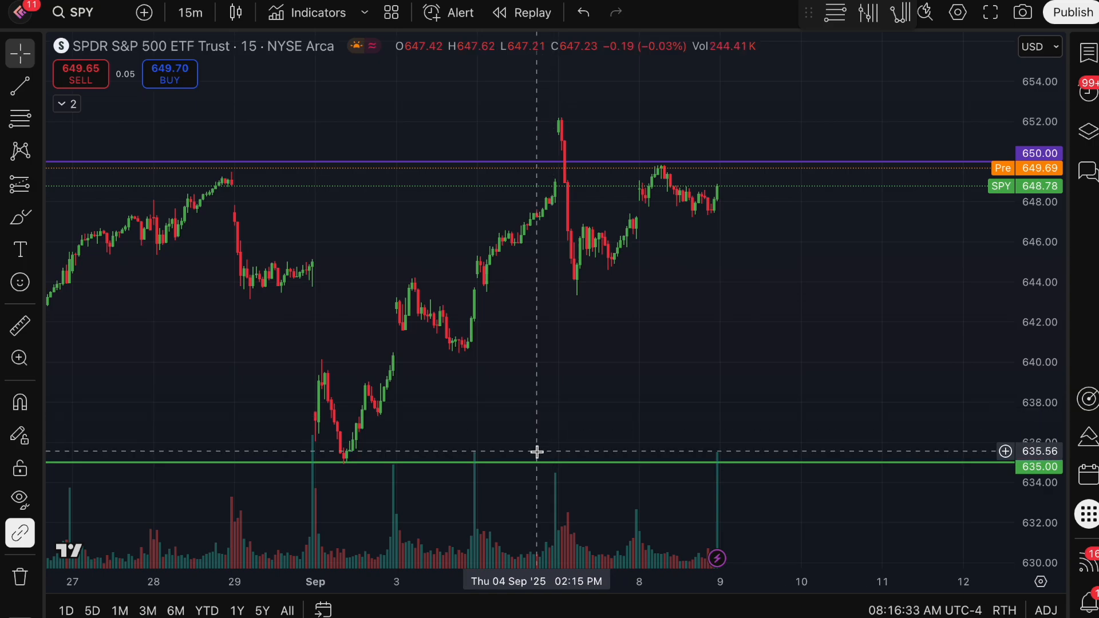
pyautogui.moveTo(682, 173)
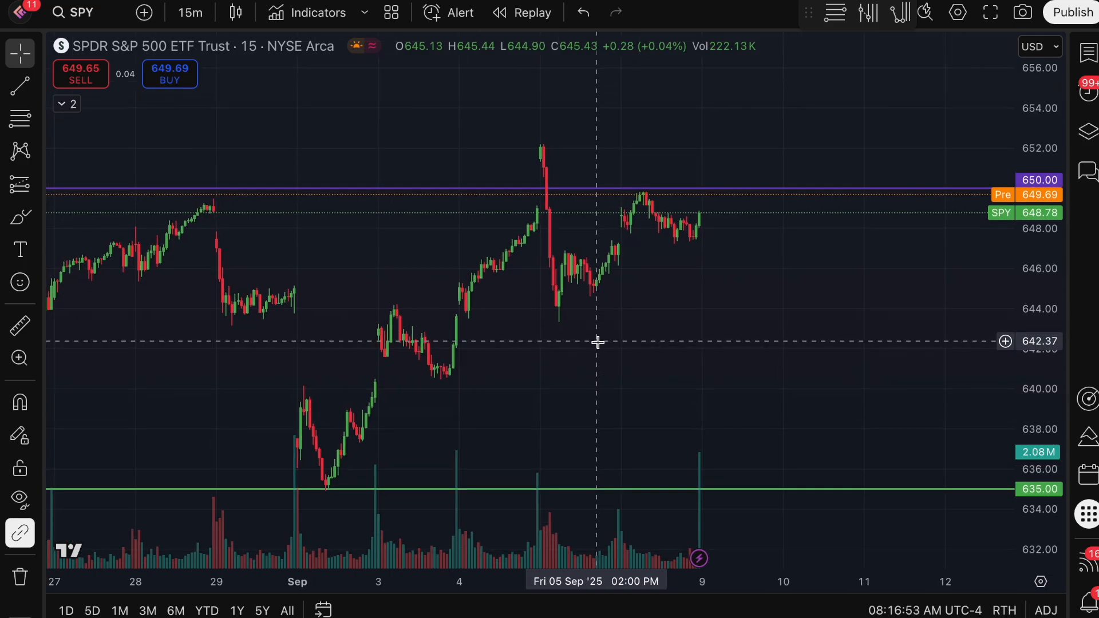
pyautogui.moveTo(552, 343)
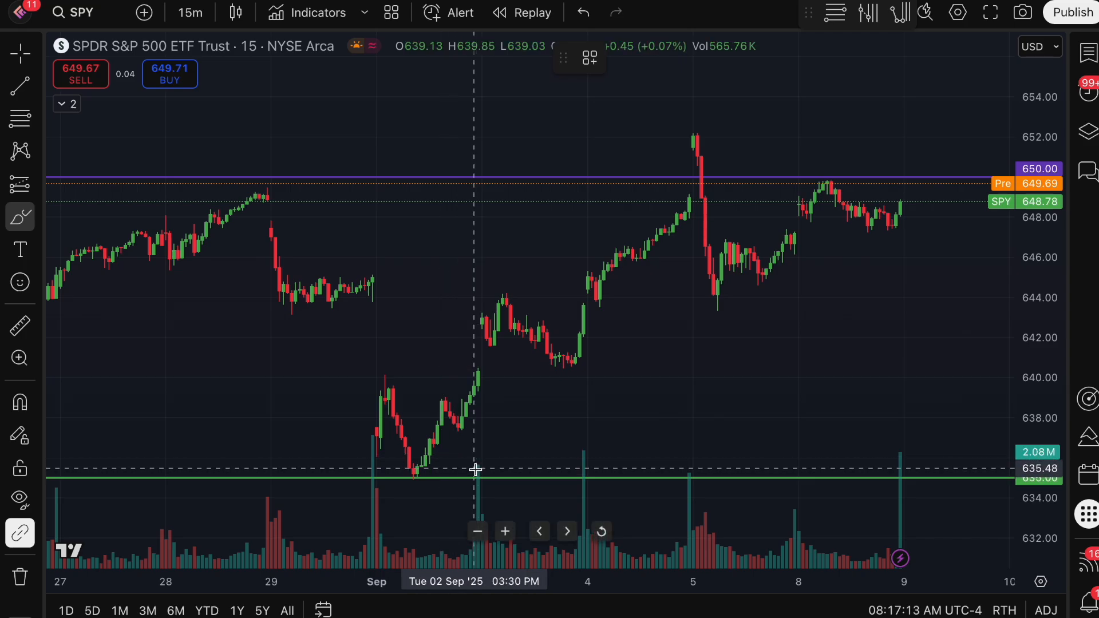
pyautogui.moveTo(447, 472)
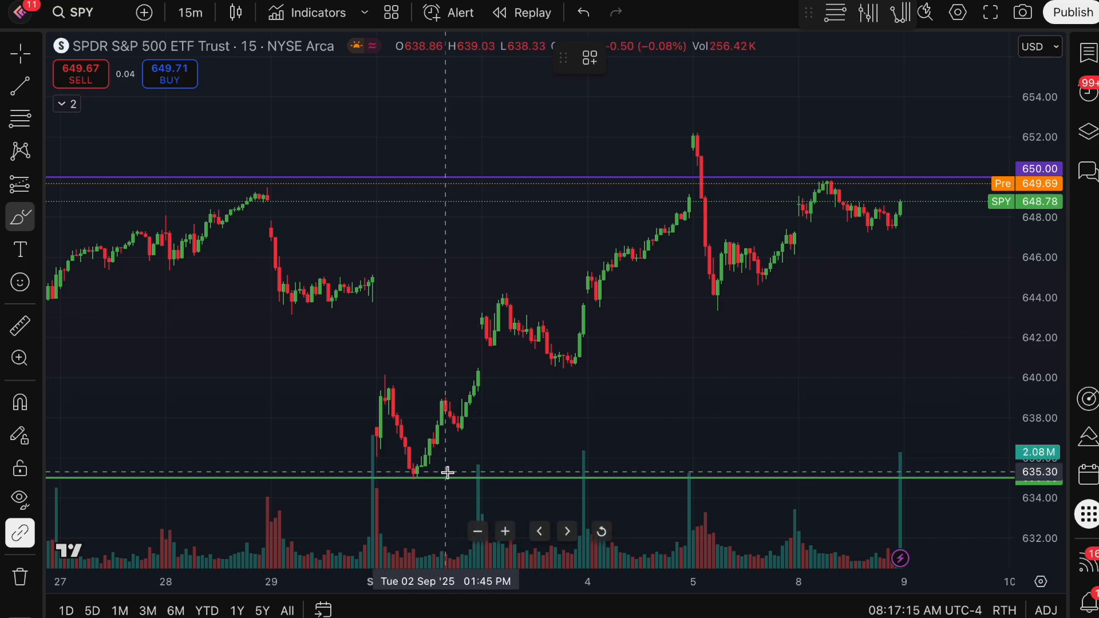
pyautogui.moveTo(416, 457)
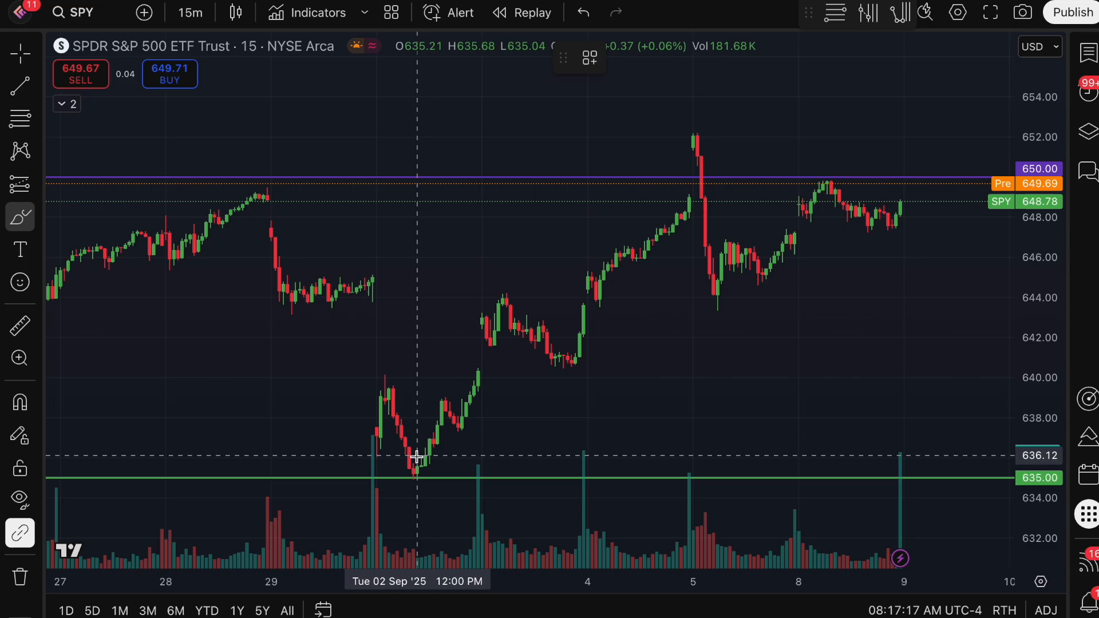
pyautogui.moveTo(547, 421)
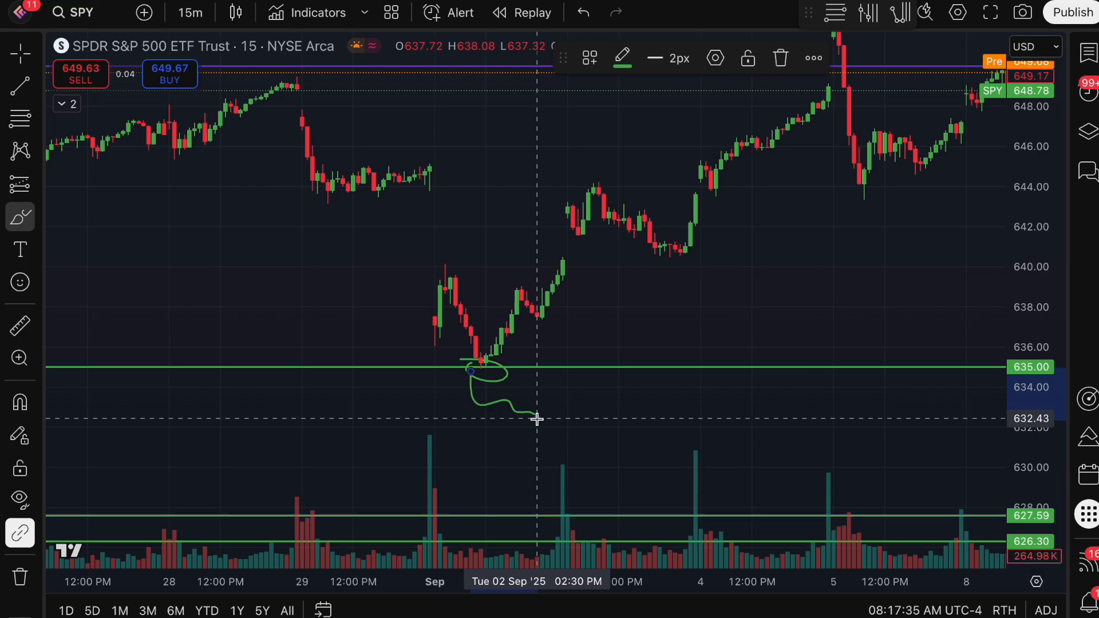
pyautogui.moveTo(485, 361)
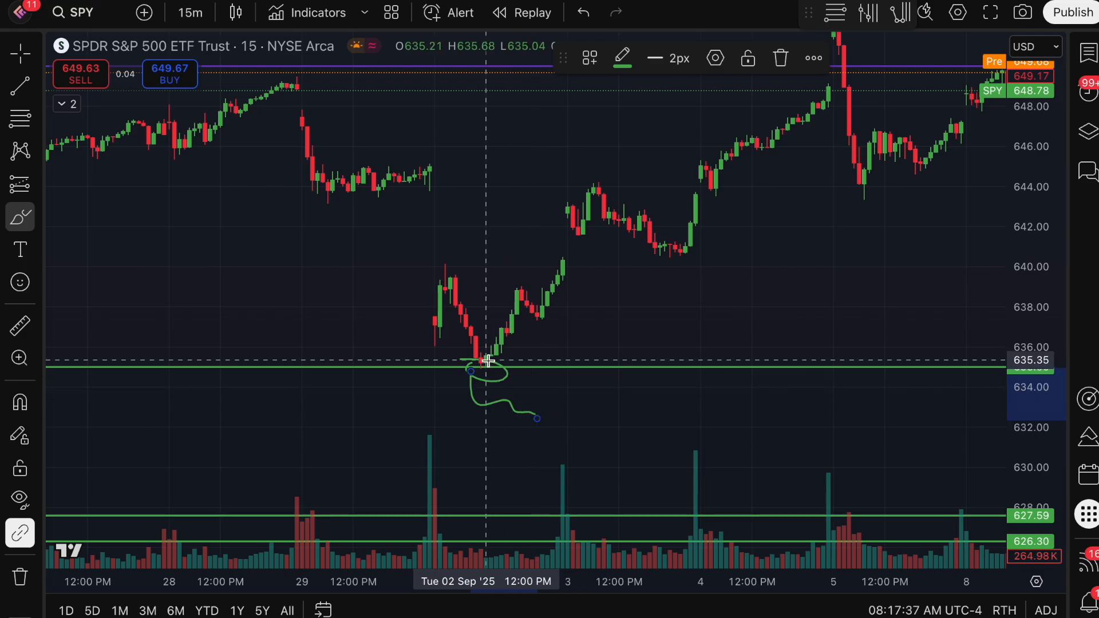
pyautogui.moveTo(536, 405)
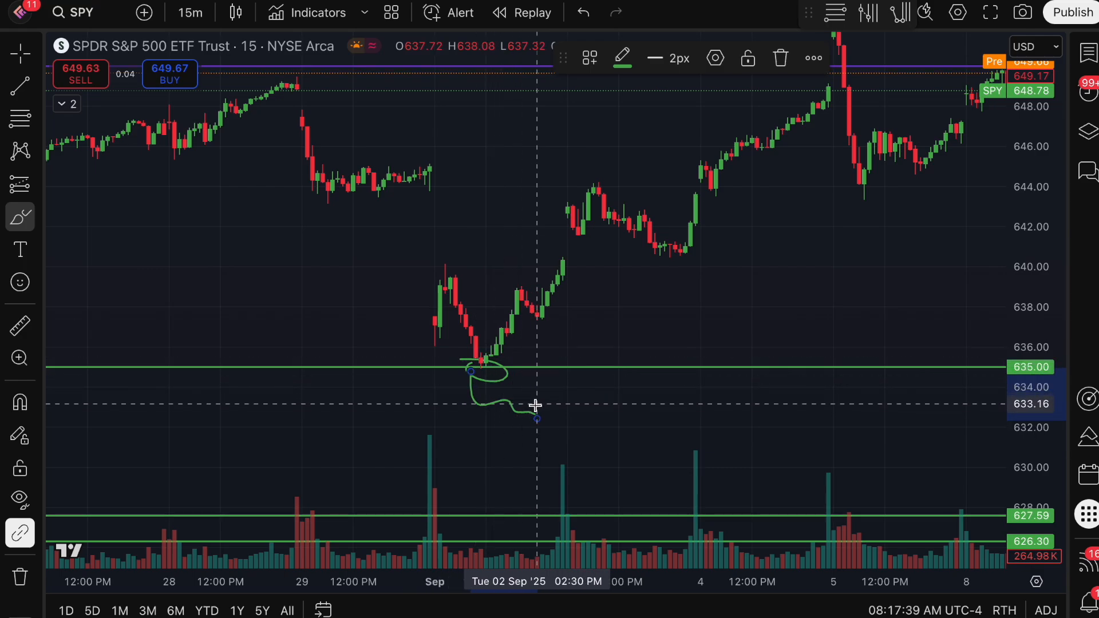
pyautogui.moveTo(530, 353)
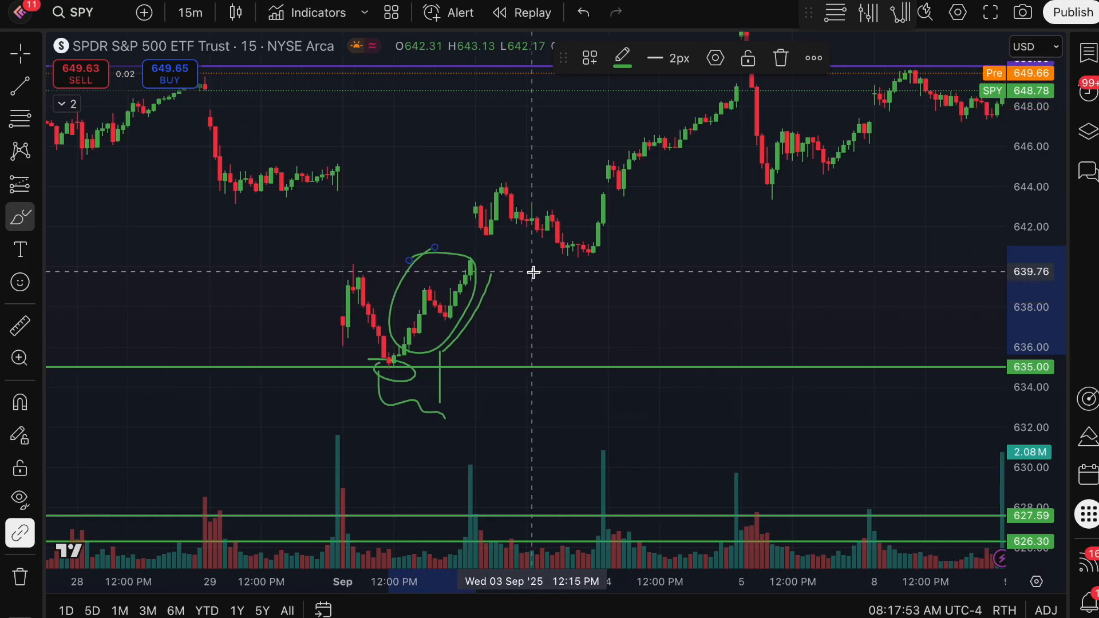
pyautogui.moveTo(634, 178)
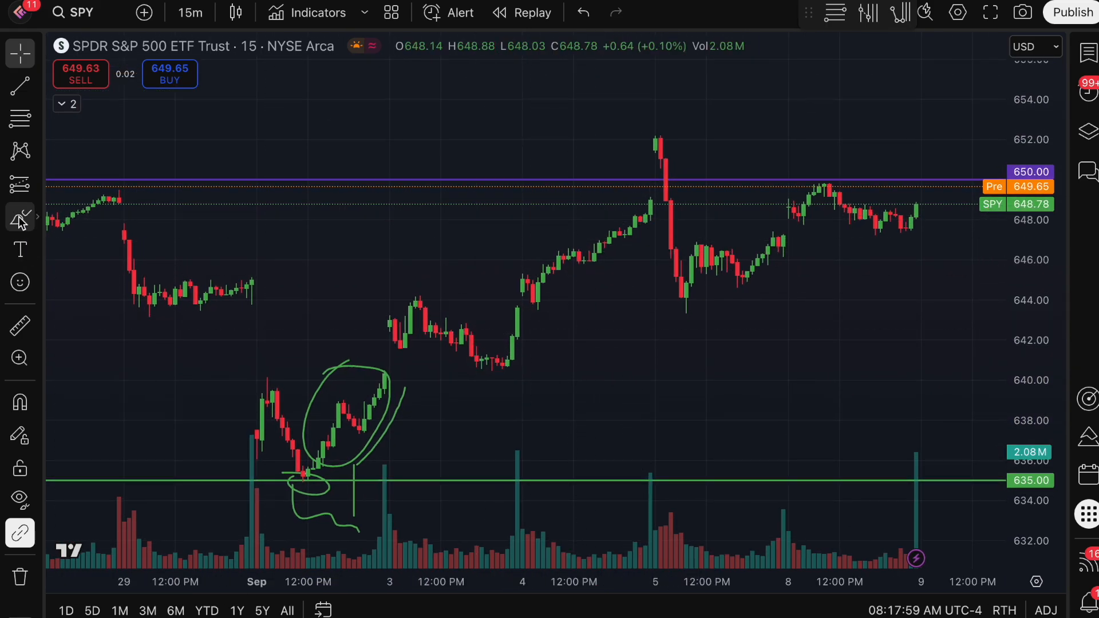
pyautogui.moveTo(647, 178)
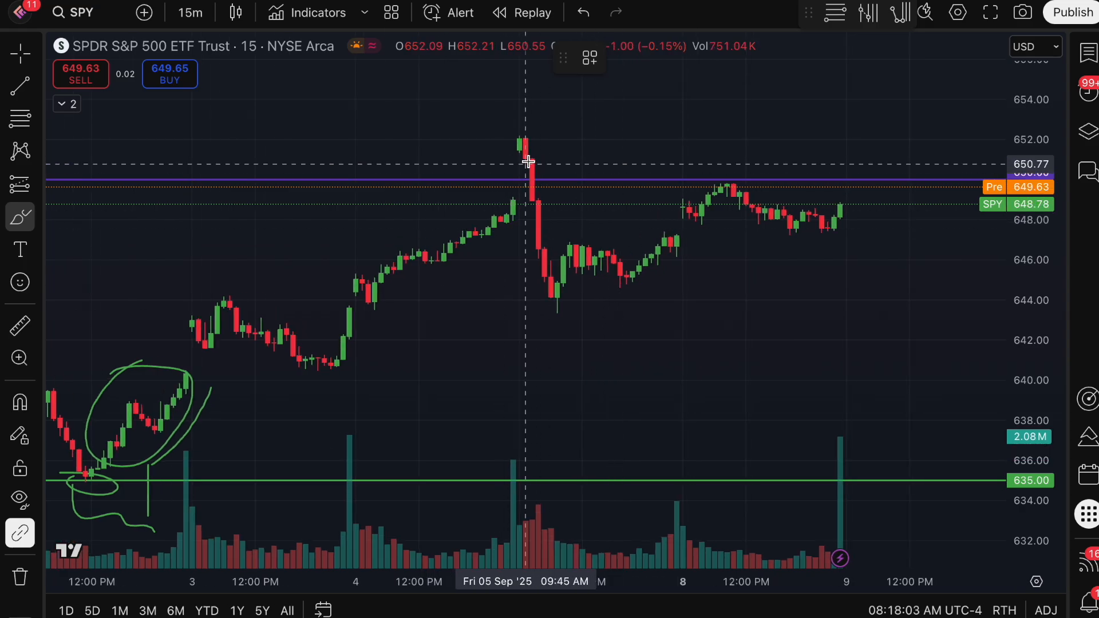
pyautogui.moveTo(494, 168)
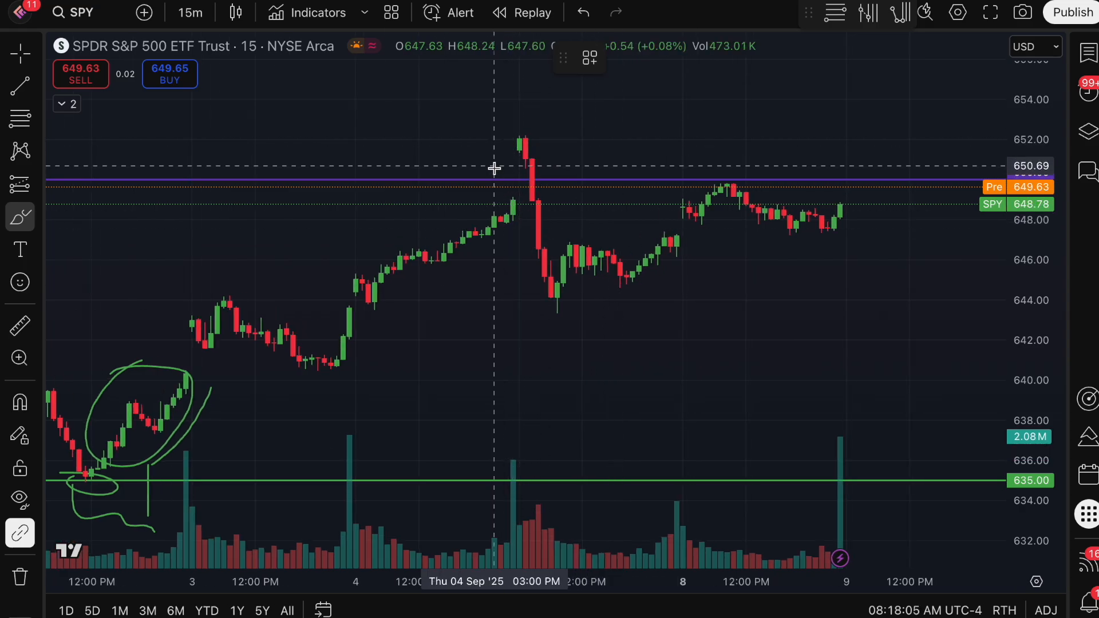
pyautogui.moveTo(518, 133)
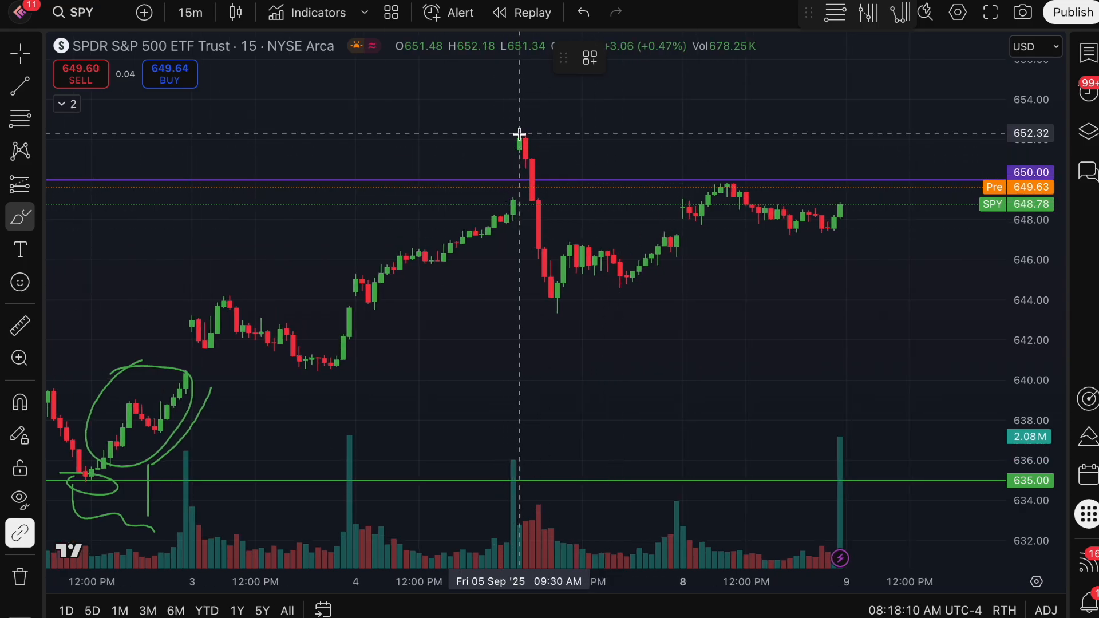
# - Start a freehand green mark at the September 5 spike high near 652
pyautogui.click(539, 144)
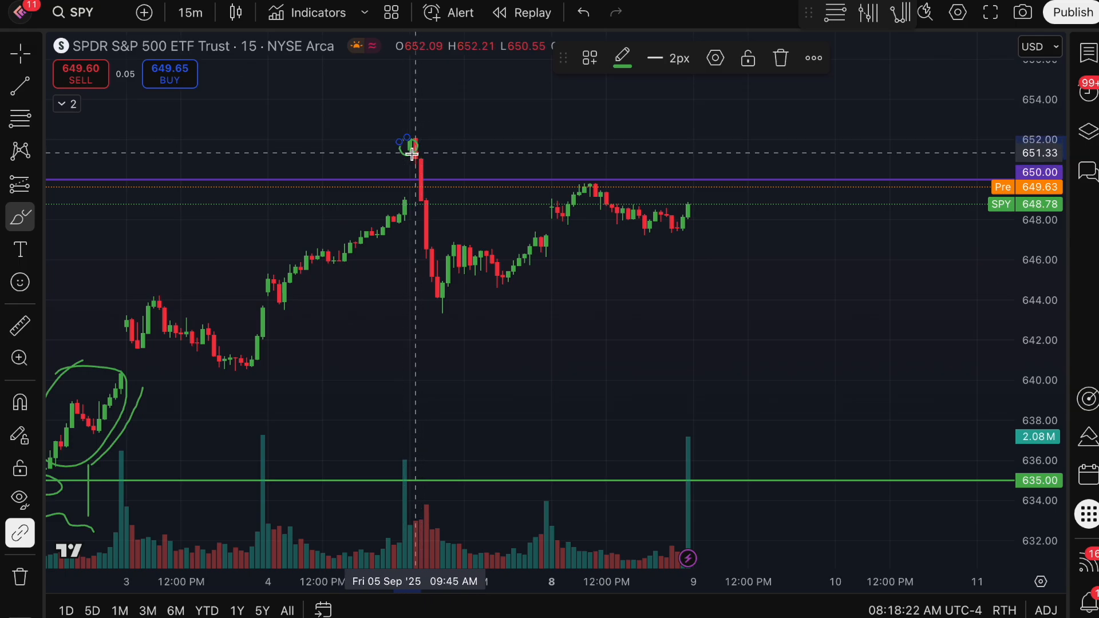
pyautogui.moveTo(419, 190)
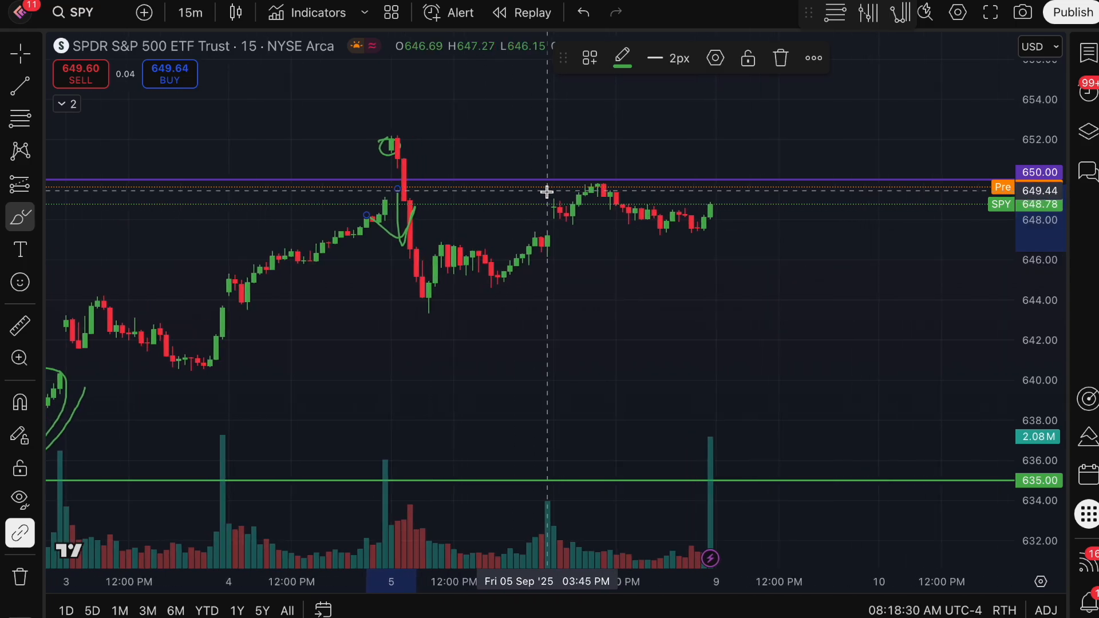
pyautogui.moveTo(608, 179)
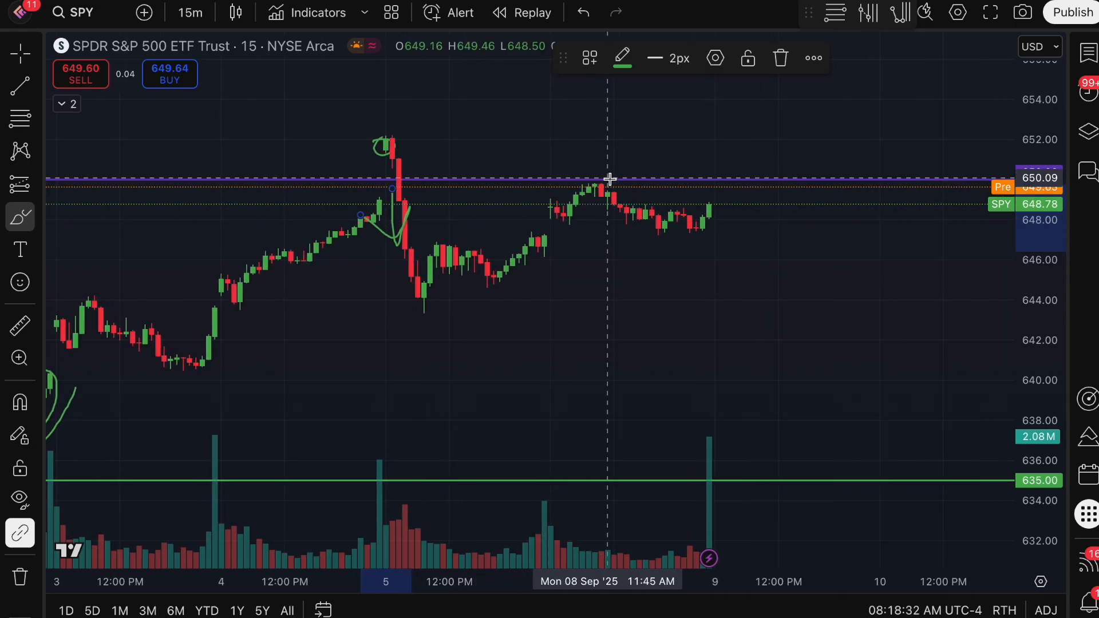
pyautogui.moveTo(582, 176)
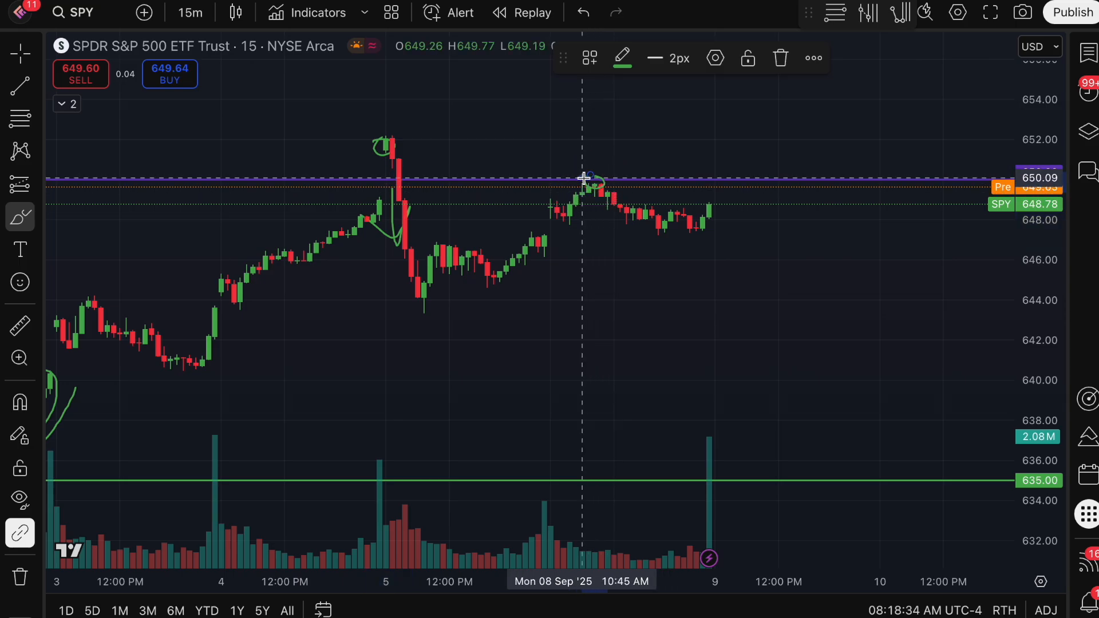
pyautogui.moveTo(531, 171)
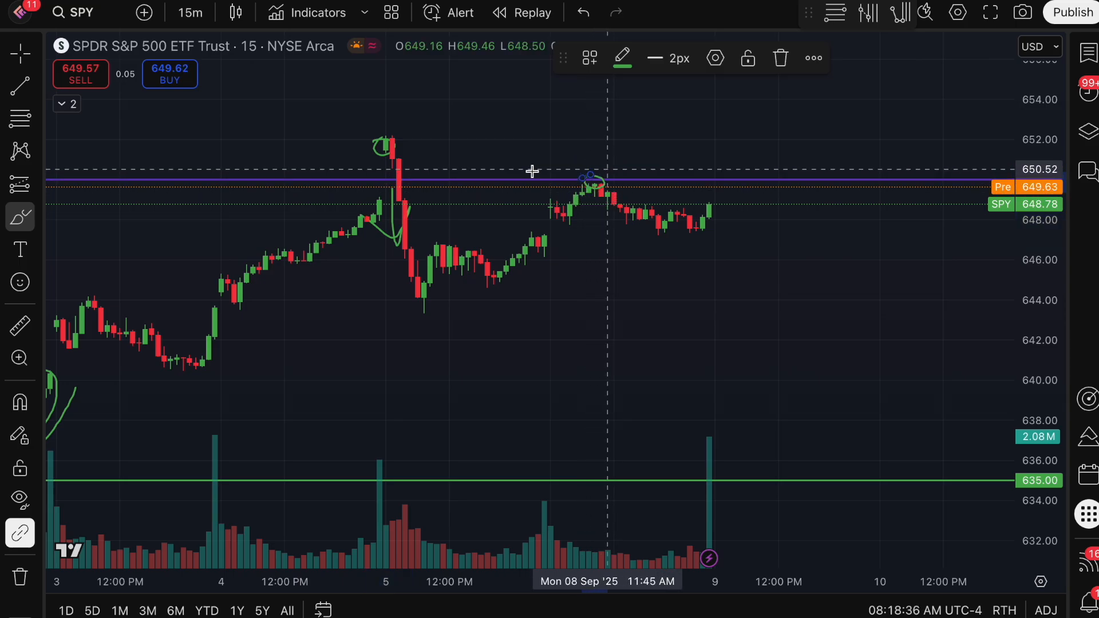
pyautogui.moveTo(399, 167)
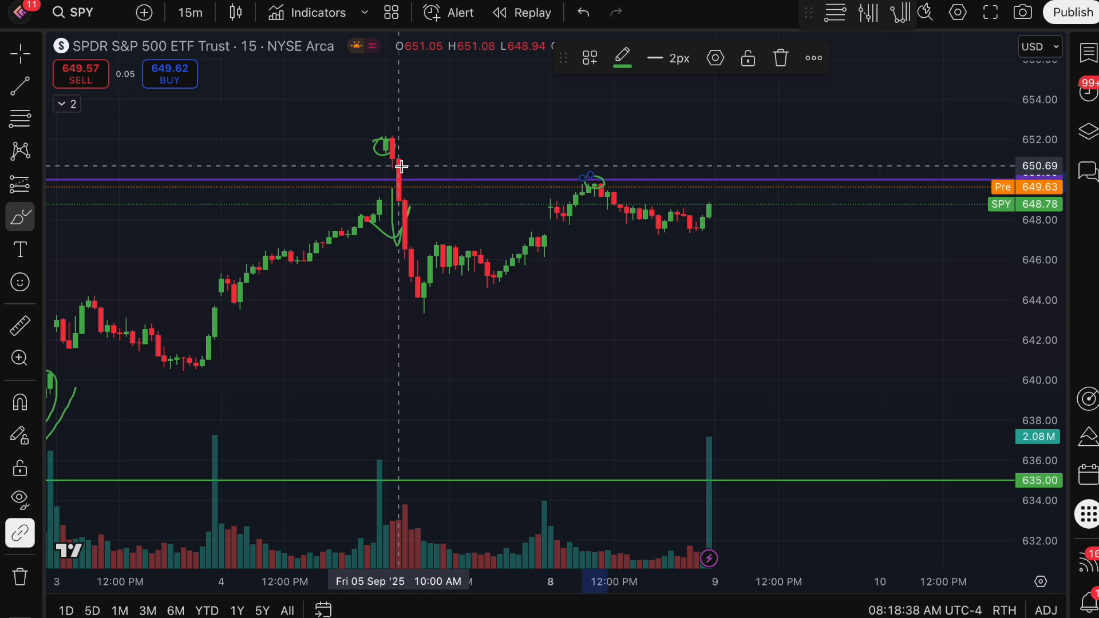
pyautogui.moveTo(598, 194)
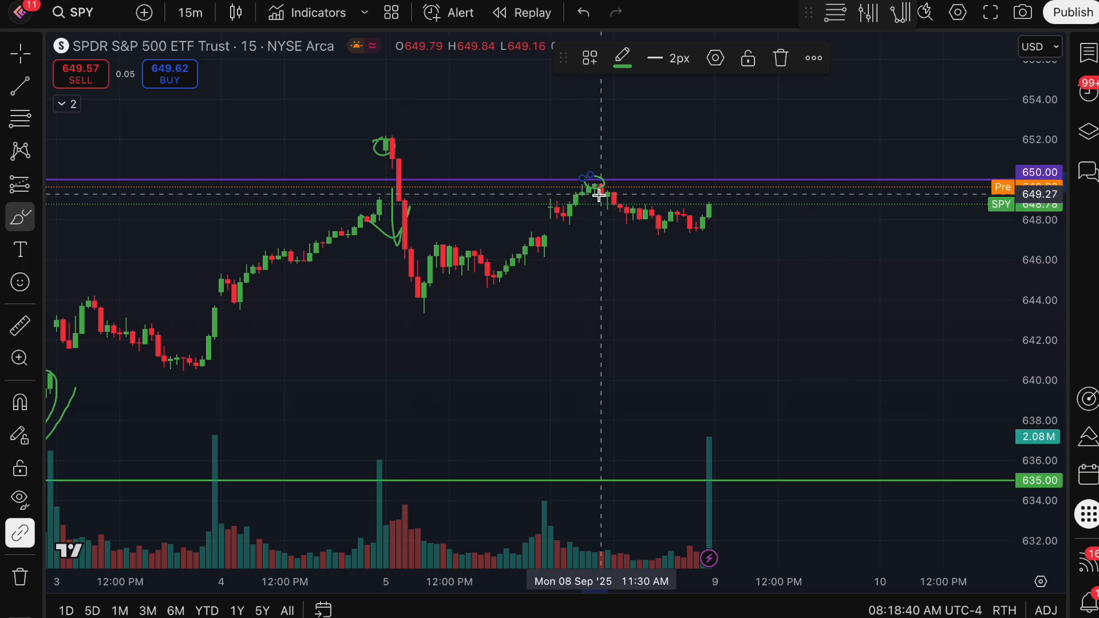
pyautogui.moveTo(708, 171)
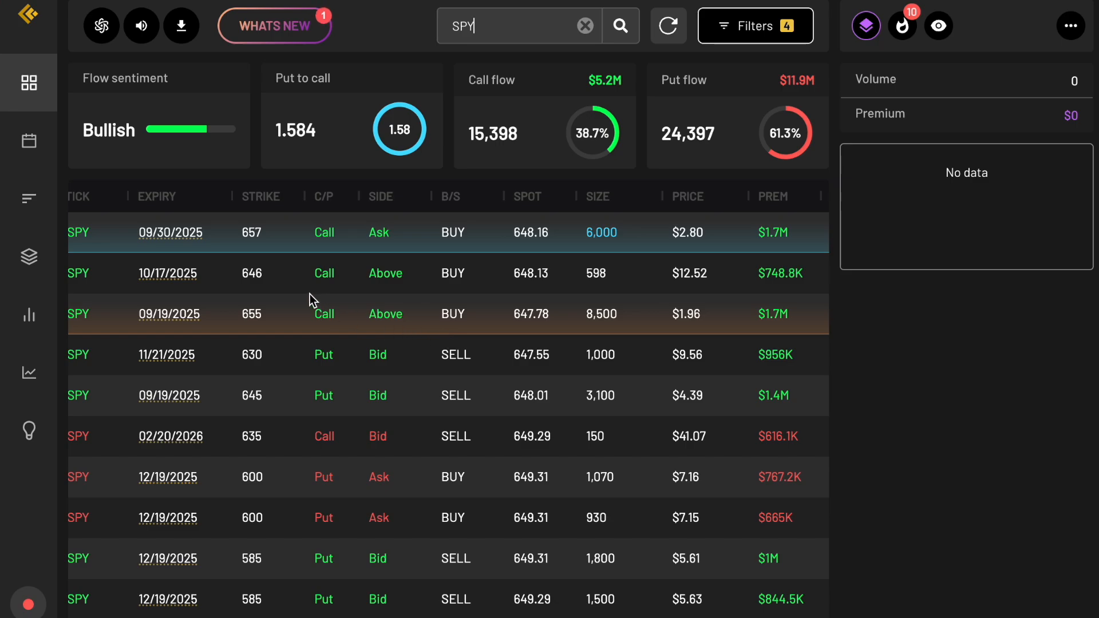
pyautogui.moveTo(260, 238)
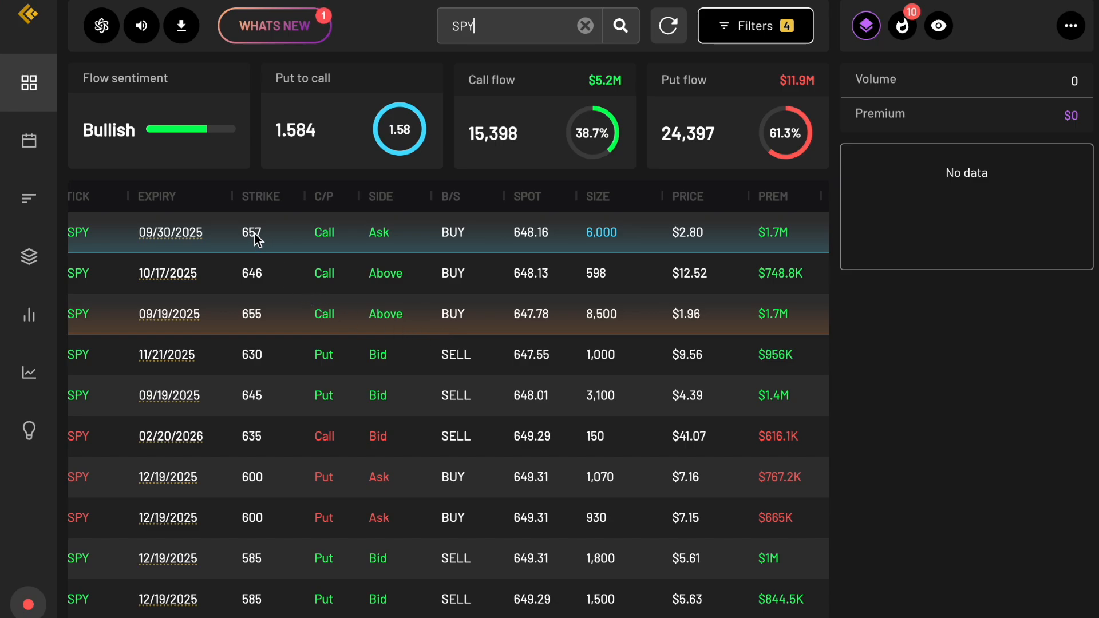
pyautogui.moveTo(272, 245)
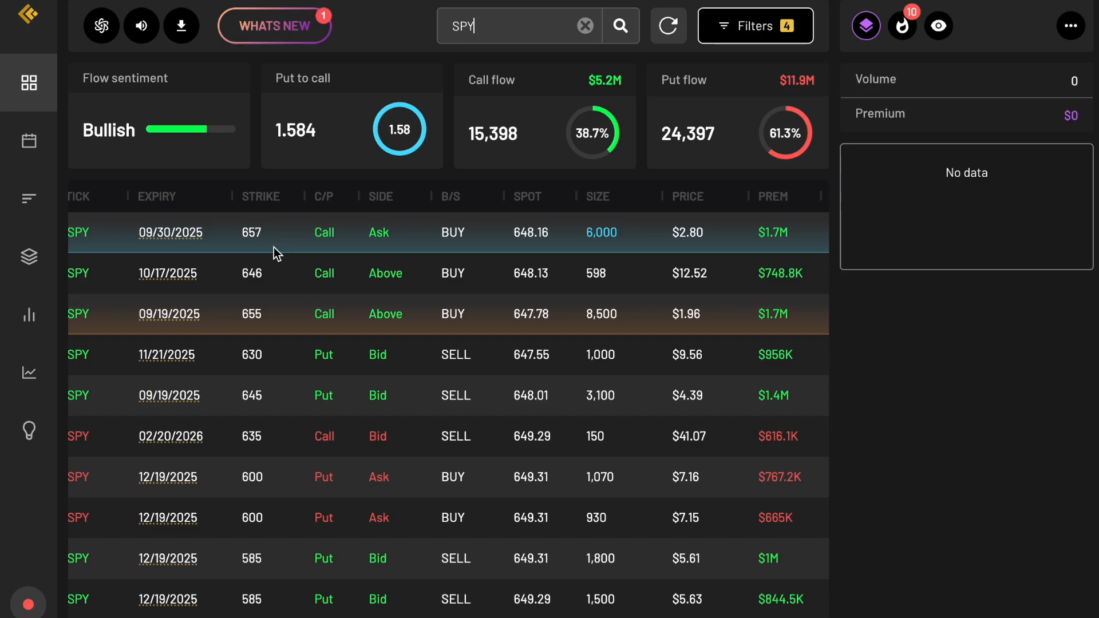
pyautogui.moveTo(354, 274)
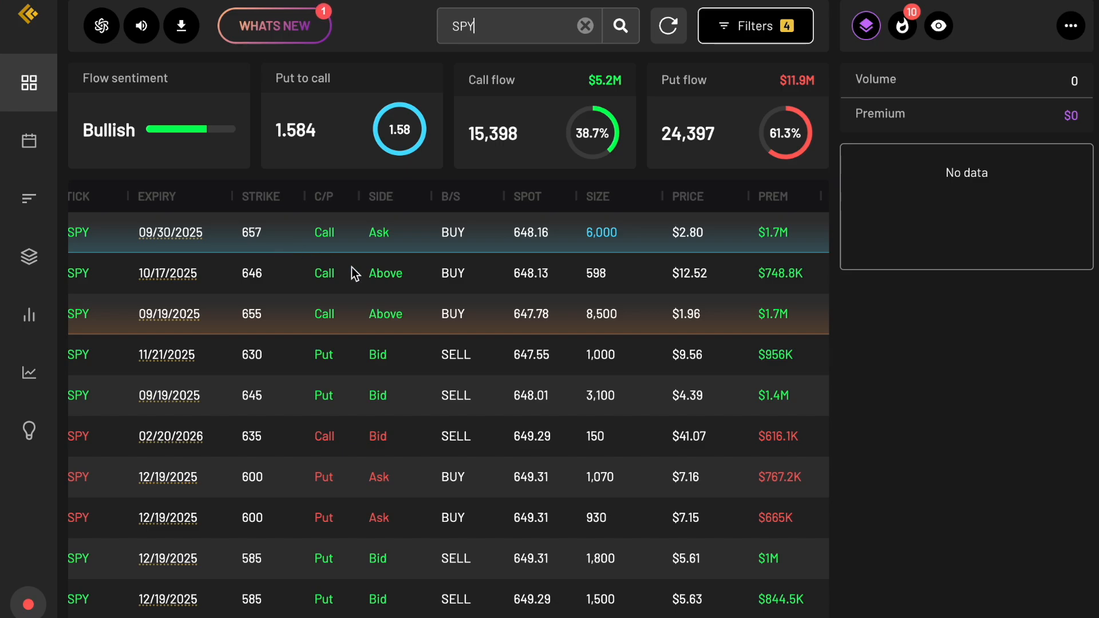
pyautogui.moveTo(261, 330)
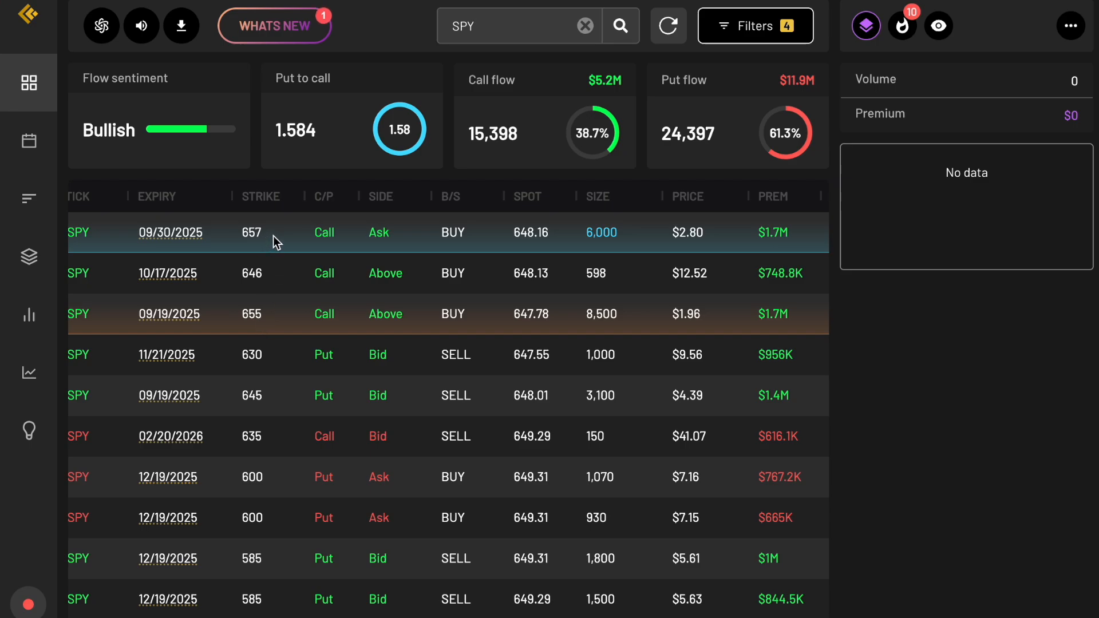
pyautogui.moveTo(288, 243)
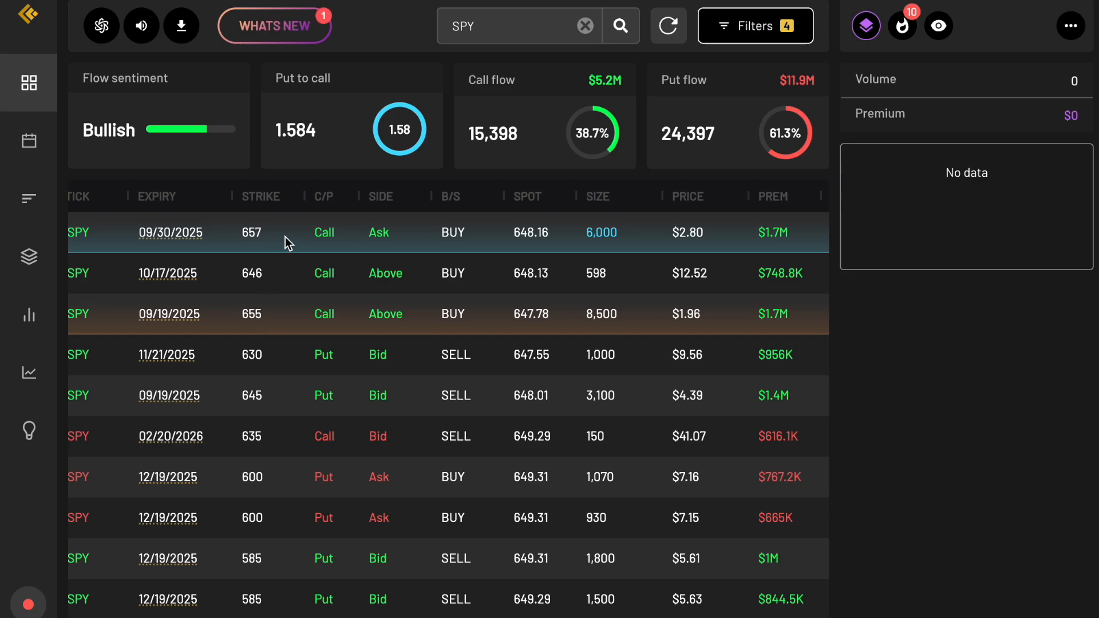
pyautogui.moveTo(783, 324)
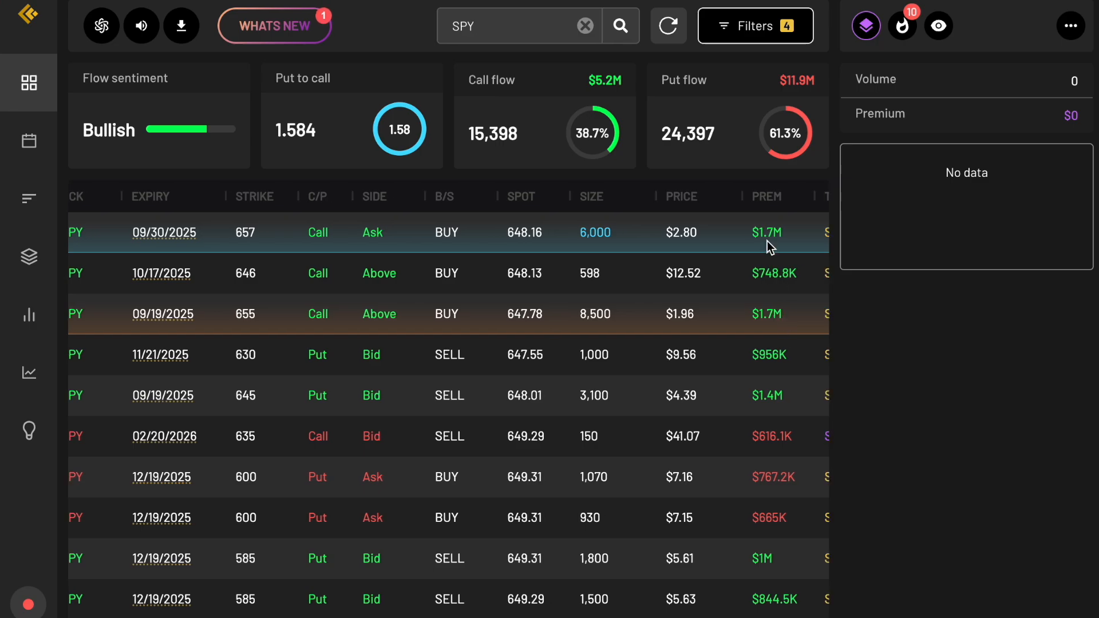
# - Scan the SPY flow order columns, then bring up the gamma levels table with its 650 call wall
pyautogui.hscroll(3)
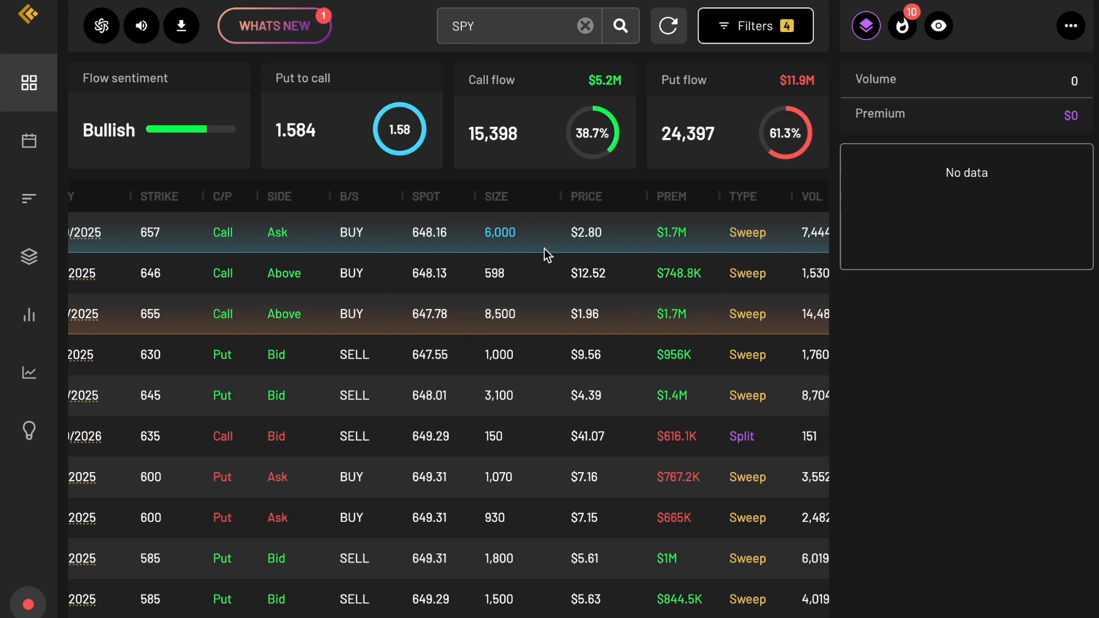
pyautogui.hscroll(-3)
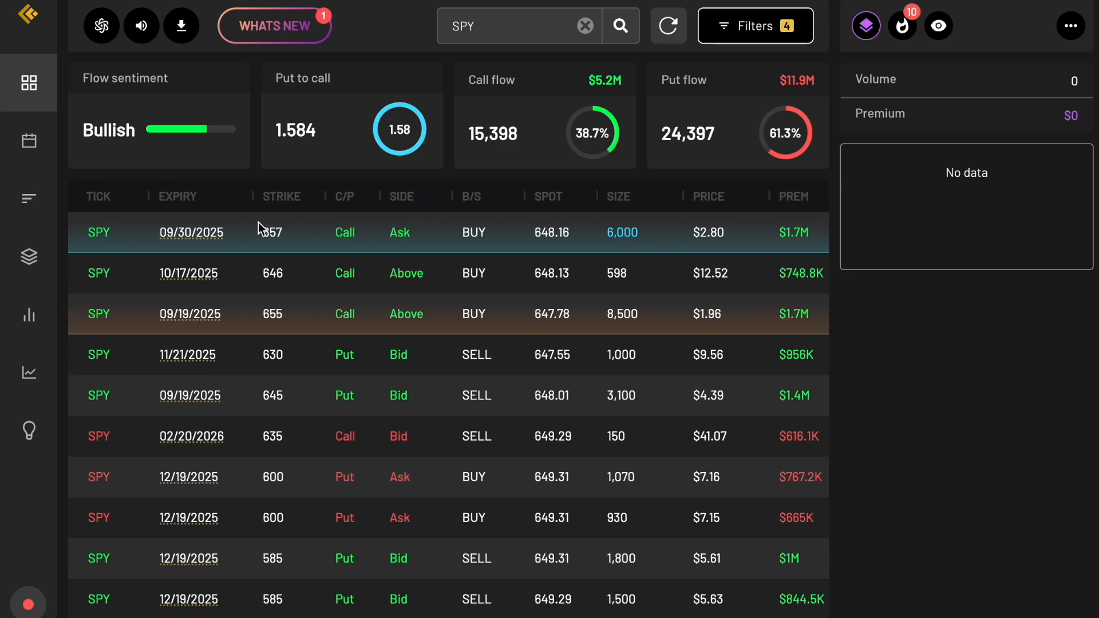
pyautogui.moveTo(408, 256)
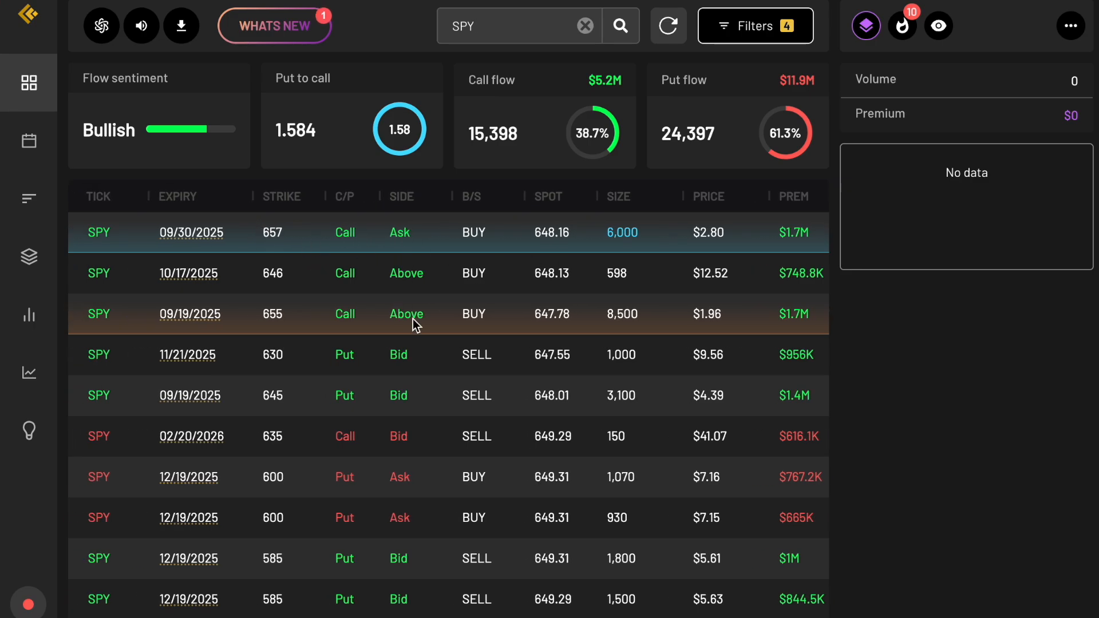
pyautogui.moveTo(364, 338)
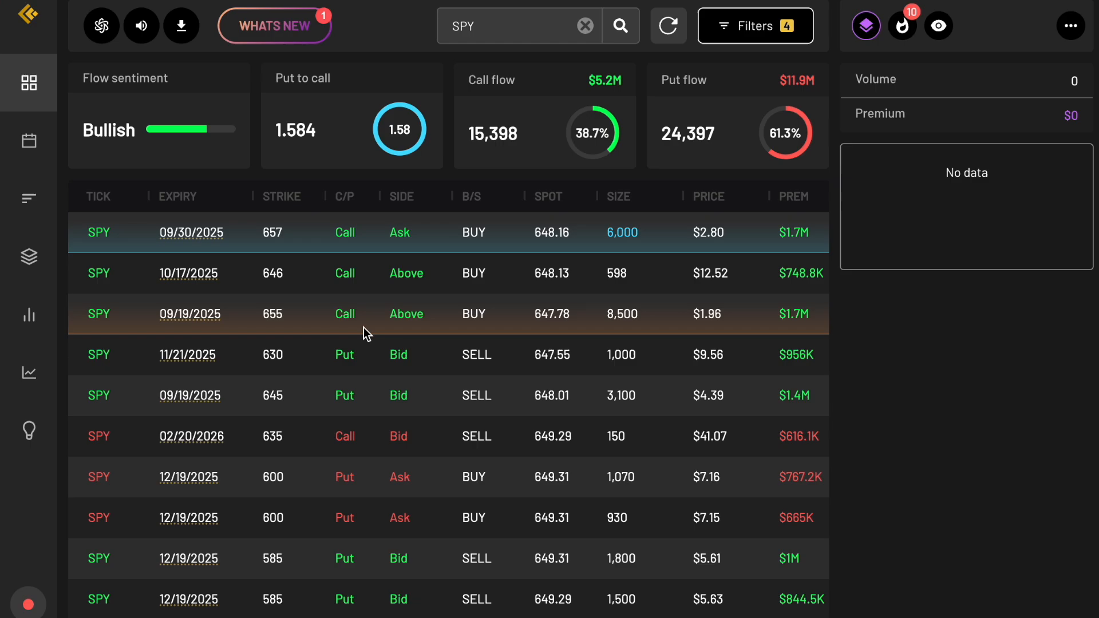
pyautogui.click(519, 26)
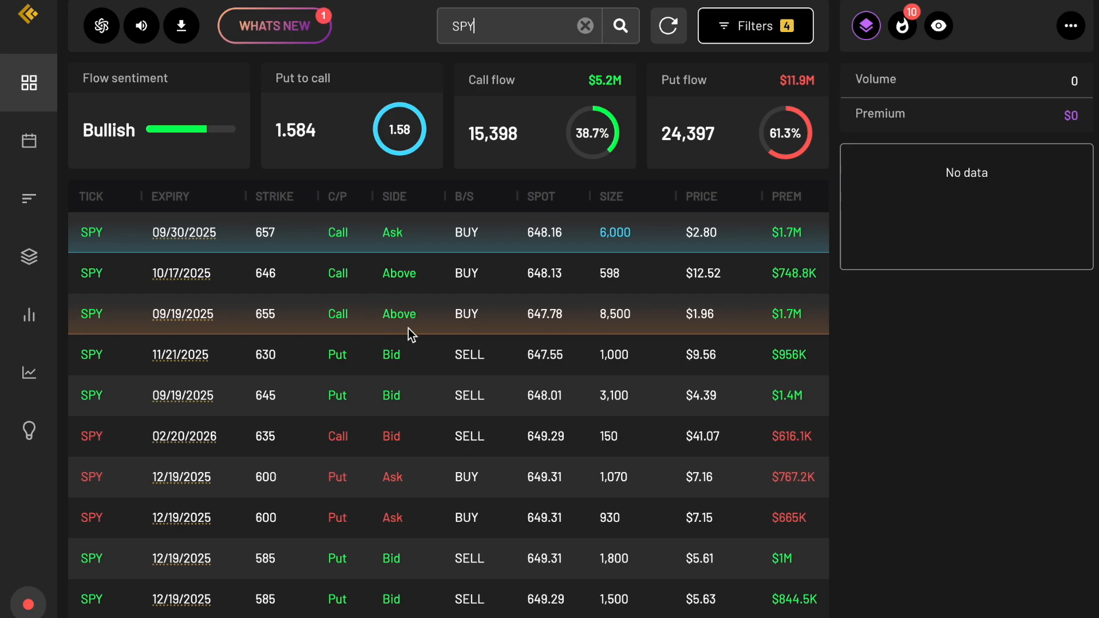
pyautogui.moveTo(484, 311)
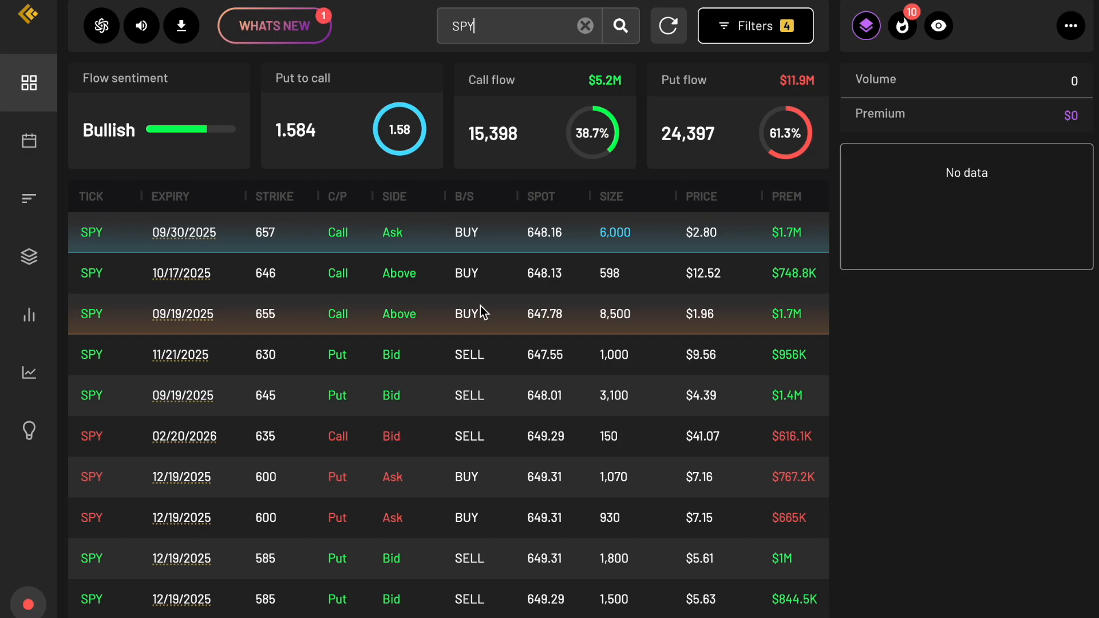
pyautogui.moveTo(464, 409)
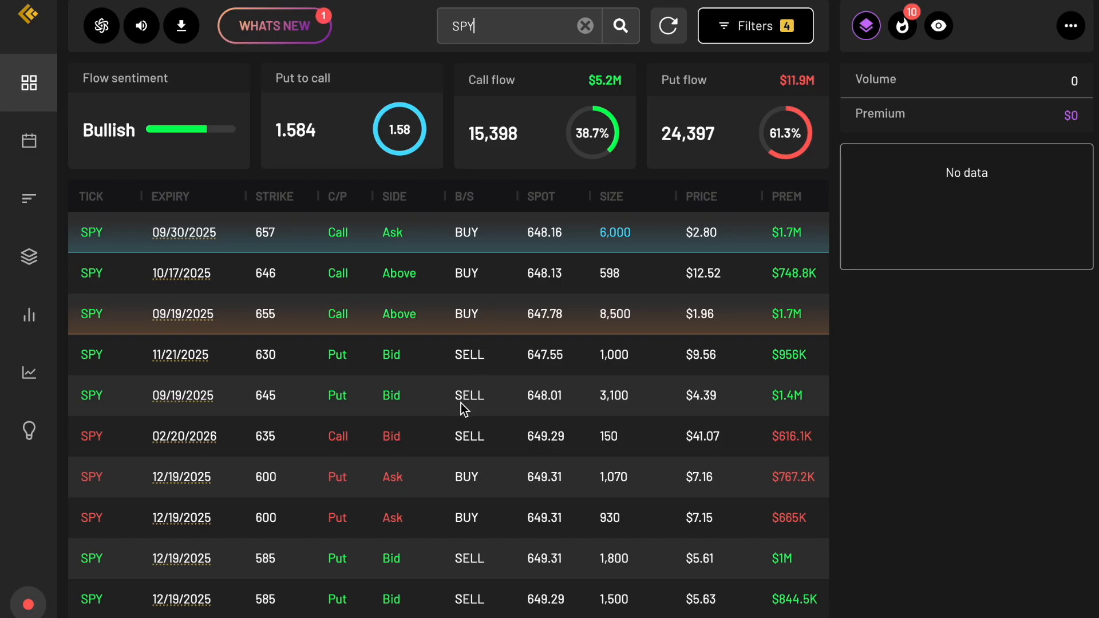
pyautogui.click(23, 198)
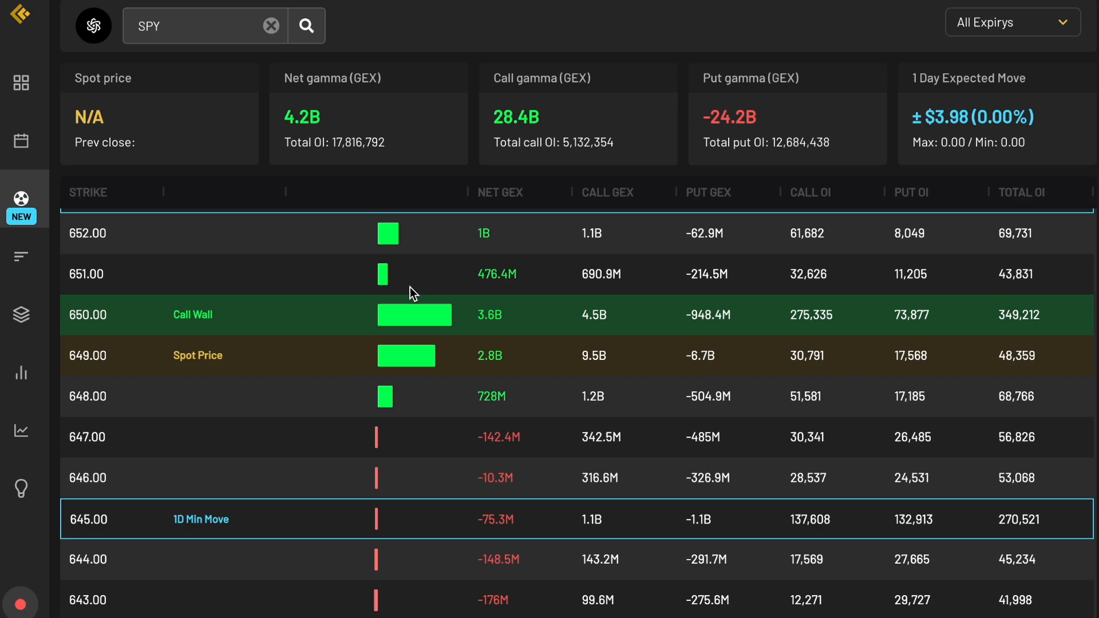
pyautogui.moveTo(394, 412)
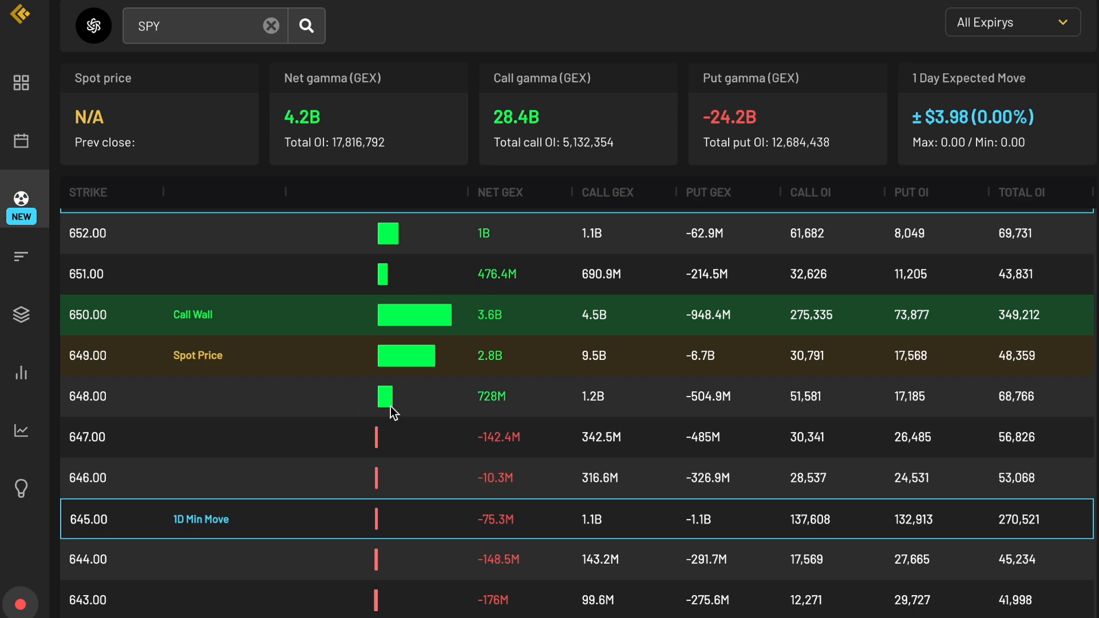
pyautogui.scroll(3)
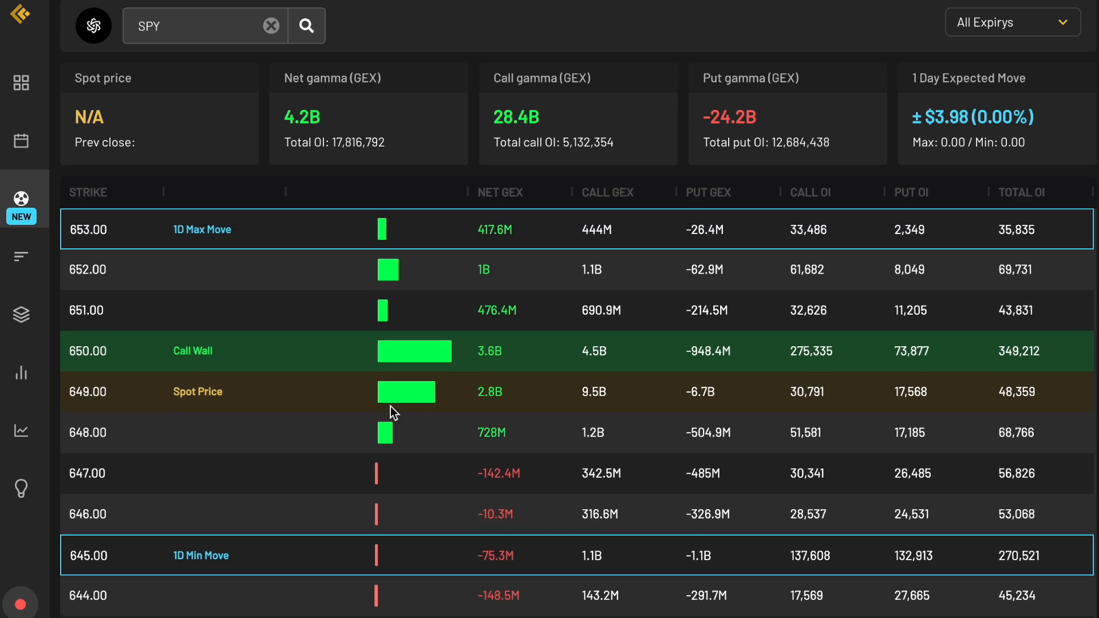